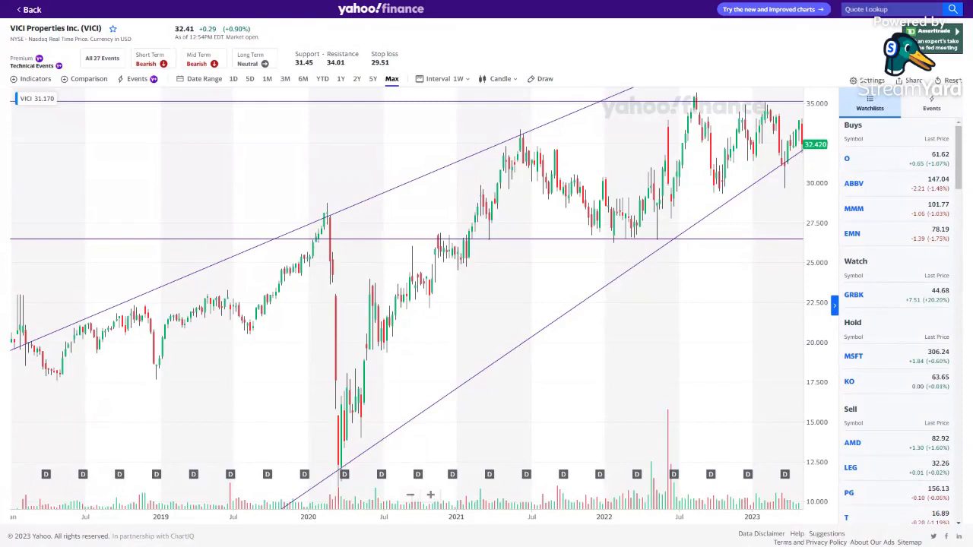
mouse_move(259, 306)
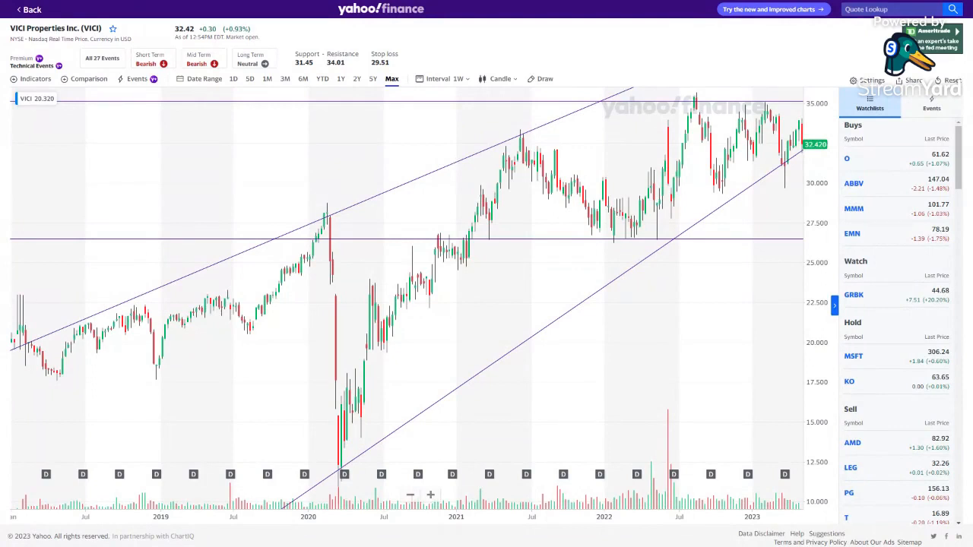
mouse_move(676, 171)
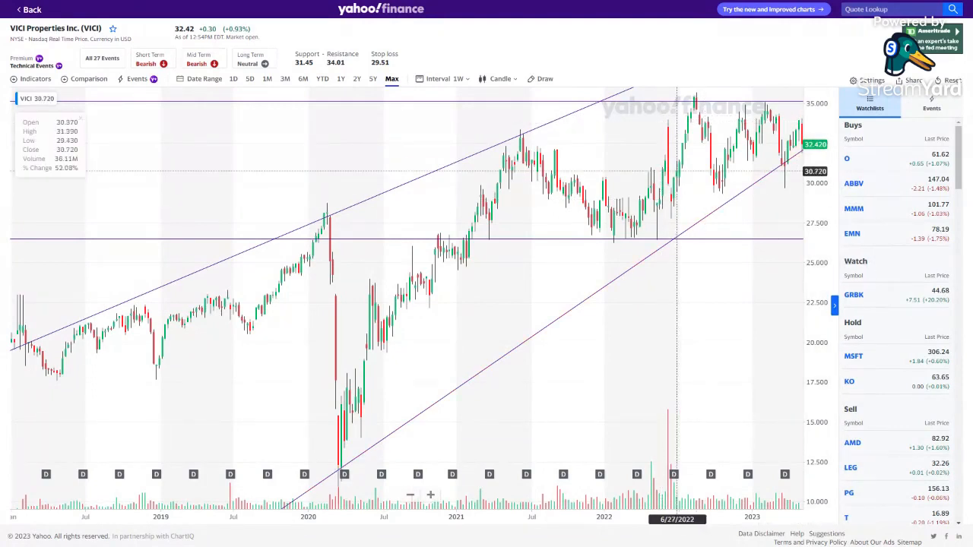
mouse_move(726, 522)
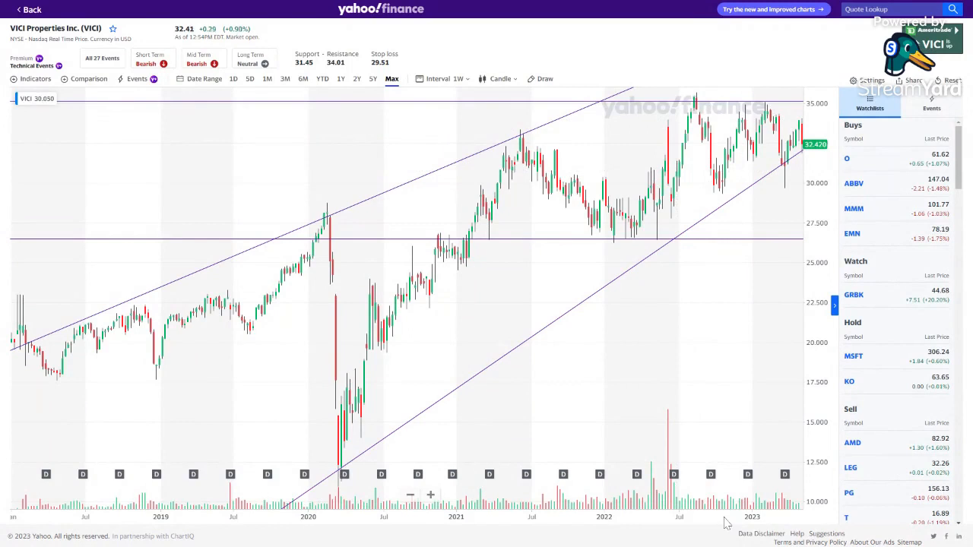
mouse_move(14, 343)
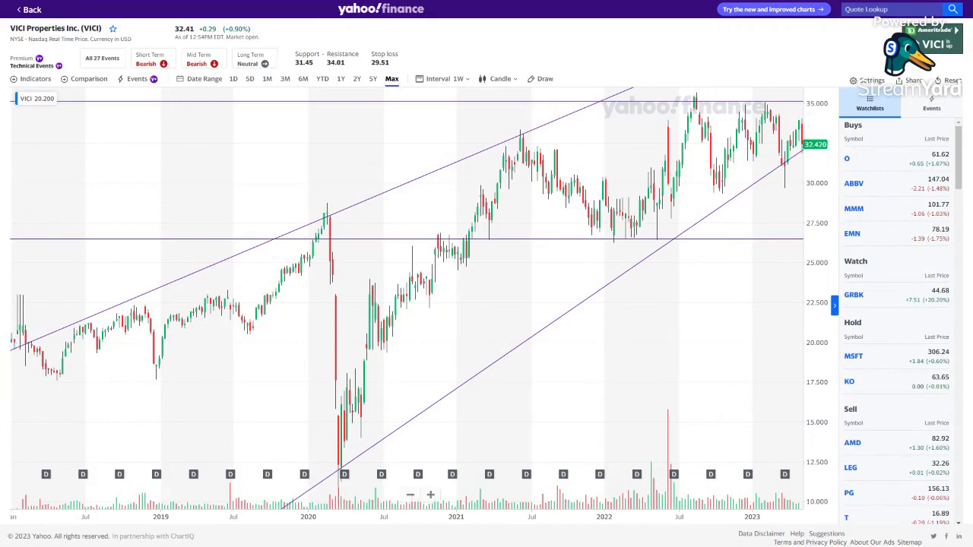
mouse_move(330, 240)
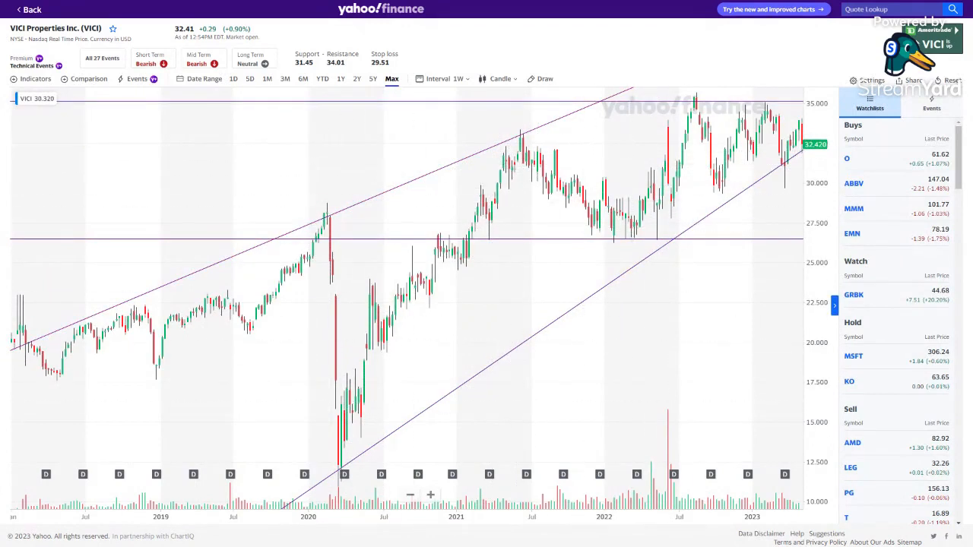
mouse_move(720, 187)
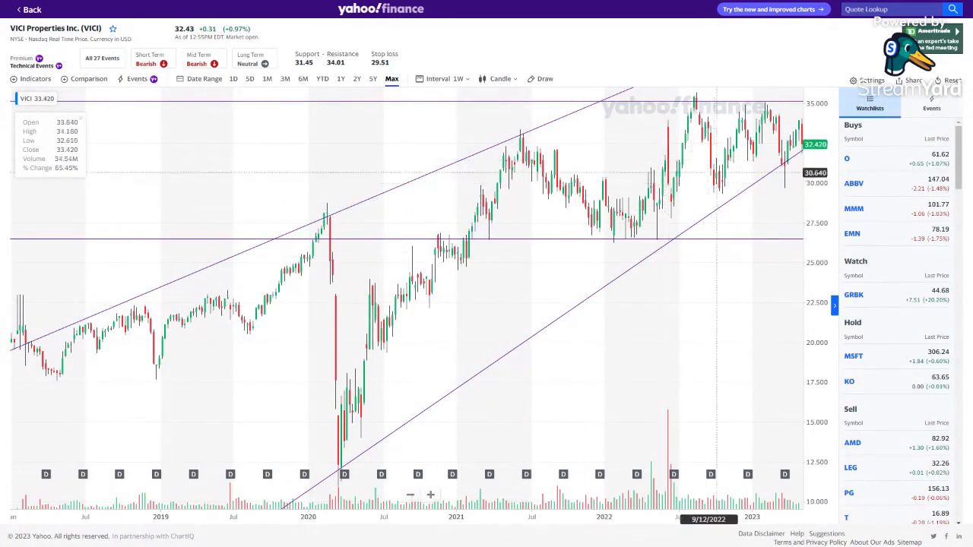
mouse_move(521, 239)
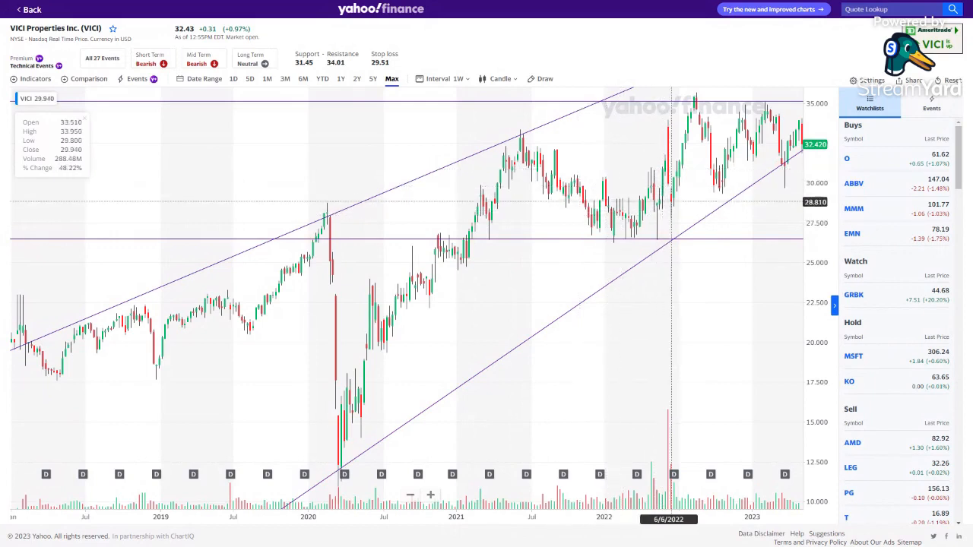
mouse_move(674, 182)
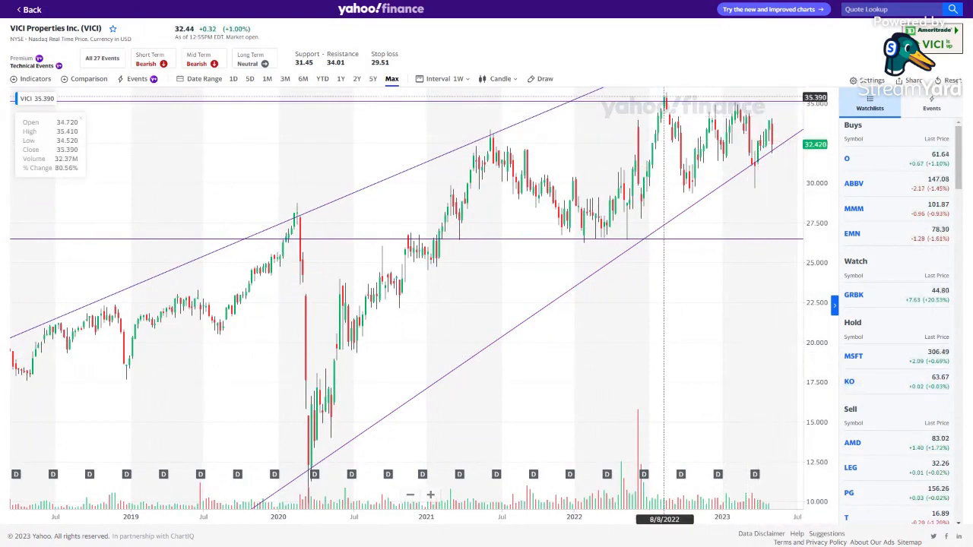
mouse_move(593, 216)
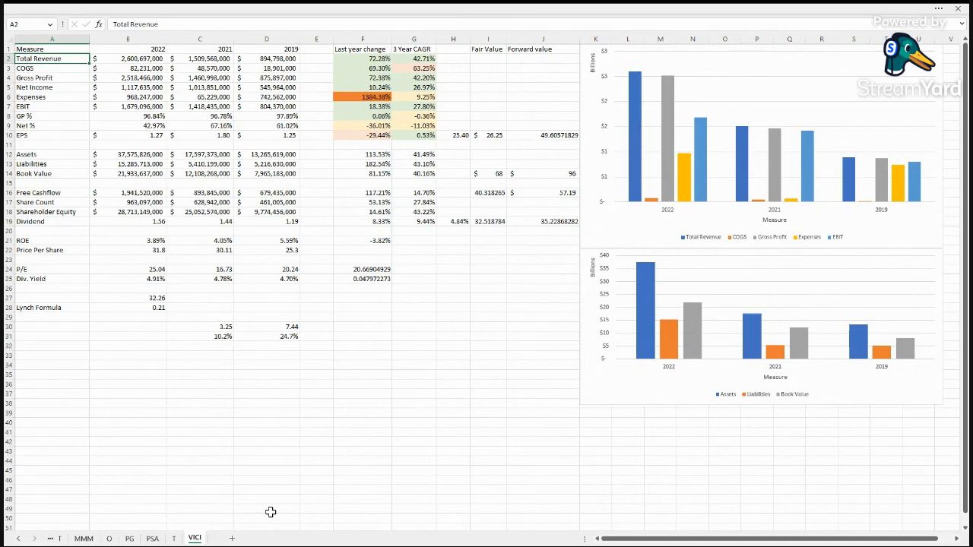
mouse_move(418, 236)
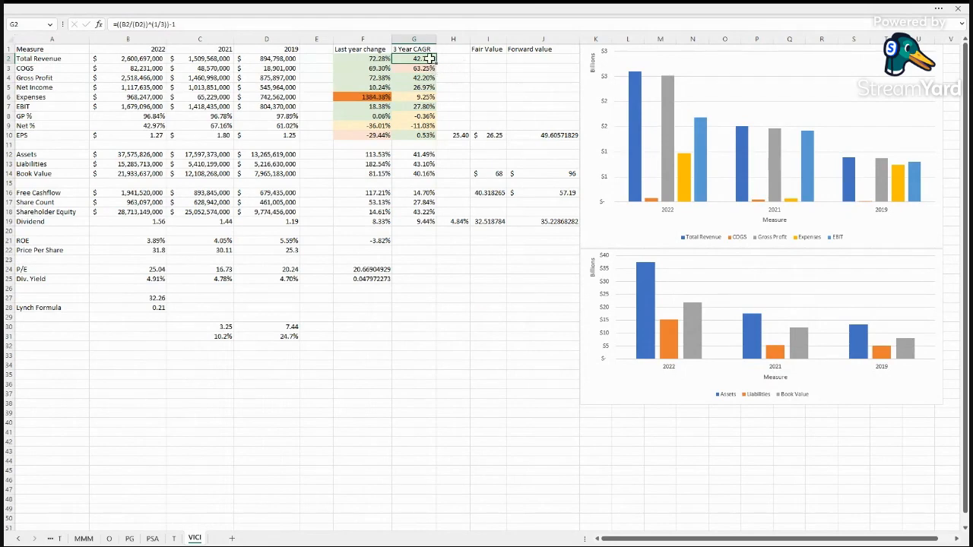
- Review the last-year change and 3 Year CAGR formulas for Total Revenue, COGS and Gross Profit
left_click(362, 58)
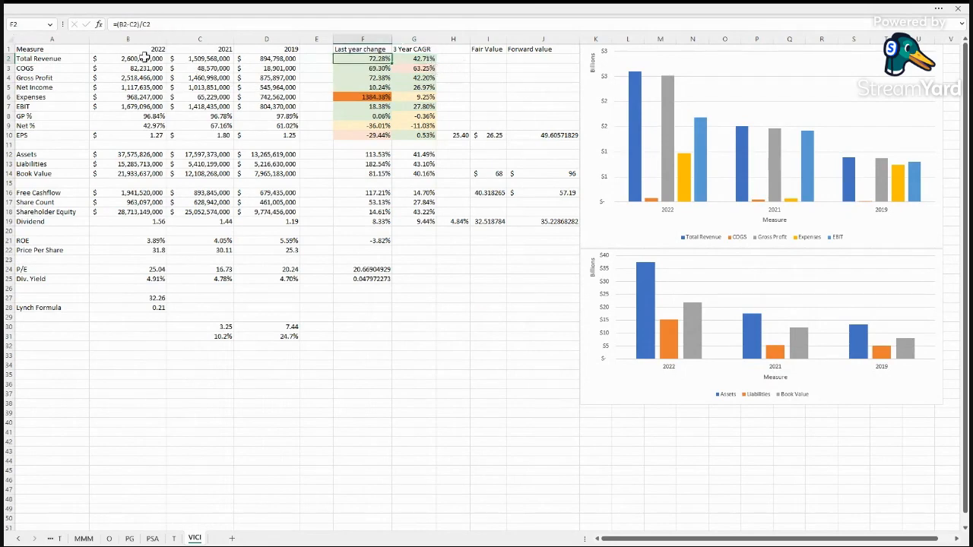
left_click(488, 78)
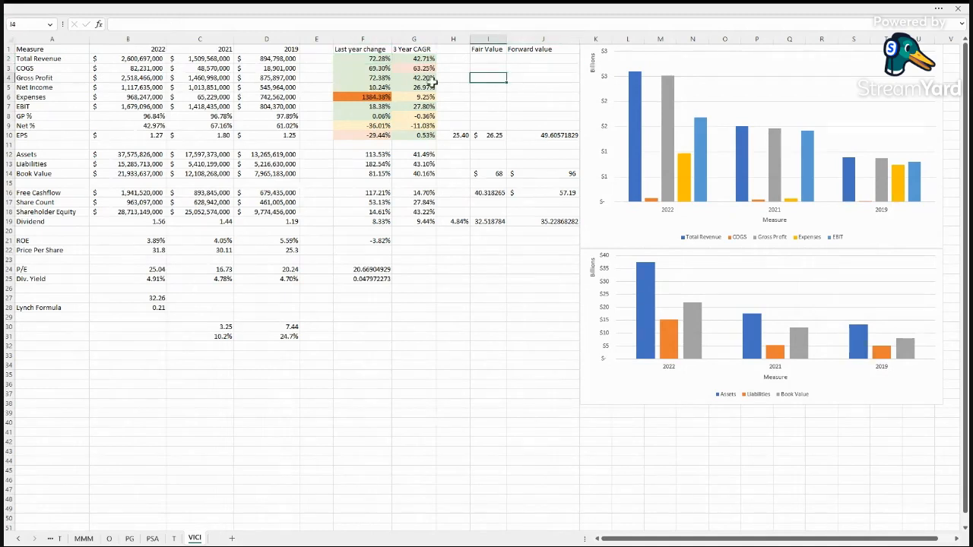
left_click(413, 67)
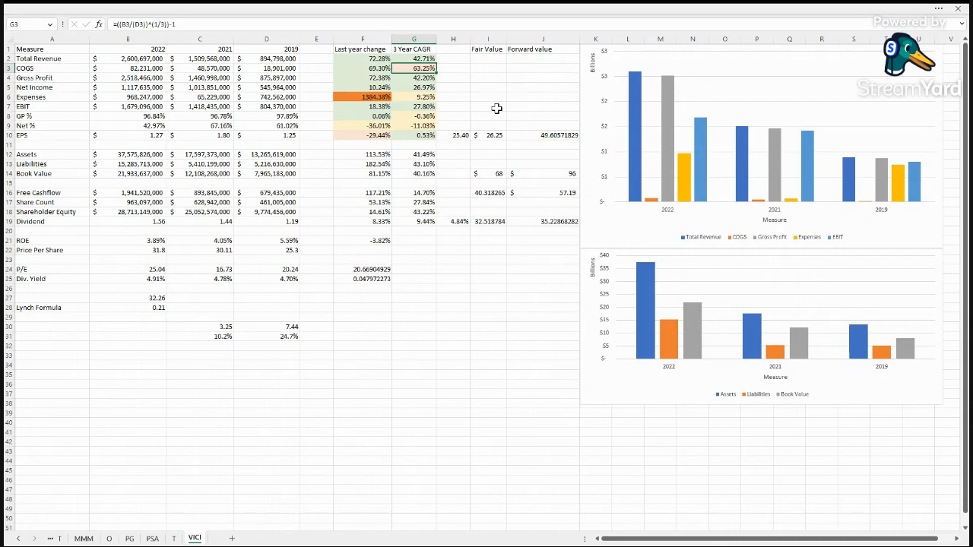
mouse_move(517, 248)
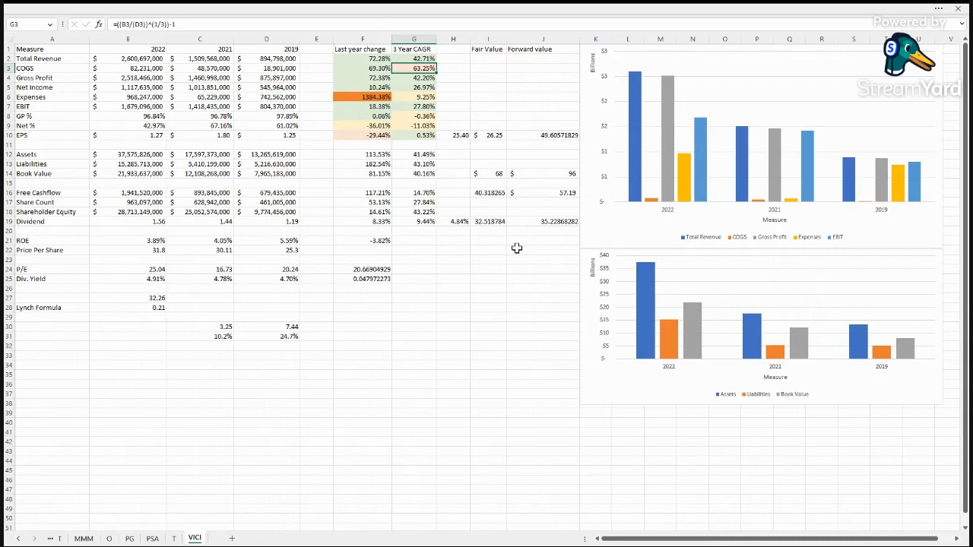
mouse_move(449, 73)
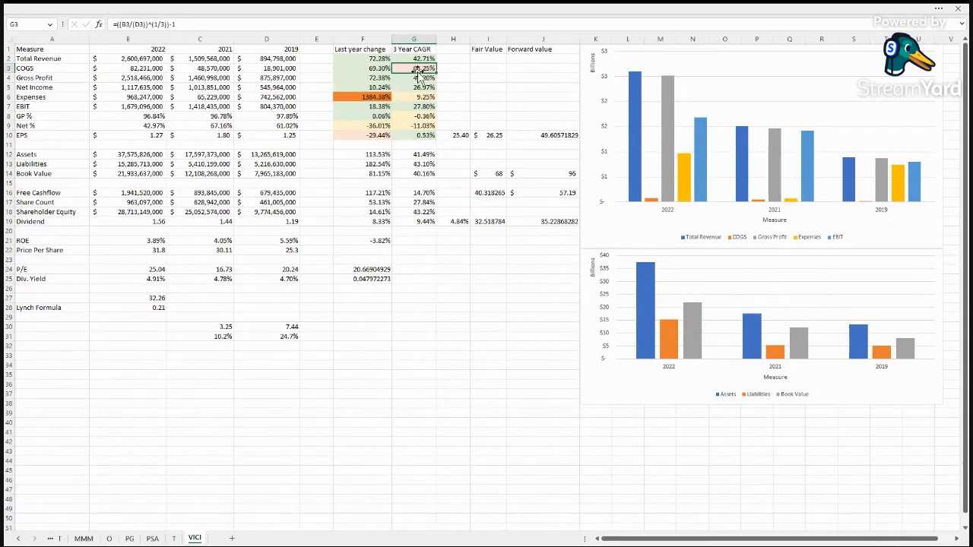
left_click(414, 58)
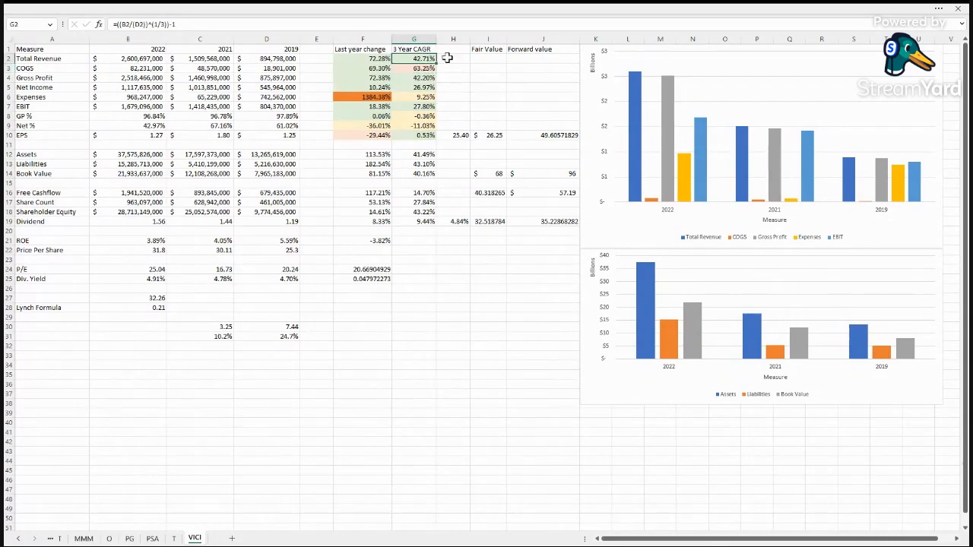
left_click(414, 68)
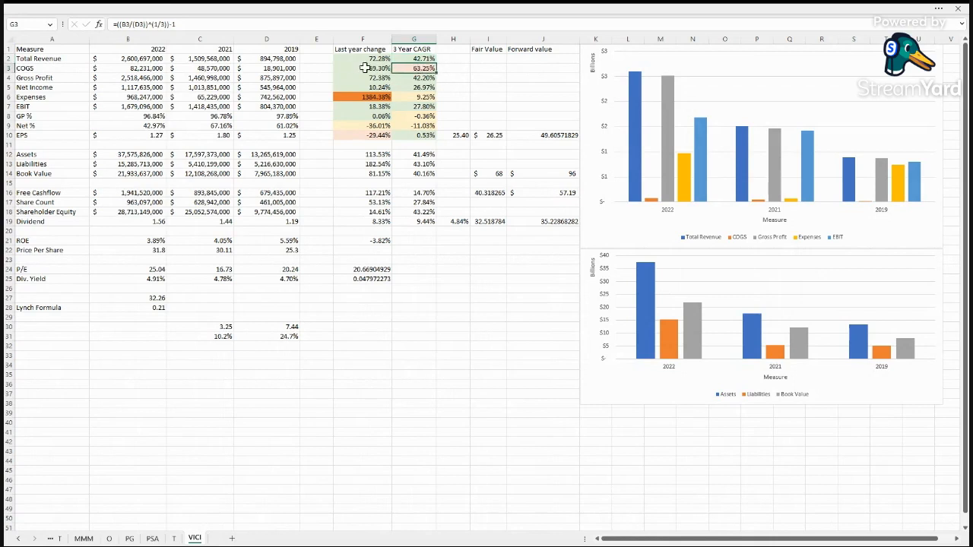
left_click(362, 68)
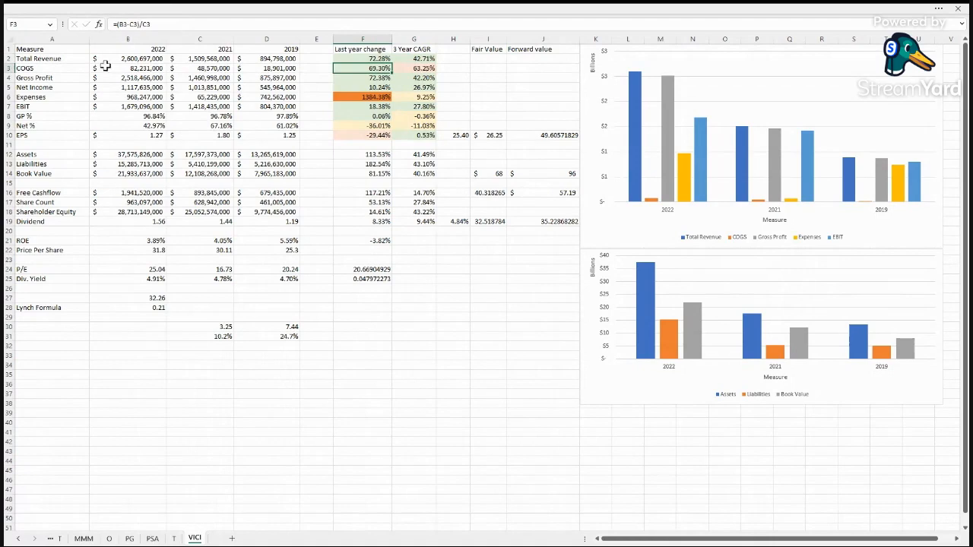
left_click(413, 78)
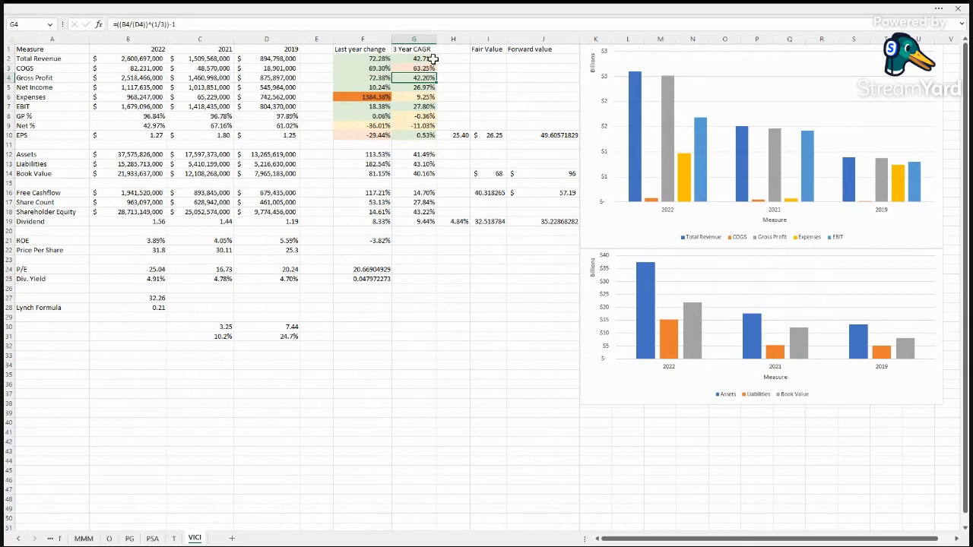
mouse_move(499, 97)
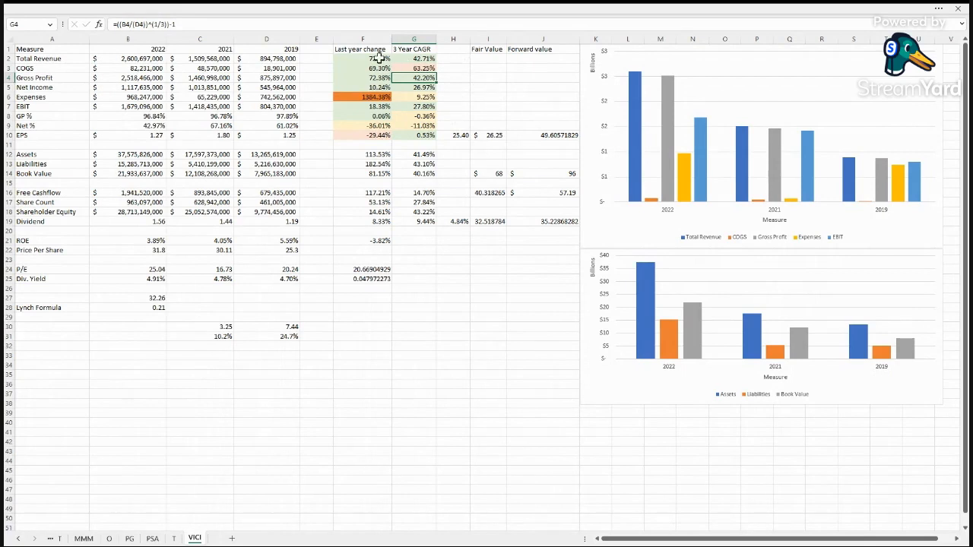
left_click(363, 78)
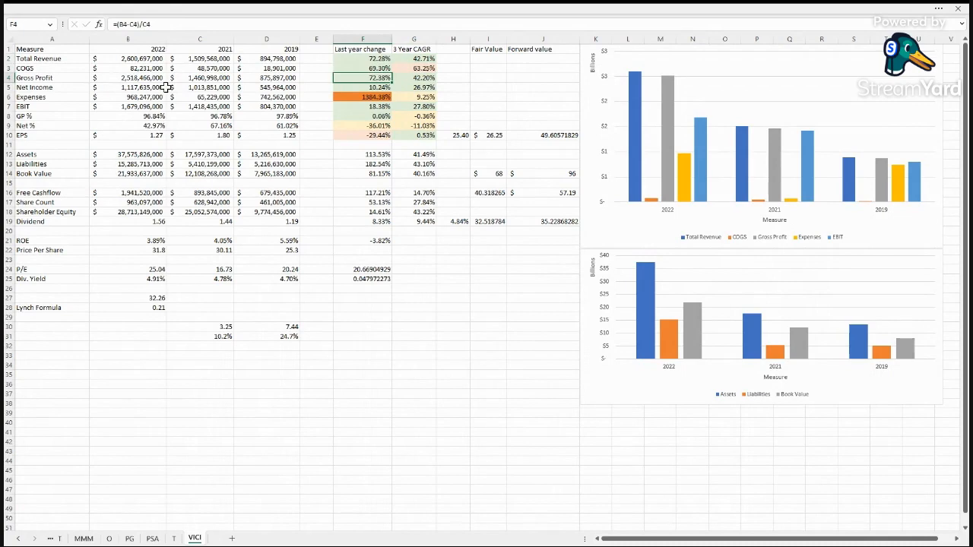
left_click(414, 87)
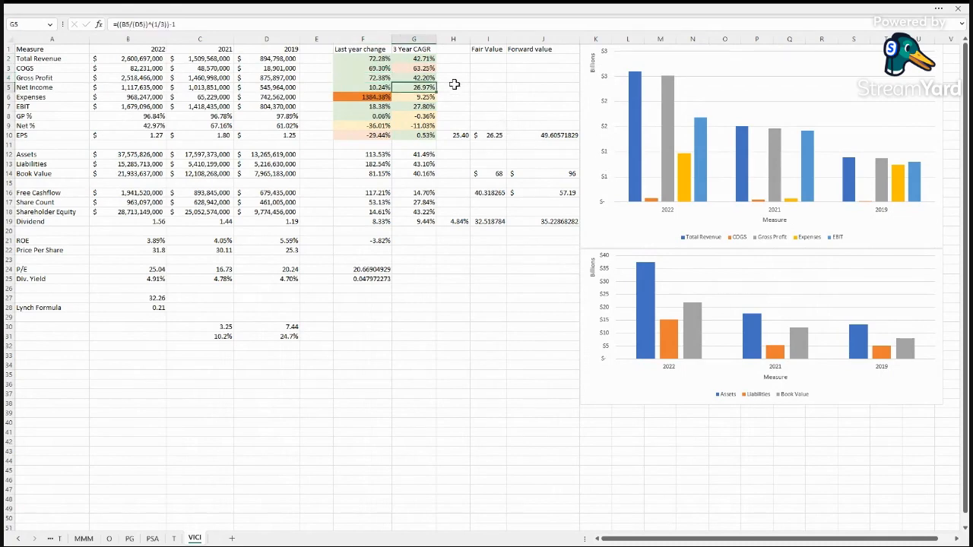
mouse_move(522, 91)
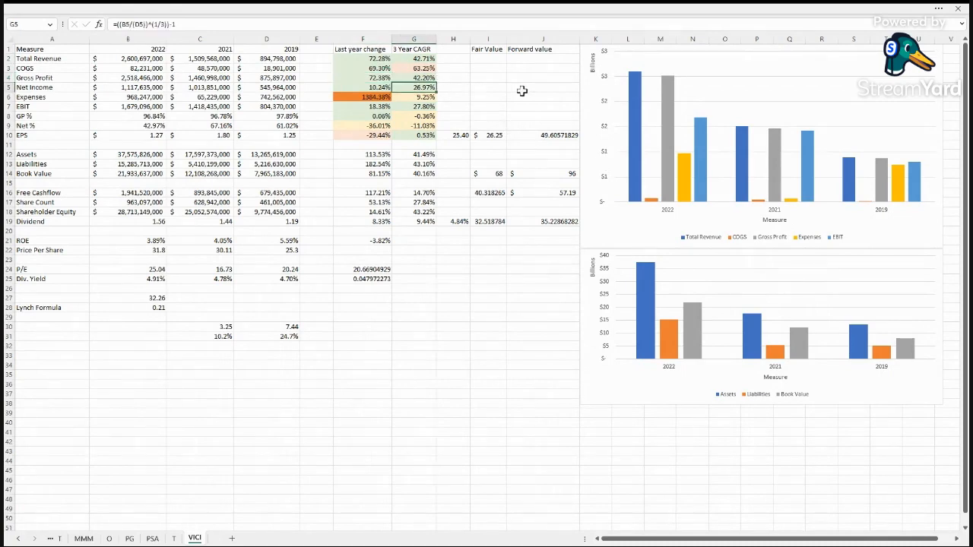
mouse_move(425, 98)
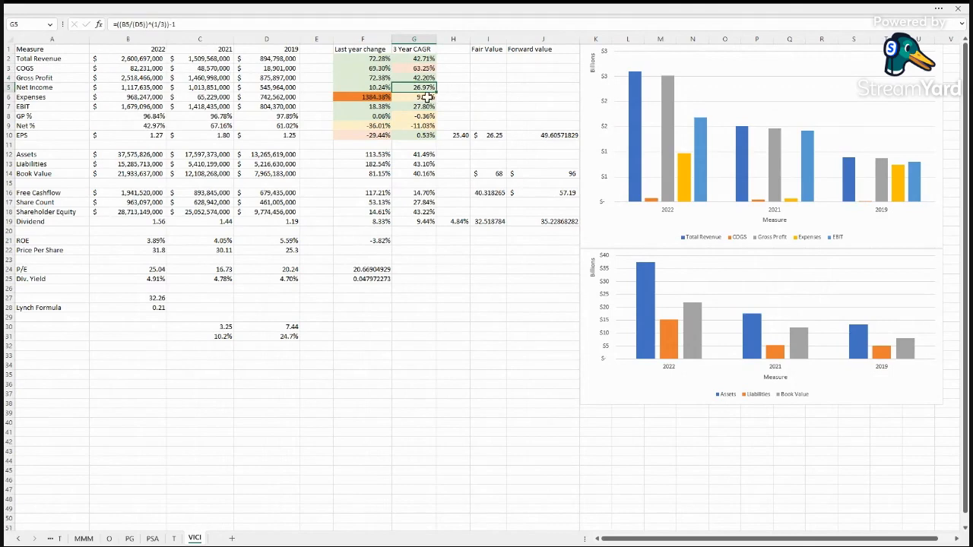
left_click(414, 97)
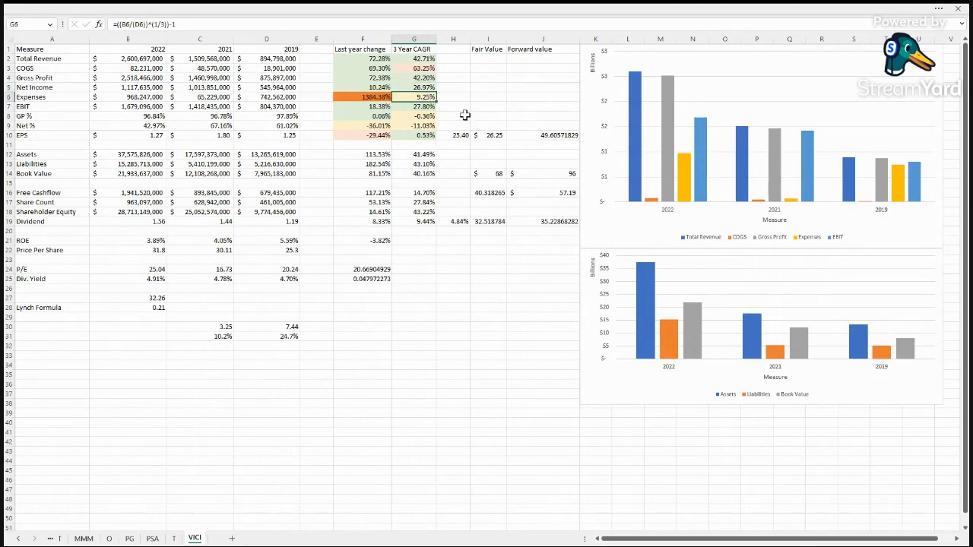
left_click(363, 96)
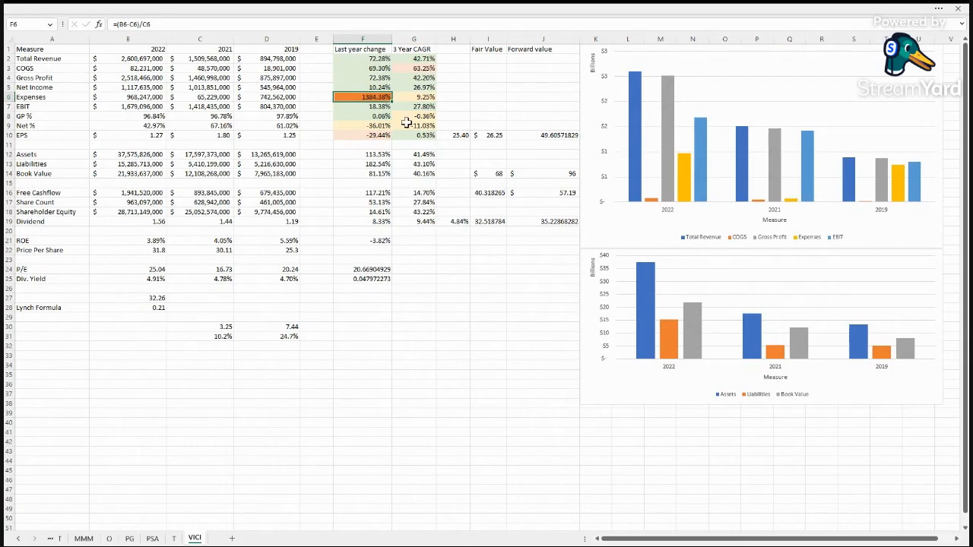
mouse_move(426, 98)
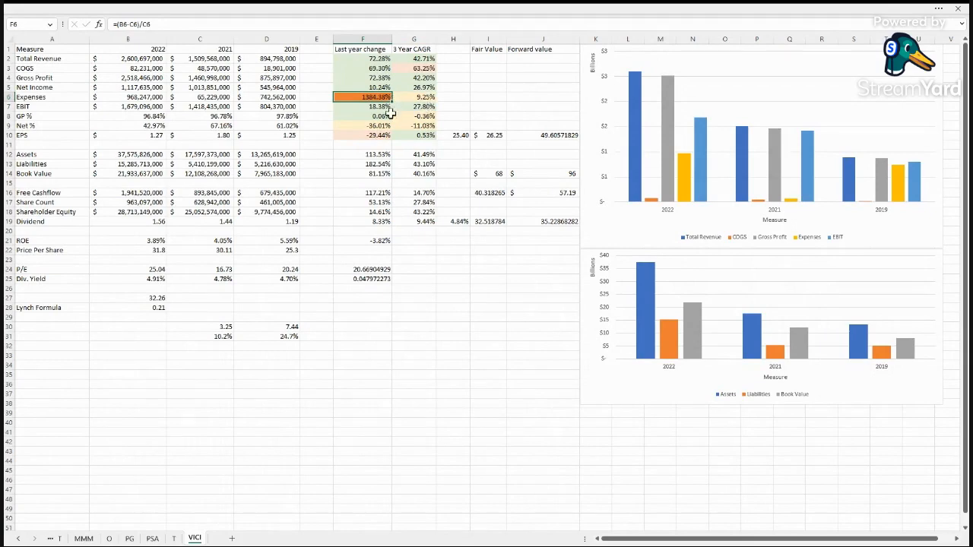
mouse_move(417, 117)
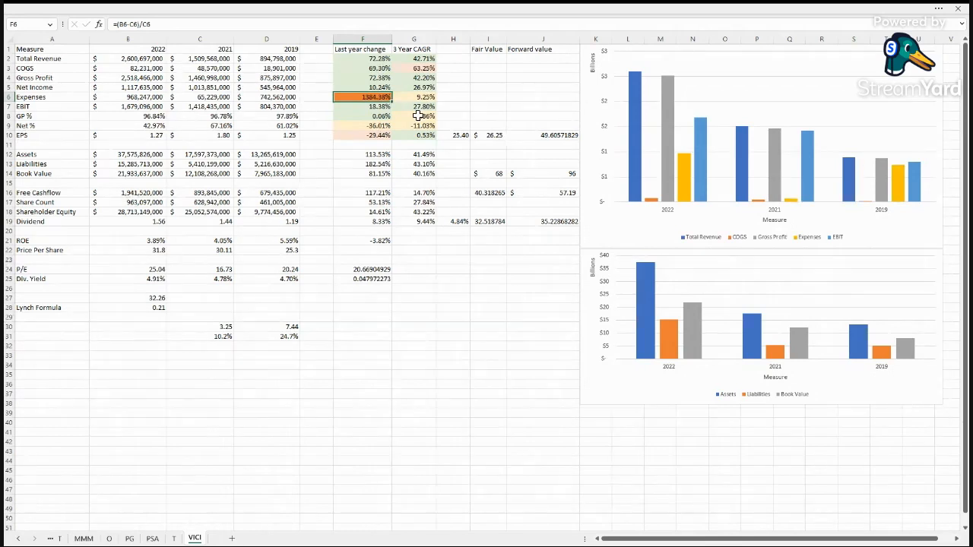
left_click(414, 106)
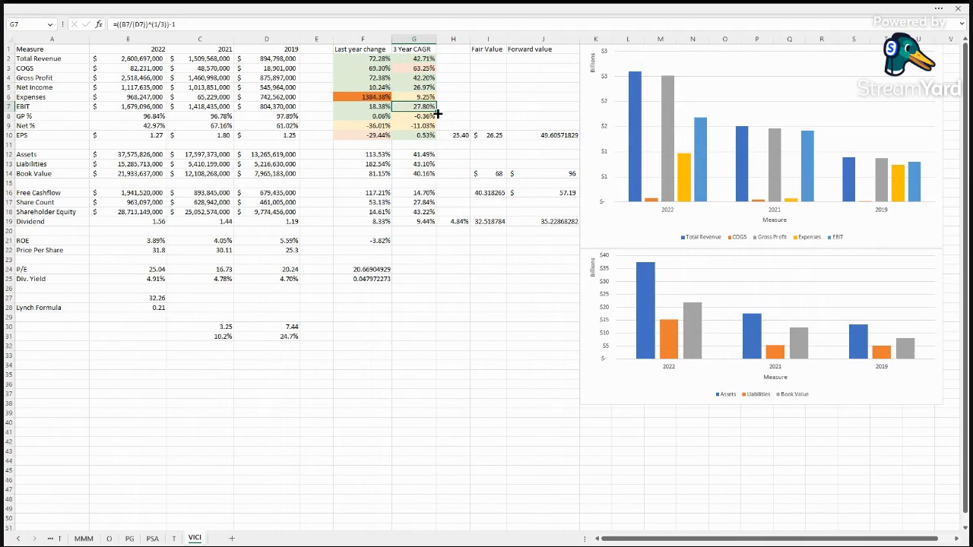
left_click(363, 106)
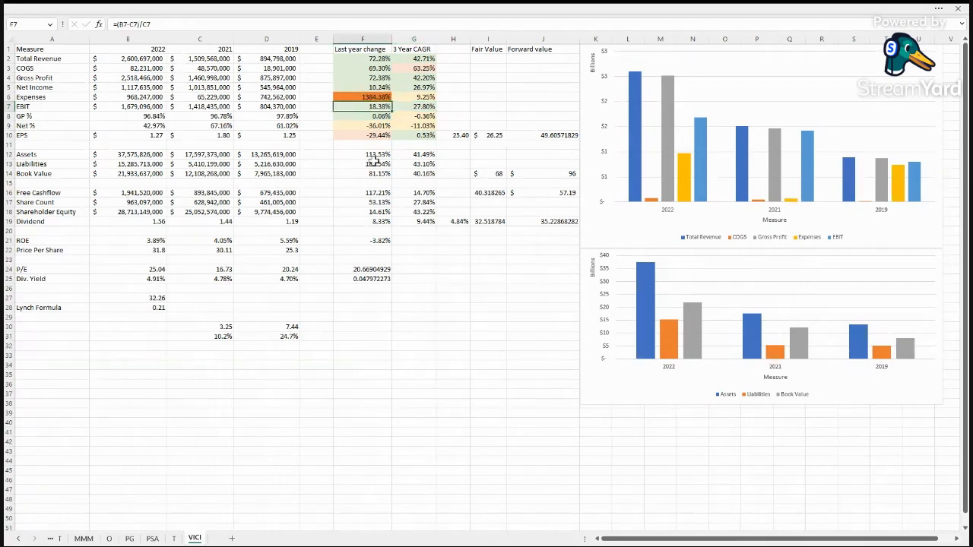
mouse_move(417, 120)
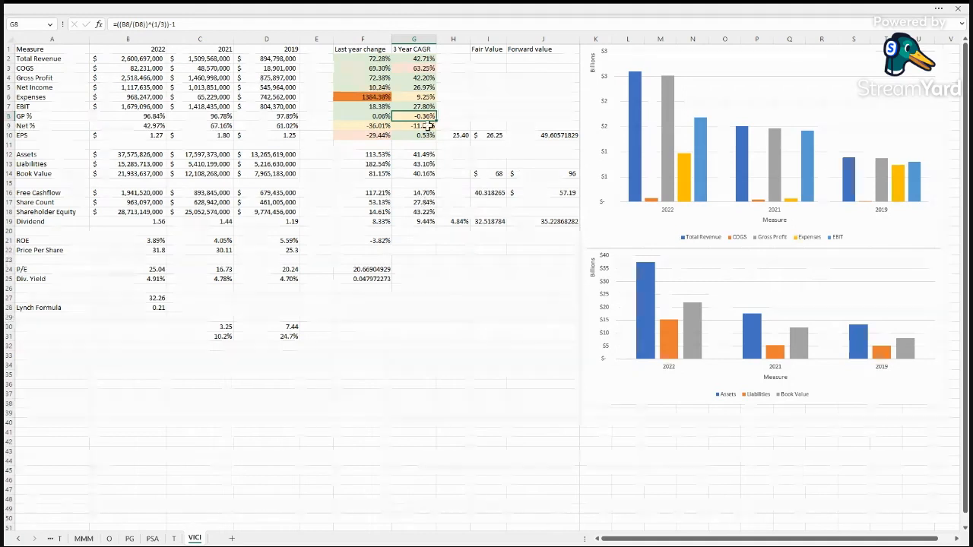
left_click(414, 125)
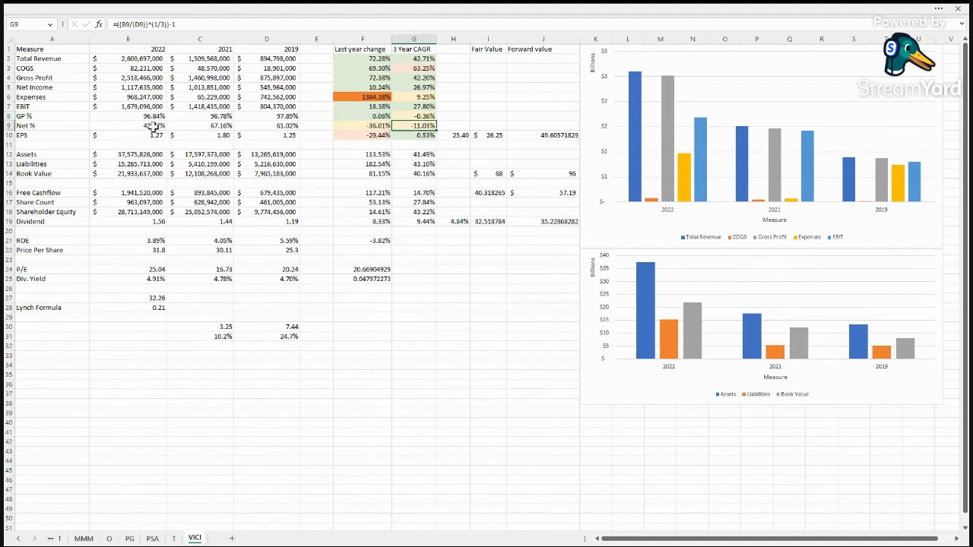
left_click(128, 126)
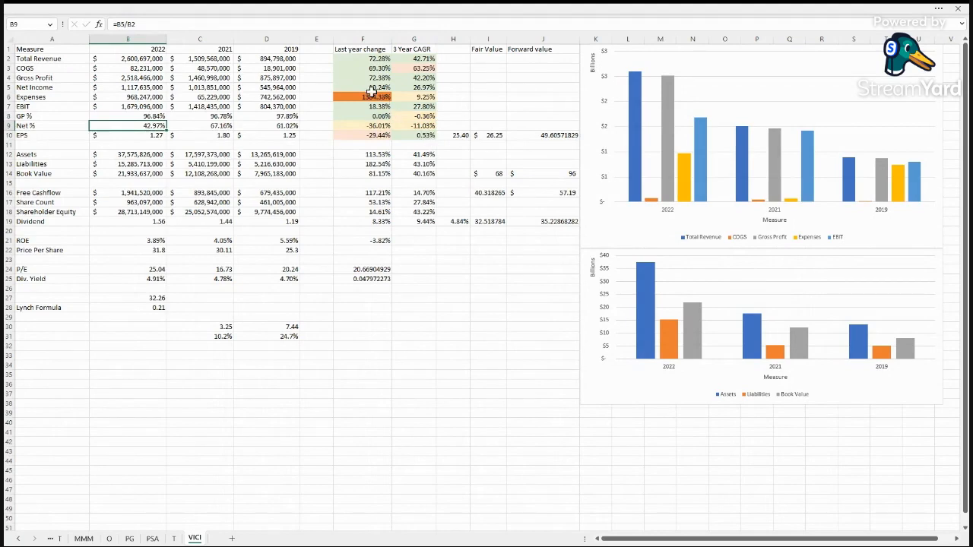
left_click(362, 97)
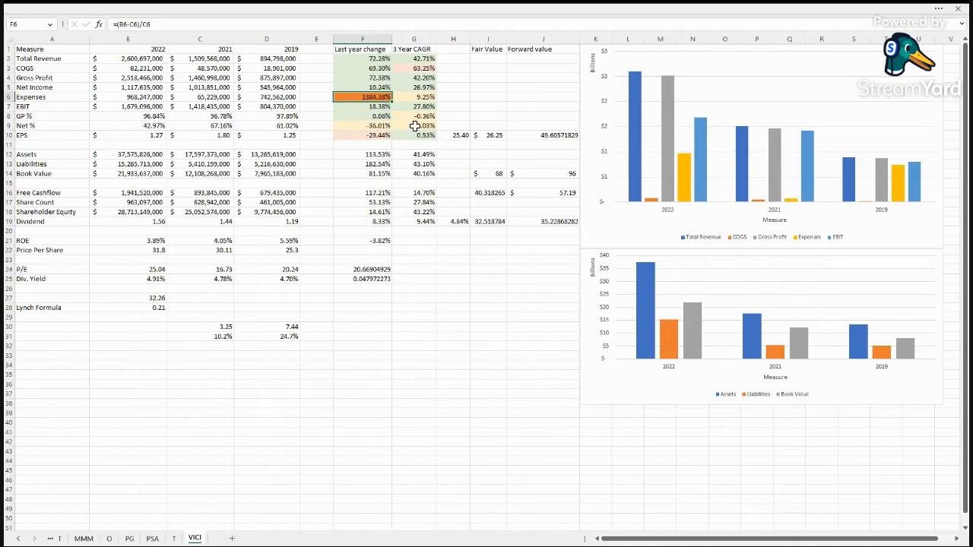
left_click(414, 135)
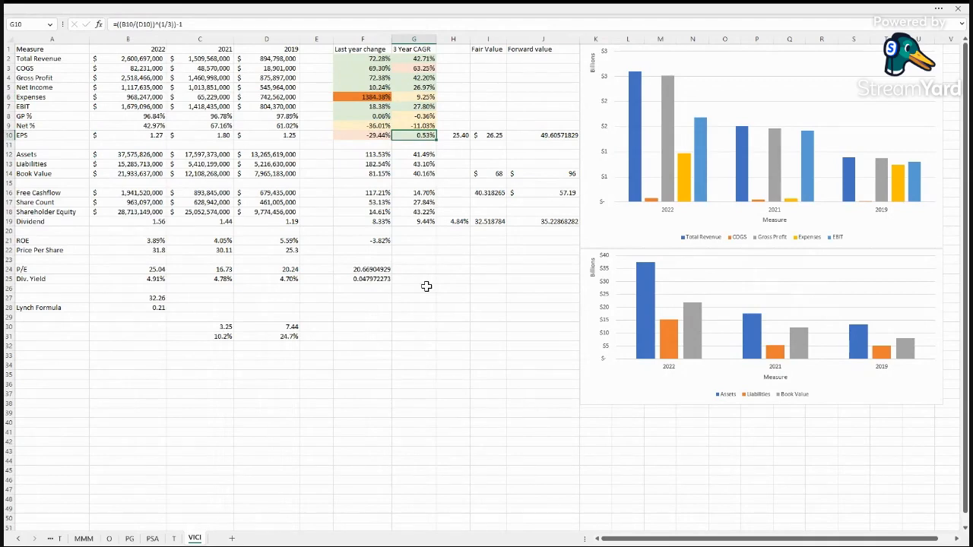
left_click(363, 136)
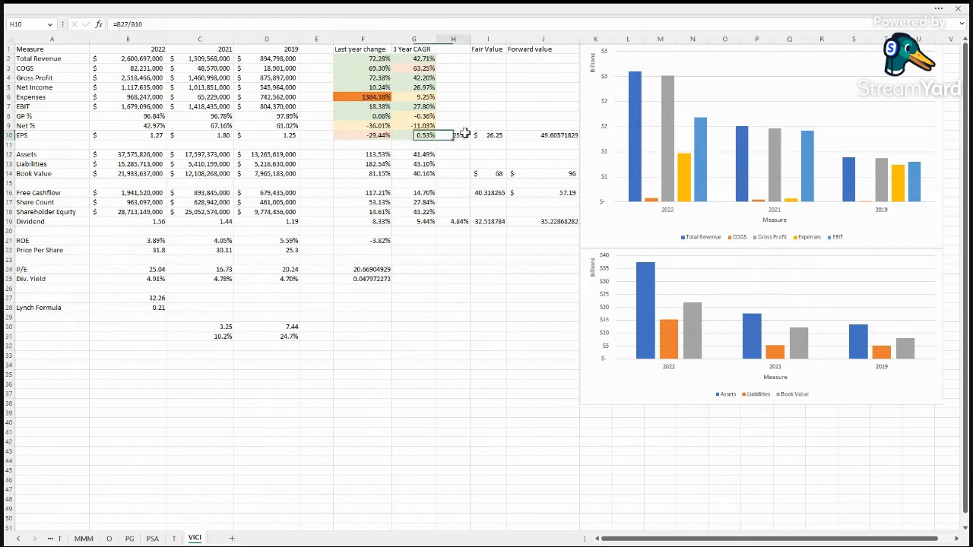
left_click(453, 135)
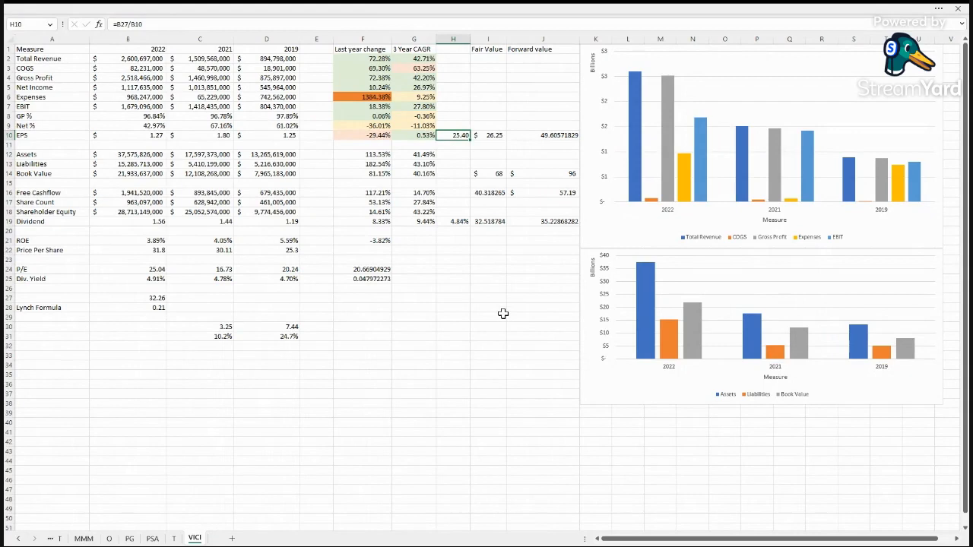
left_click(362, 269)
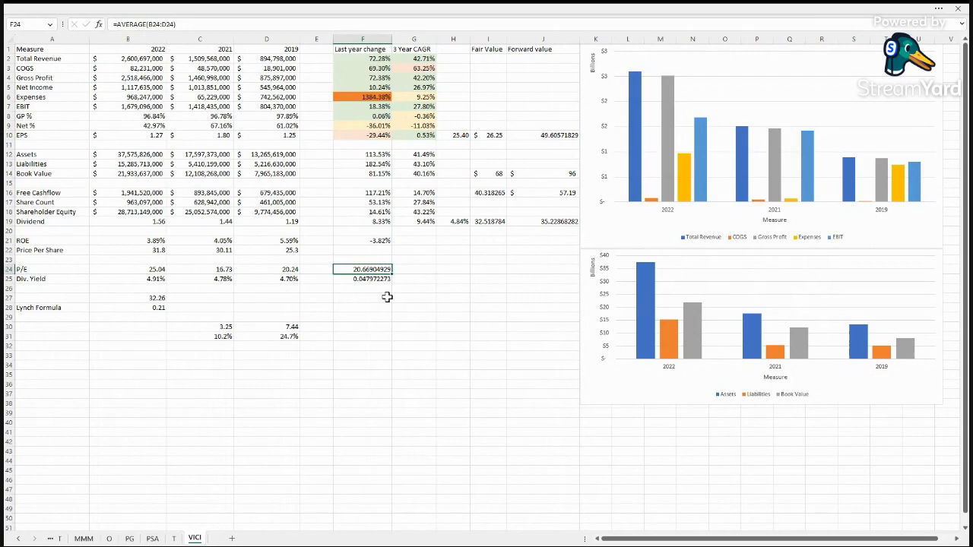
left_click(267, 270)
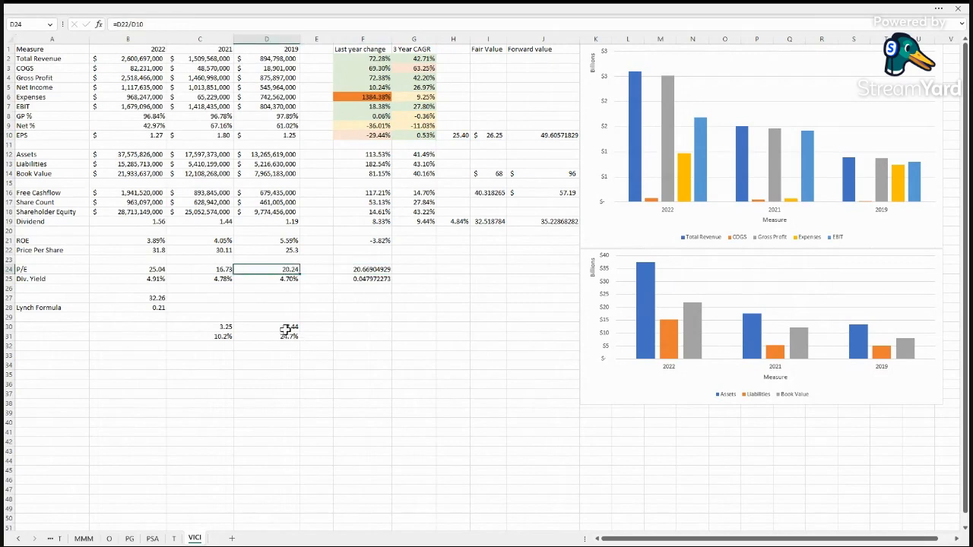
left_click(199, 269)
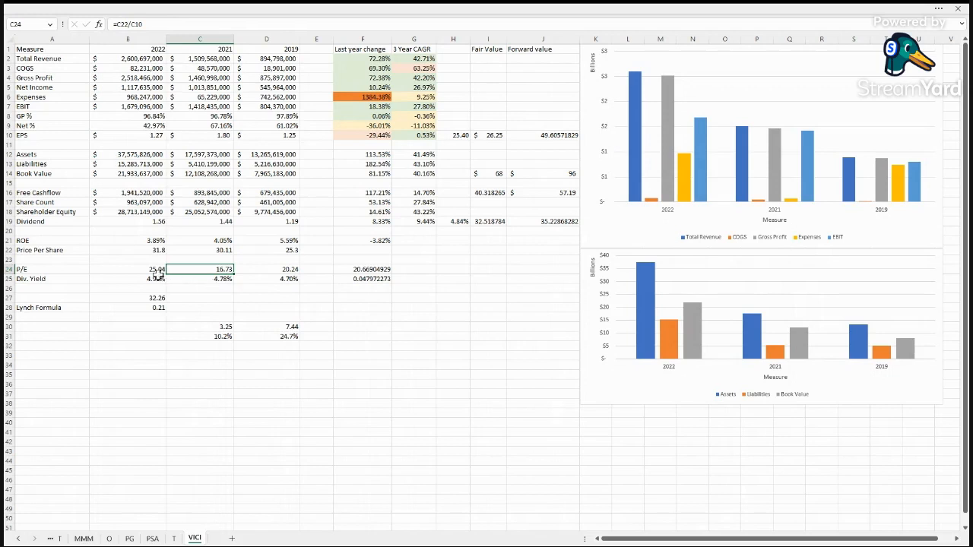
left_click(128, 269)
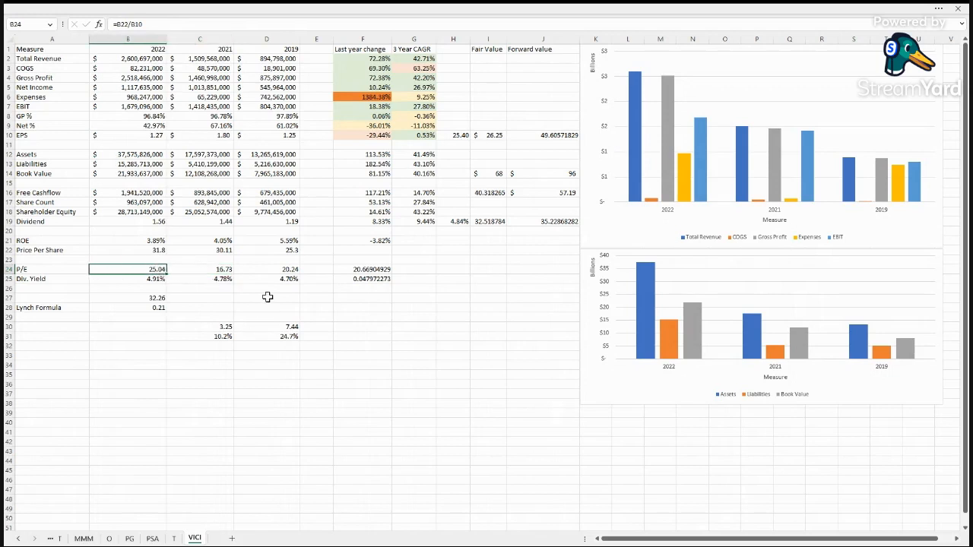
mouse_move(449, 123)
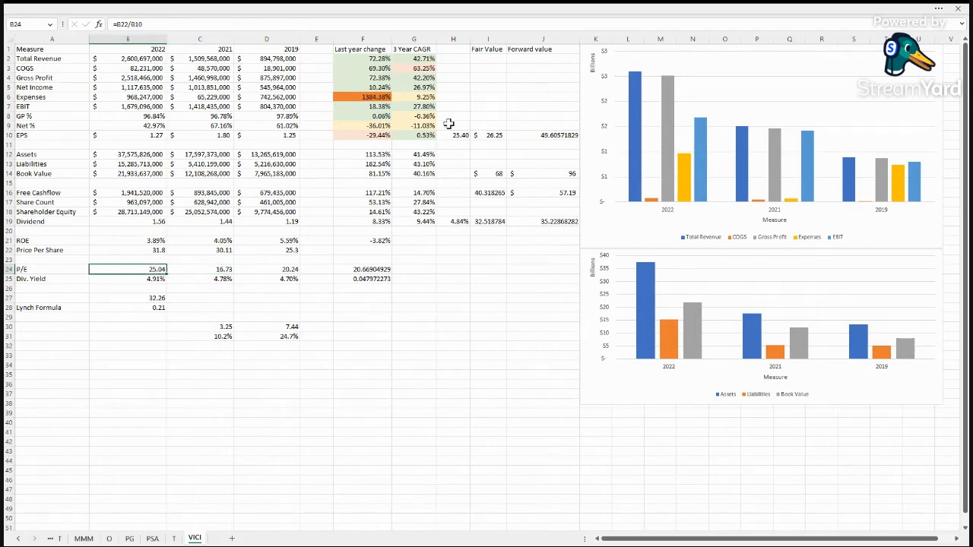
left_click(453, 135)
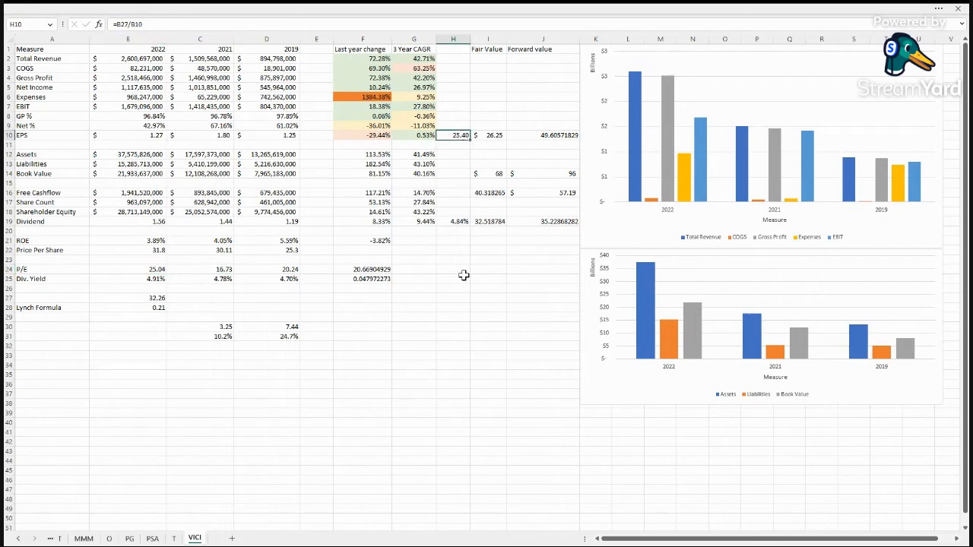
mouse_move(464, 259)
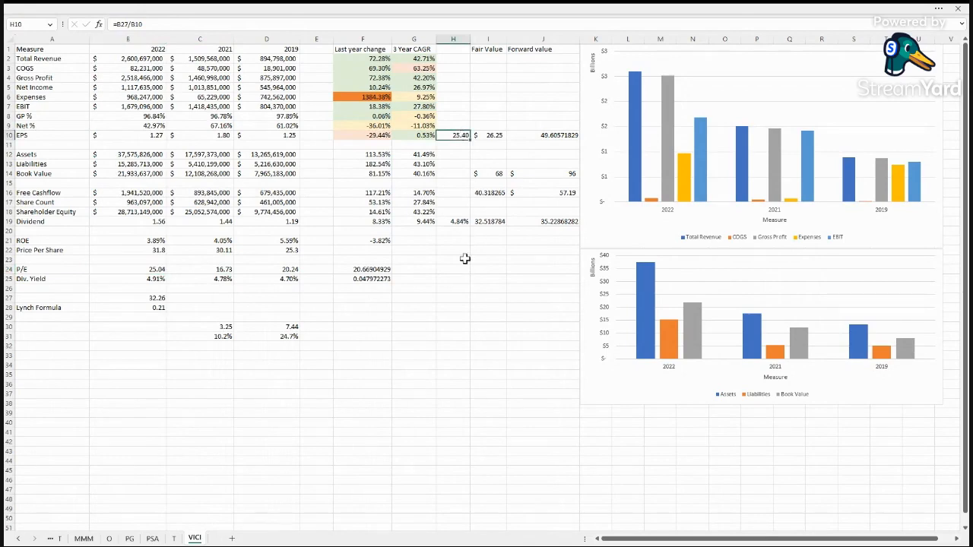
left_click(488, 135)
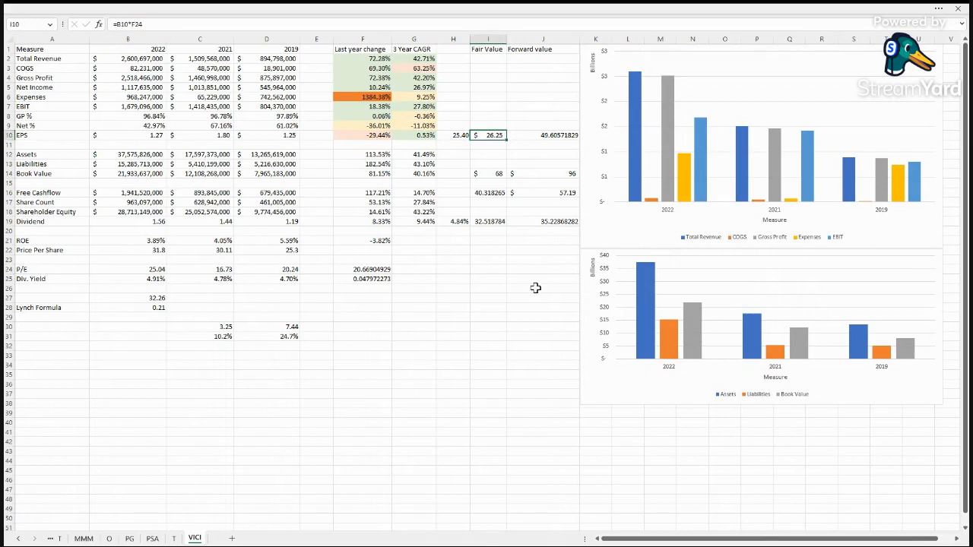
mouse_move(259, 279)
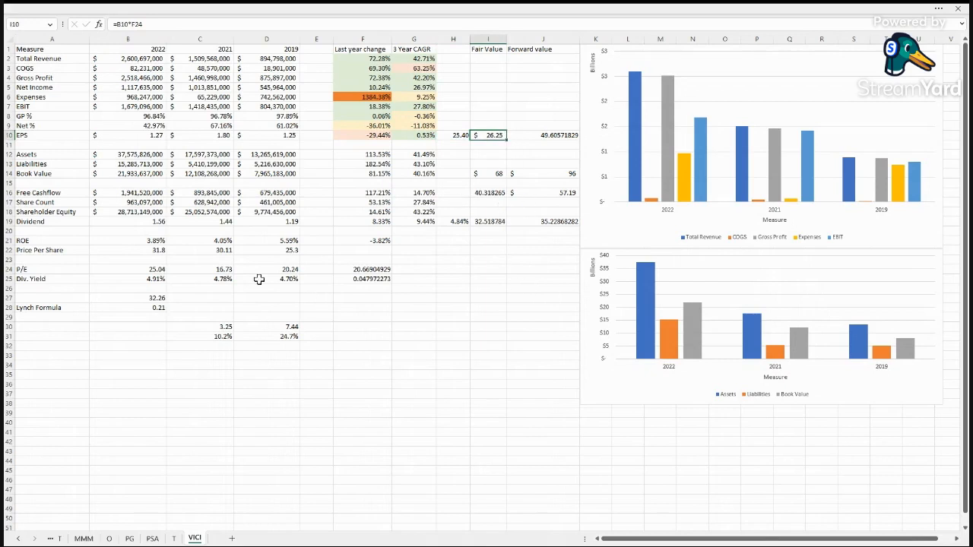
mouse_move(545, 131)
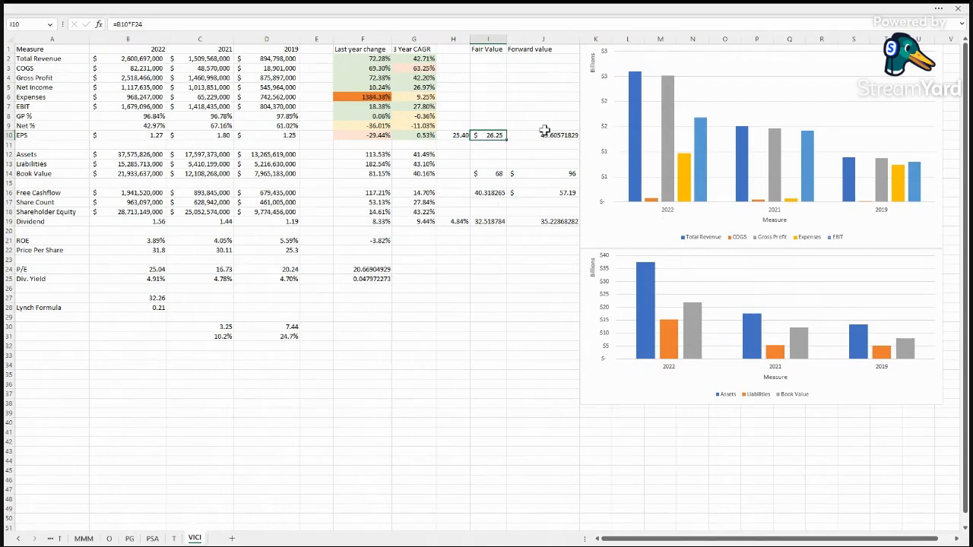
mouse_move(435, 268)
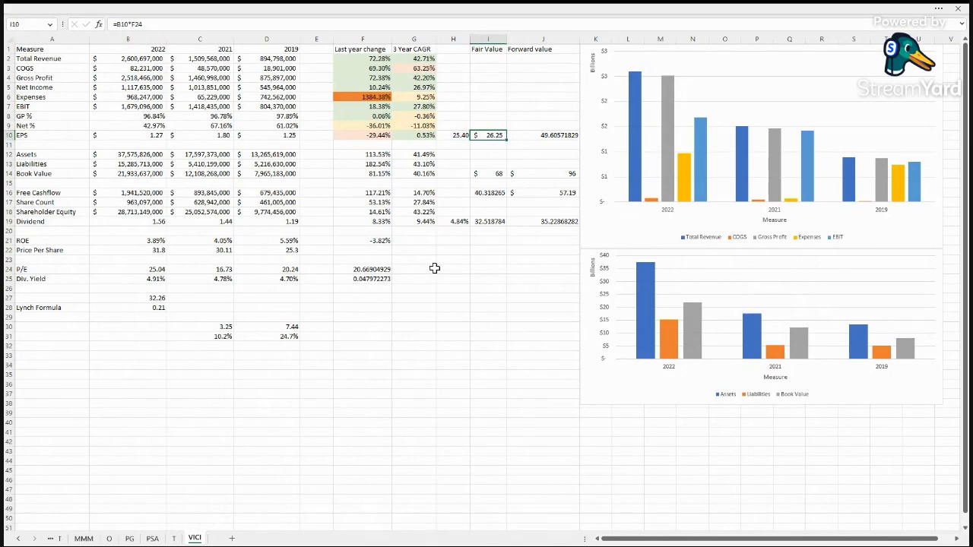
left_click(543, 135)
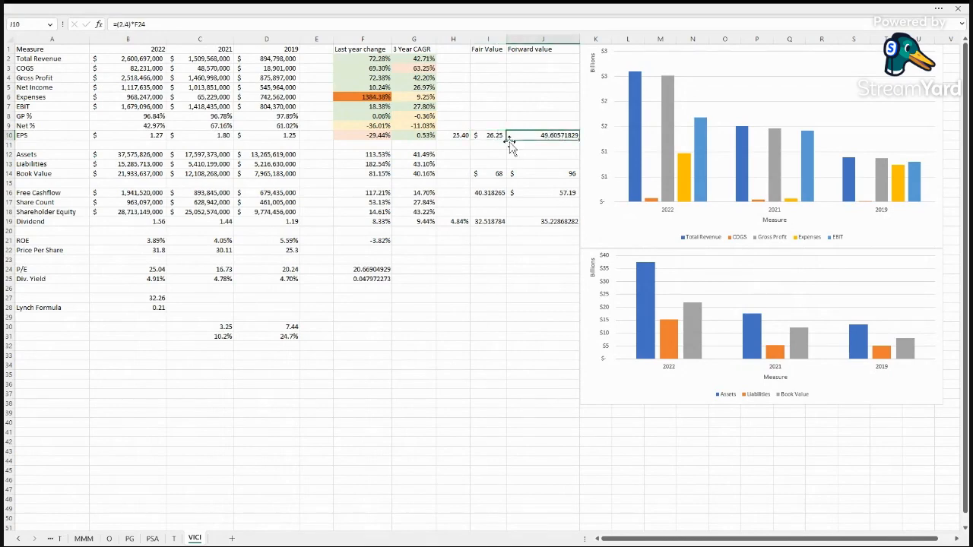
mouse_move(529, 149)
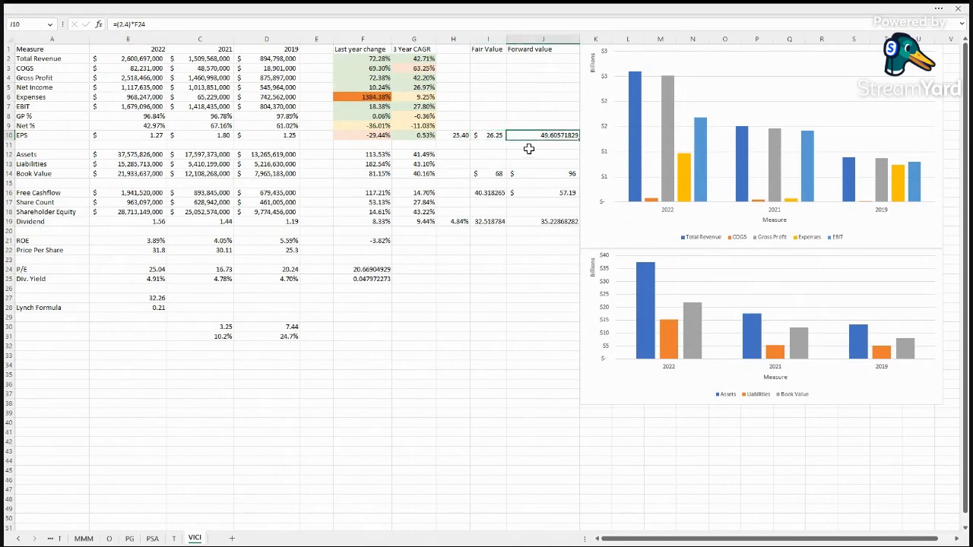
left_click(149, 25)
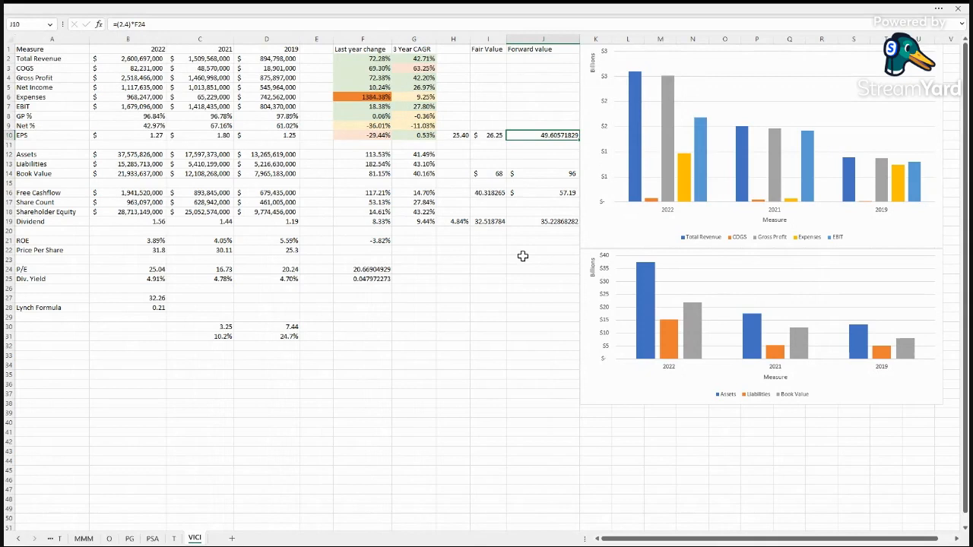
left_click(488, 164)
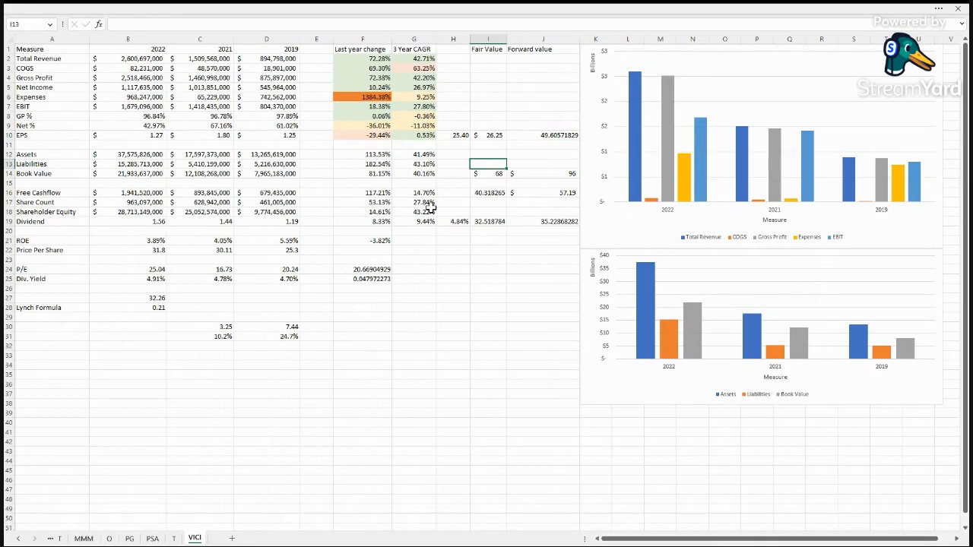
mouse_move(391, 124)
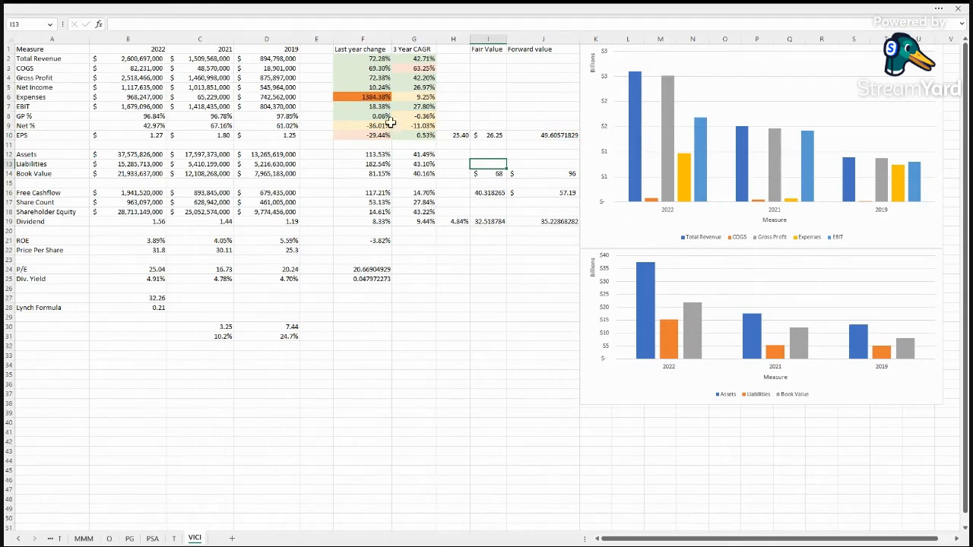
mouse_move(430, 213)
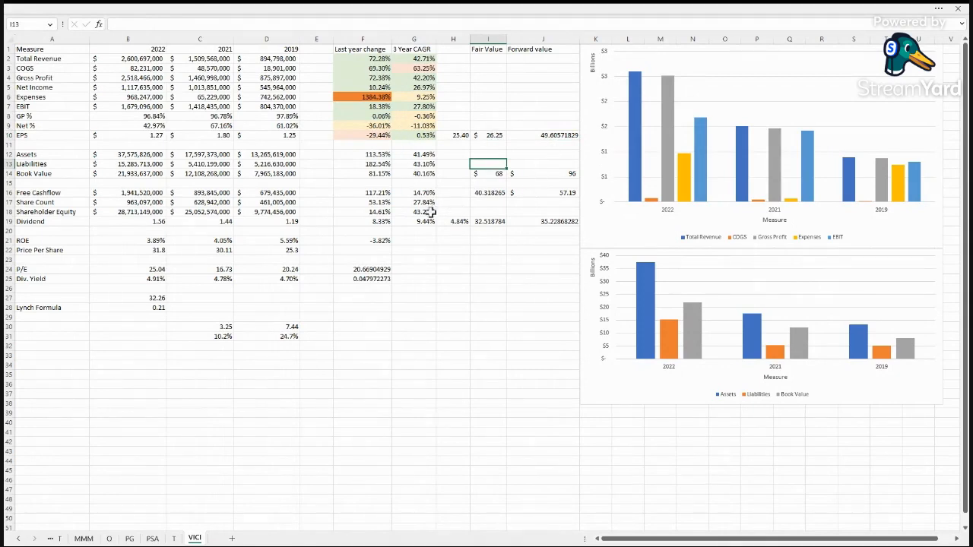
left_click(543, 134)
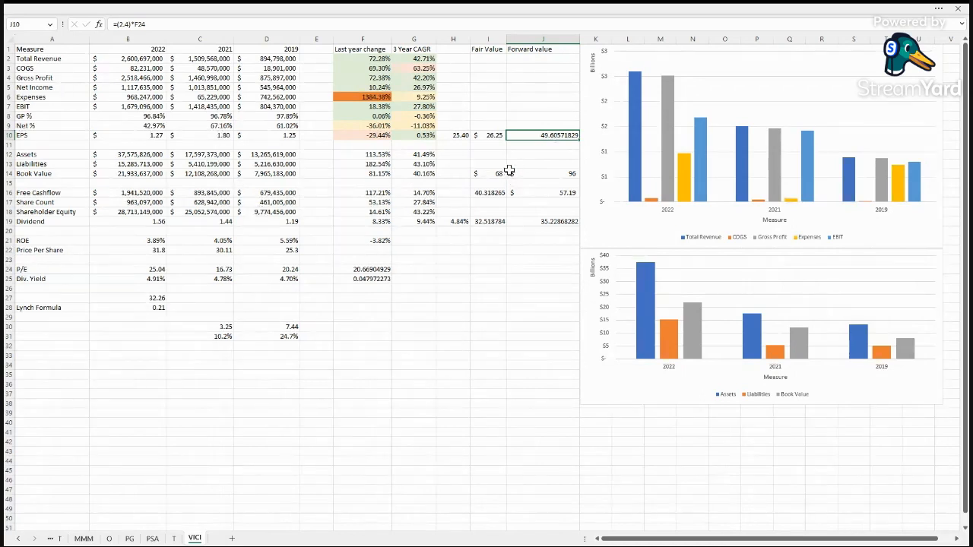
mouse_move(450, 211)
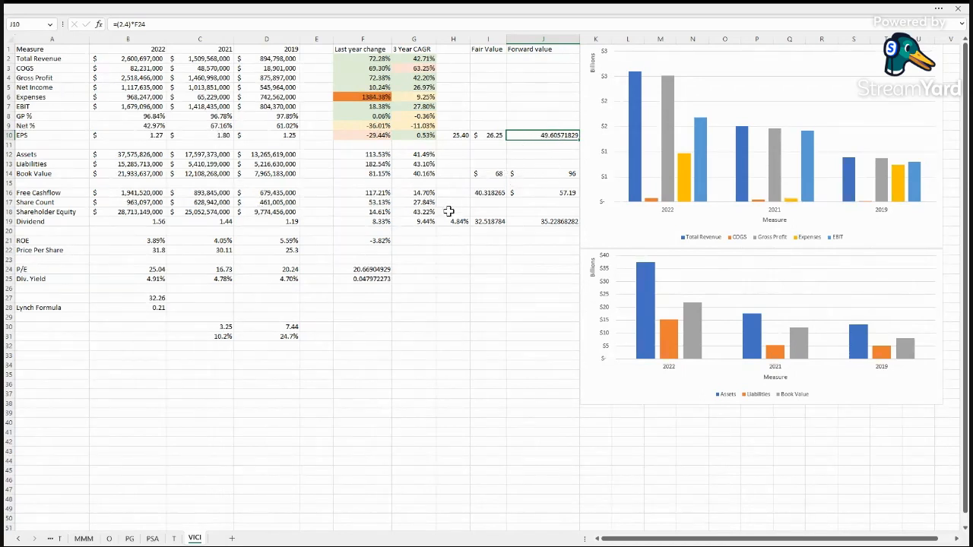
mouse_move(445, 152)
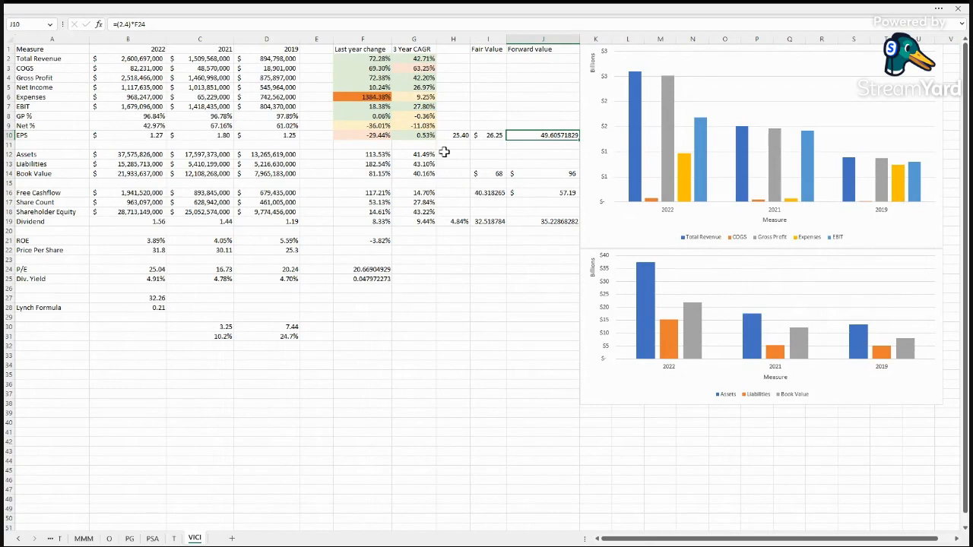
left_click(128, 154)
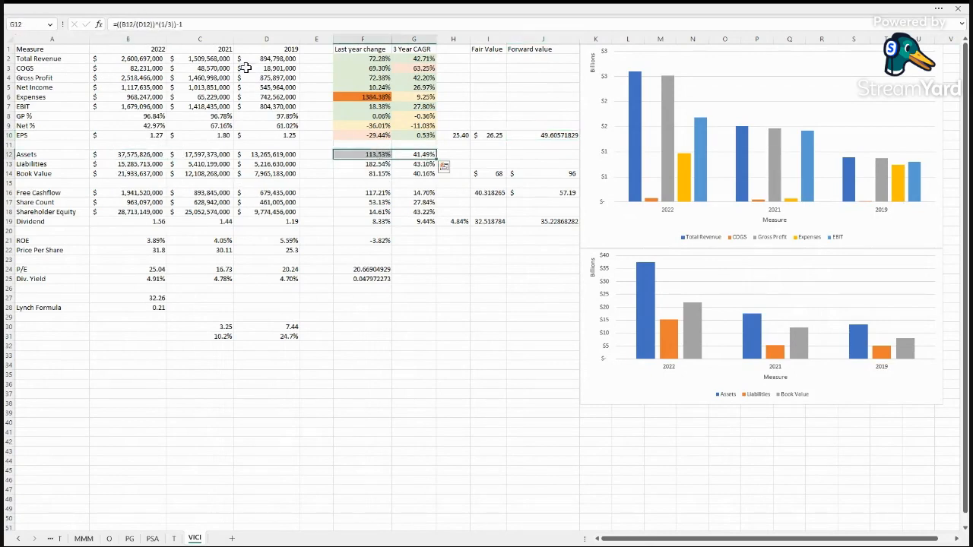
mouse_move(408, 165)
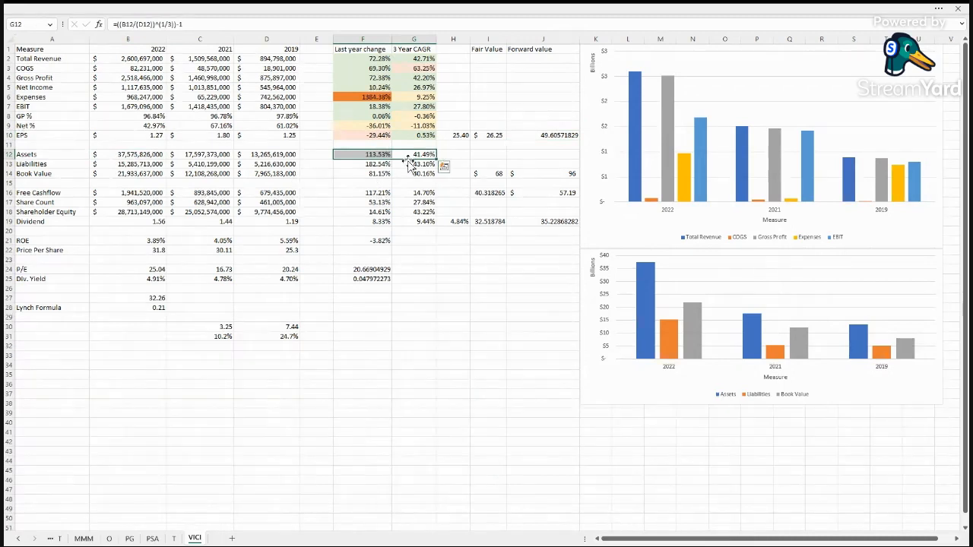
mouse_move(140, 156)
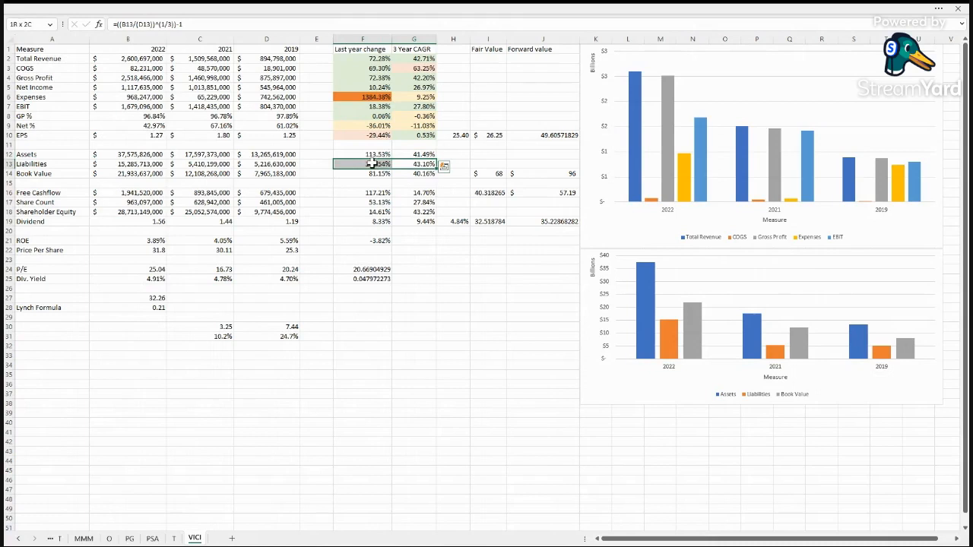
left_click(413, 163)
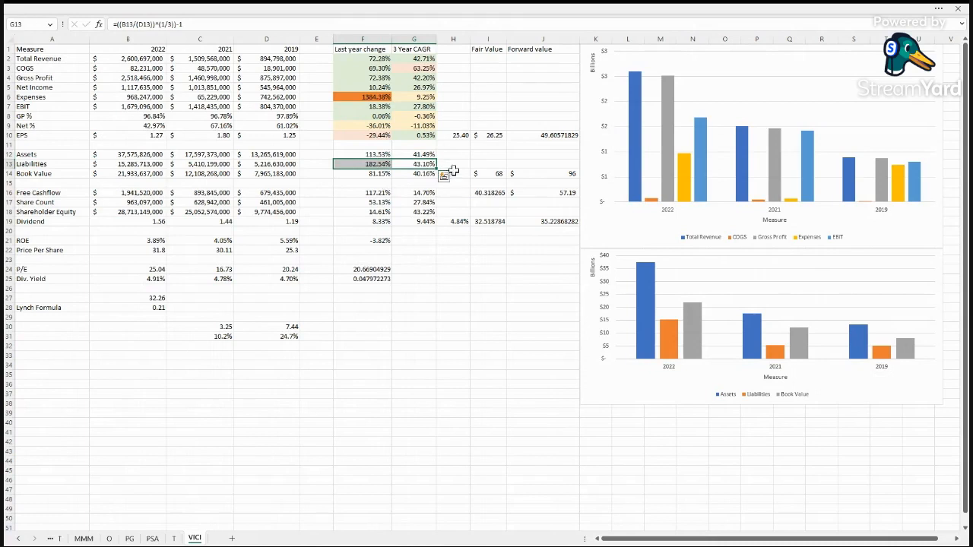
left_click(454, 164)
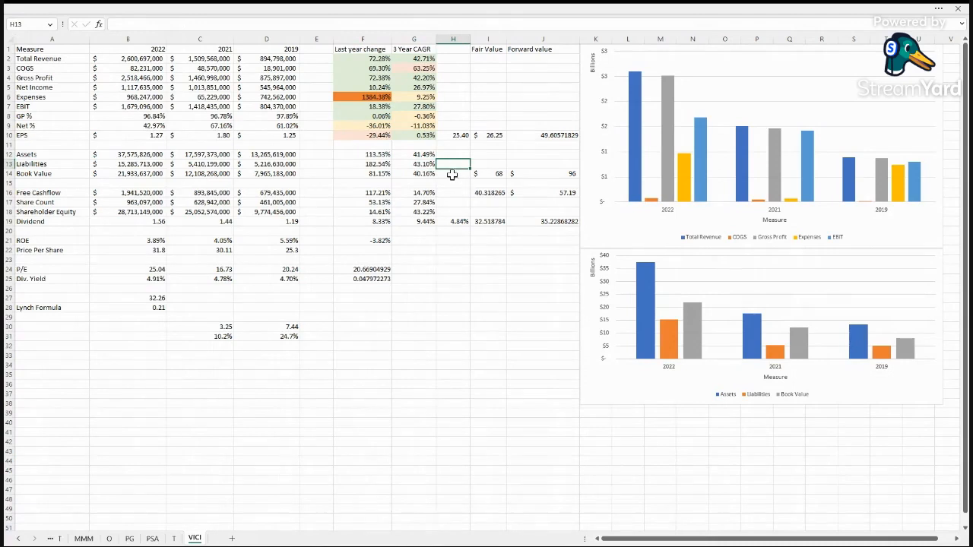
left_click(453, 173)
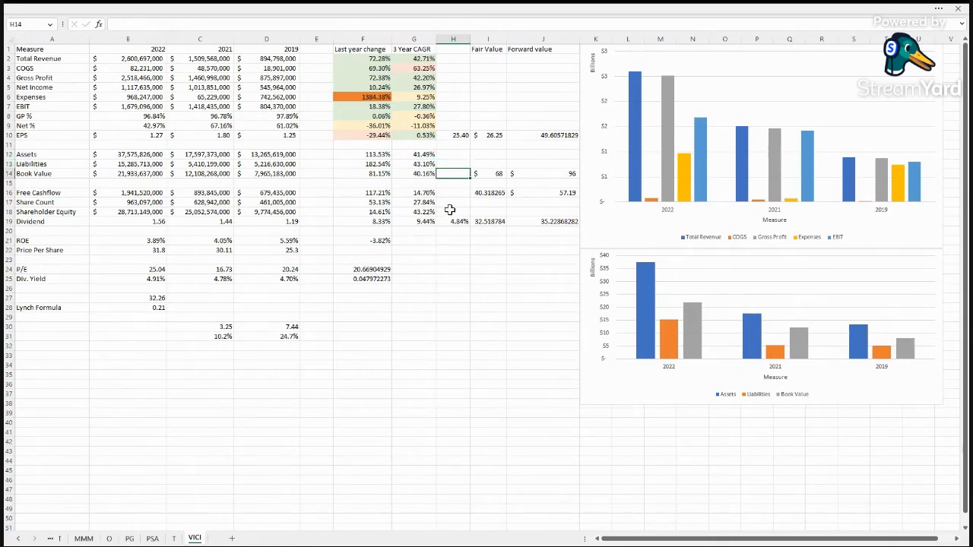
mouse_move(33, 176)
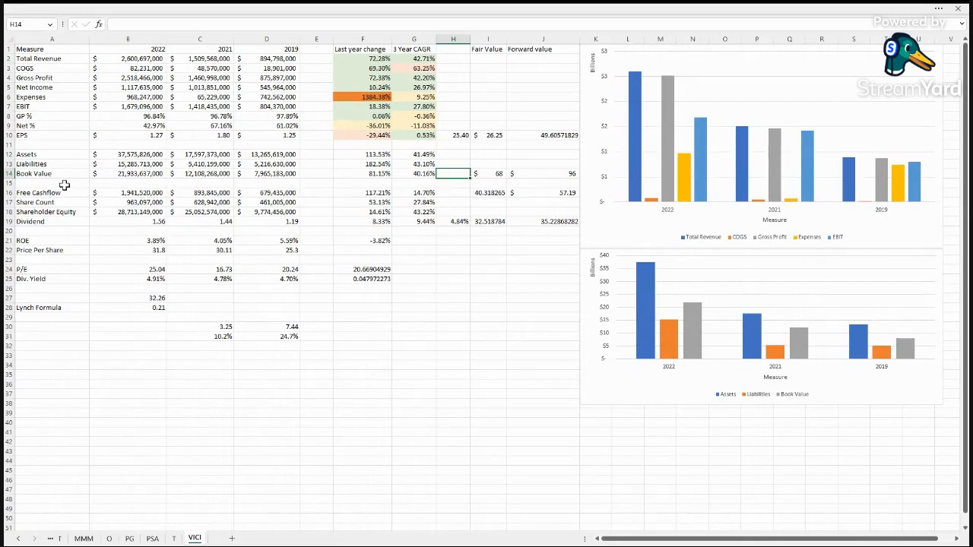
left_click(128, 174)
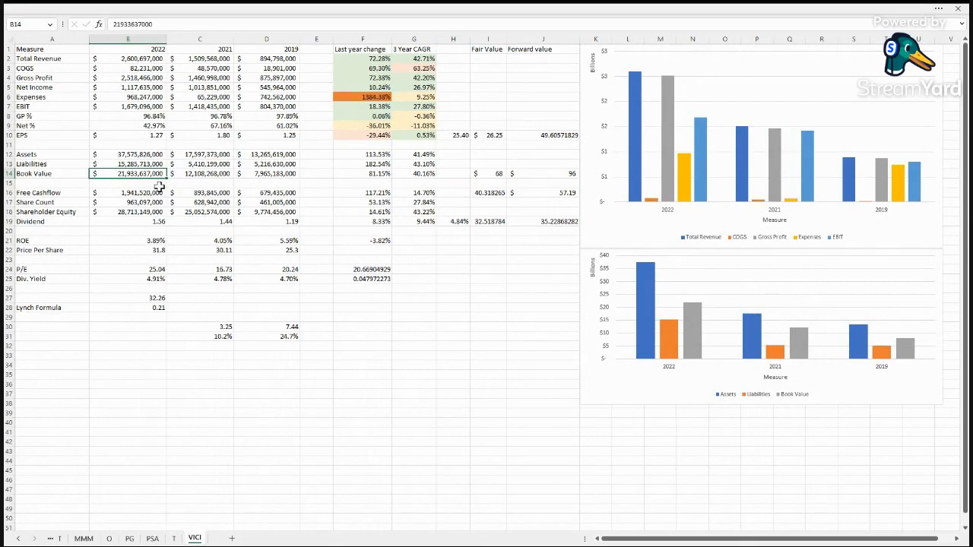
mouse_move(93, 164)
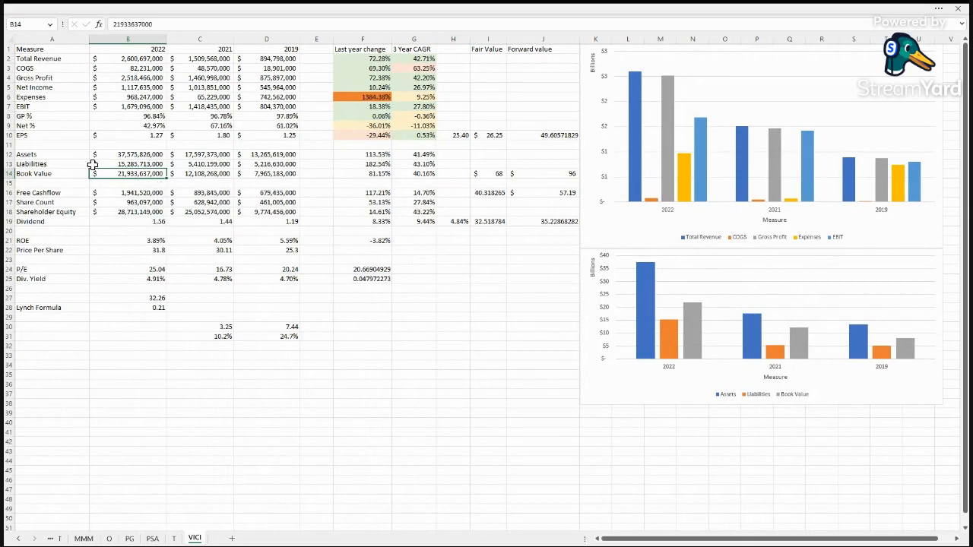
mouse_move(384, 179)
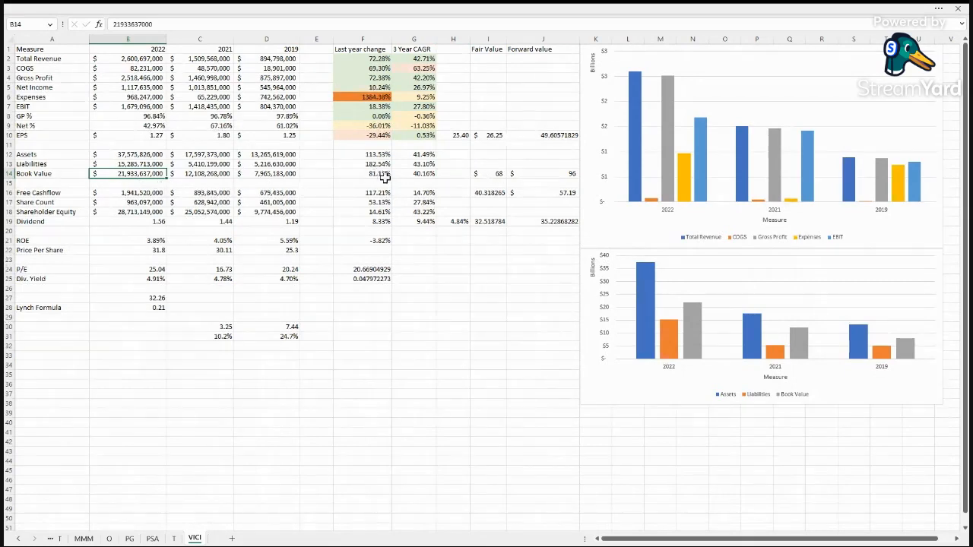
left_click(414, 173)
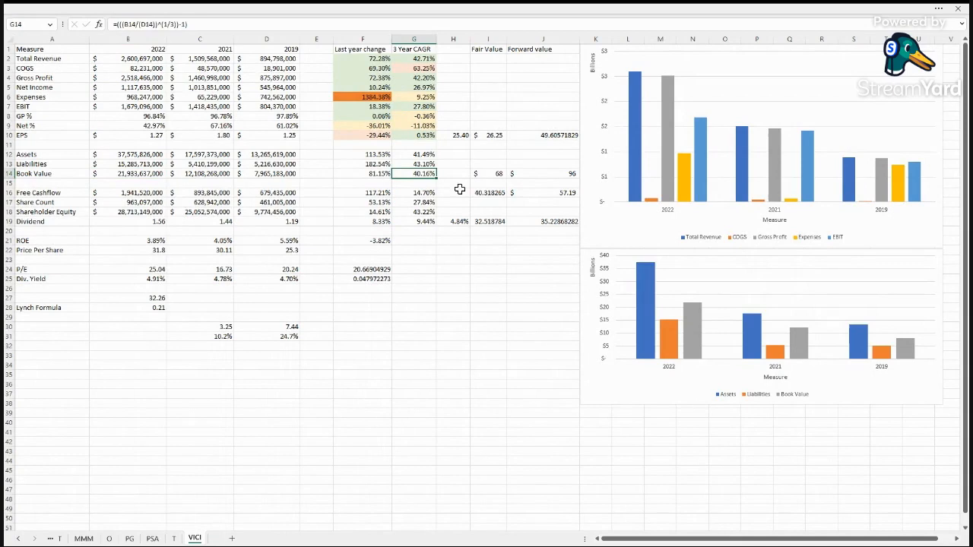
left_click(488, 173)
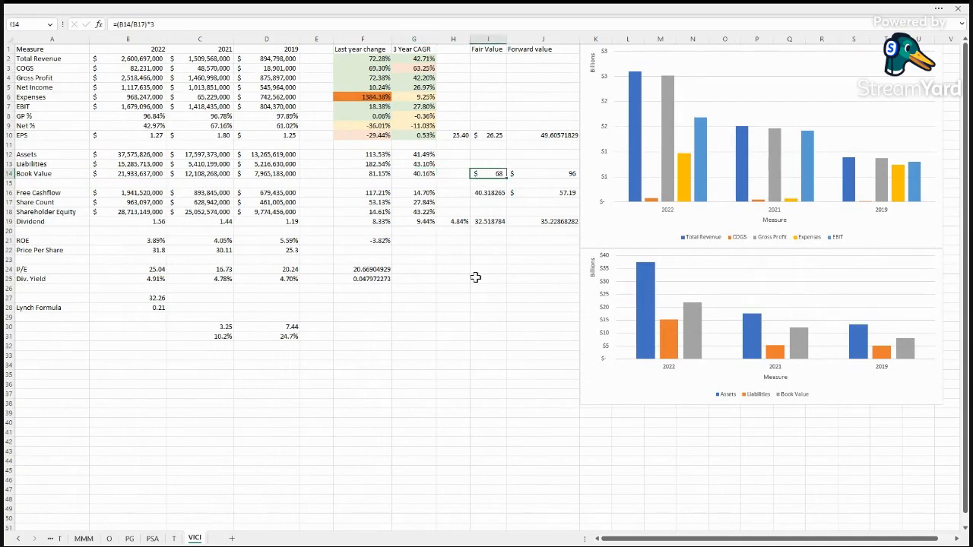
mouse_move(459, 300)
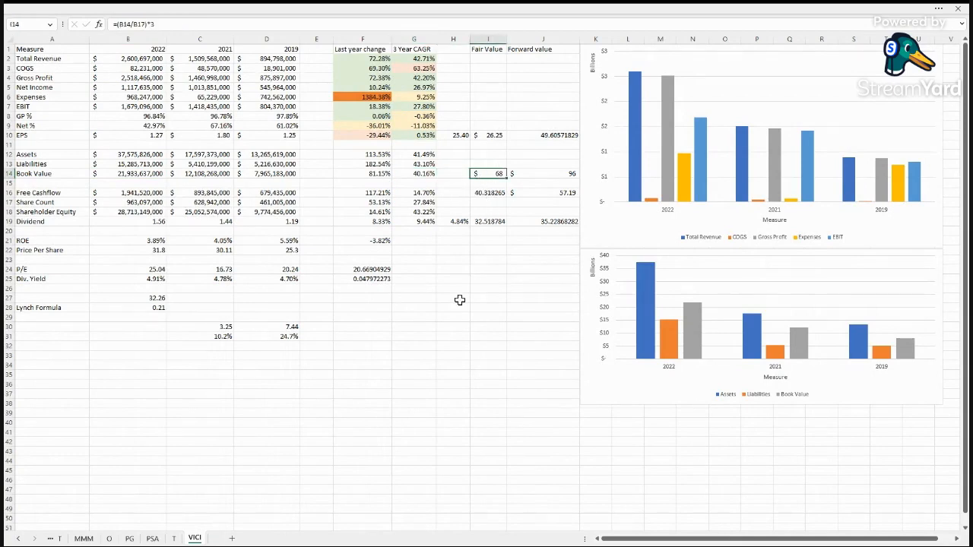
mouse_move(546, 173)
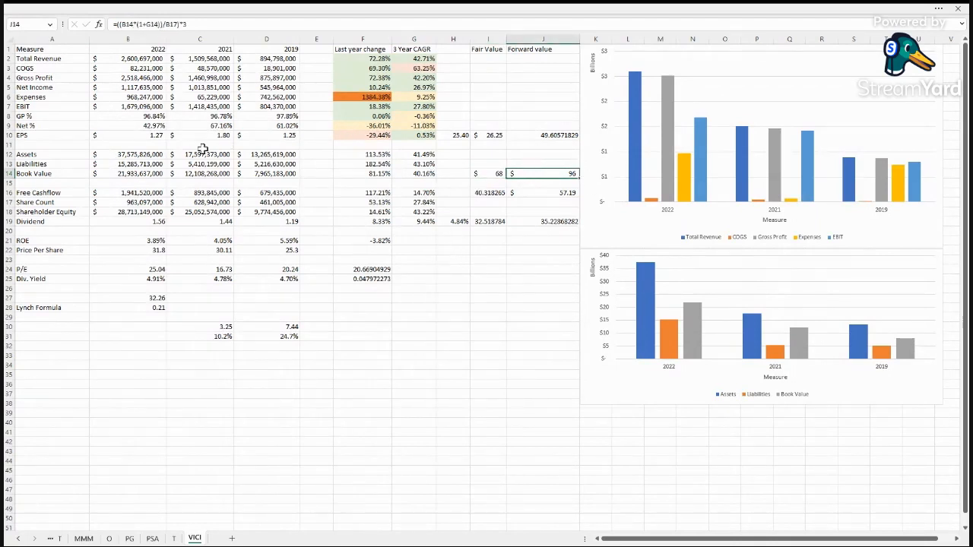
mouse_move(472, 184)
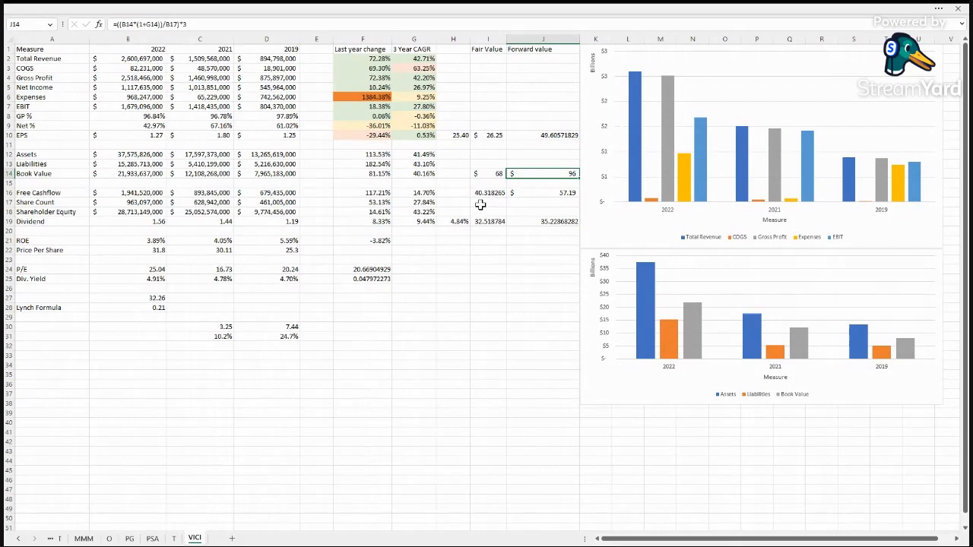
mouse_move(392, 202)
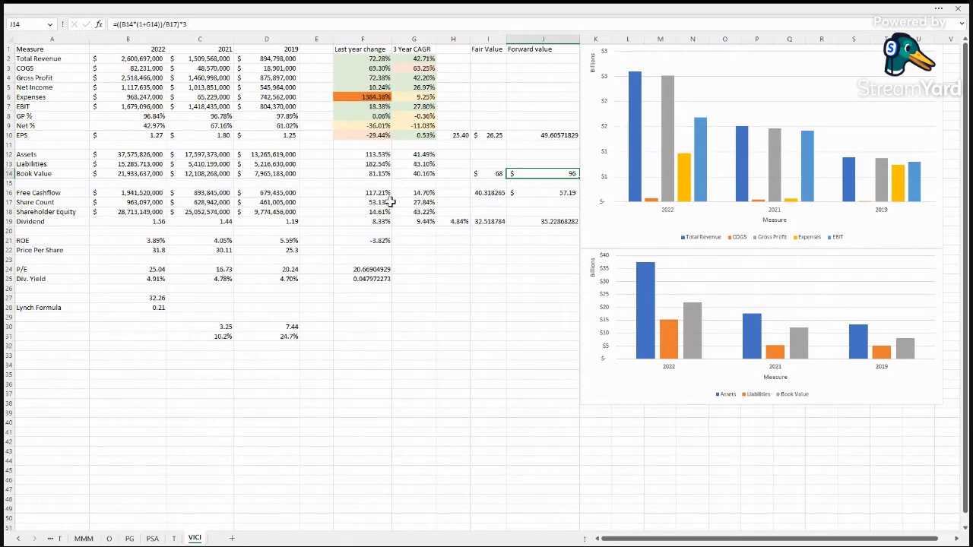
left_click(414, 193)
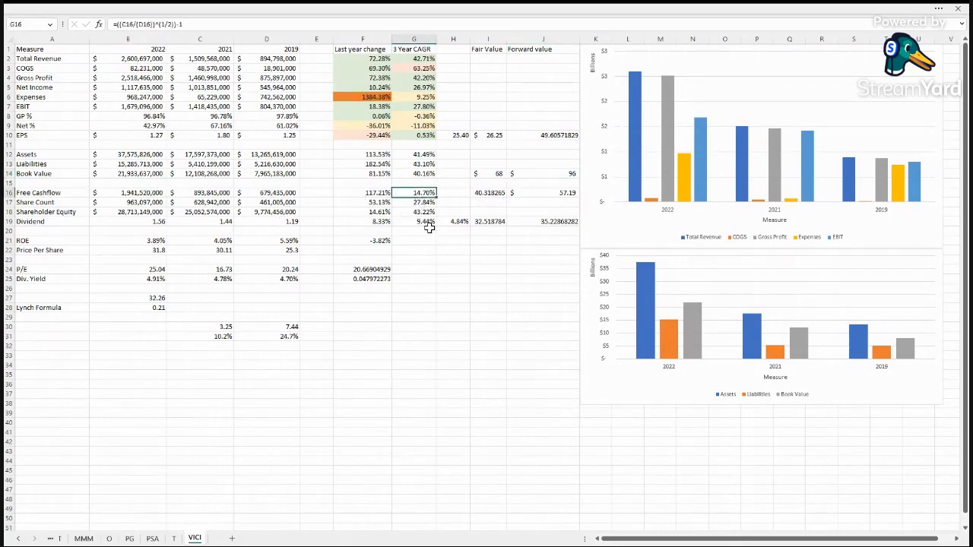
left_click(363, 192)
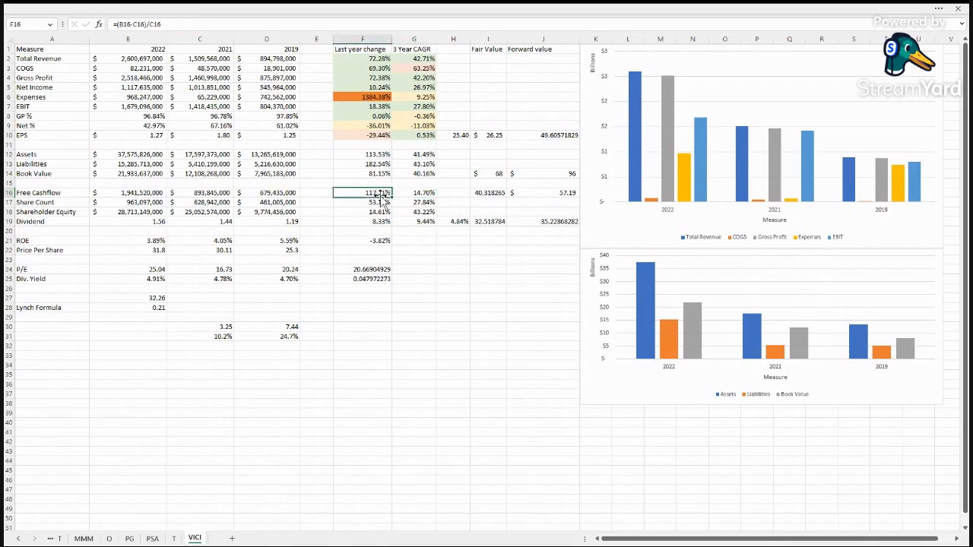
left_click(488, 202)
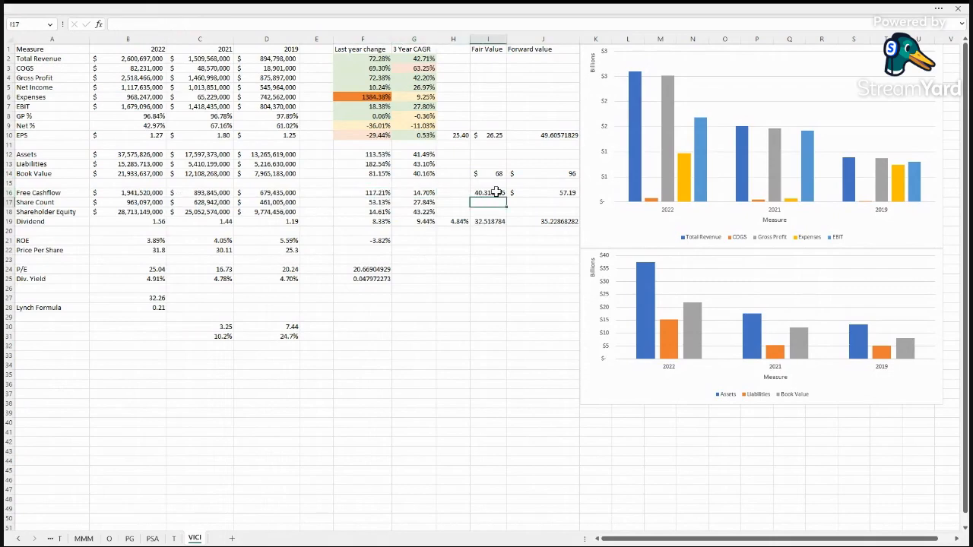
left_click(488, 193)
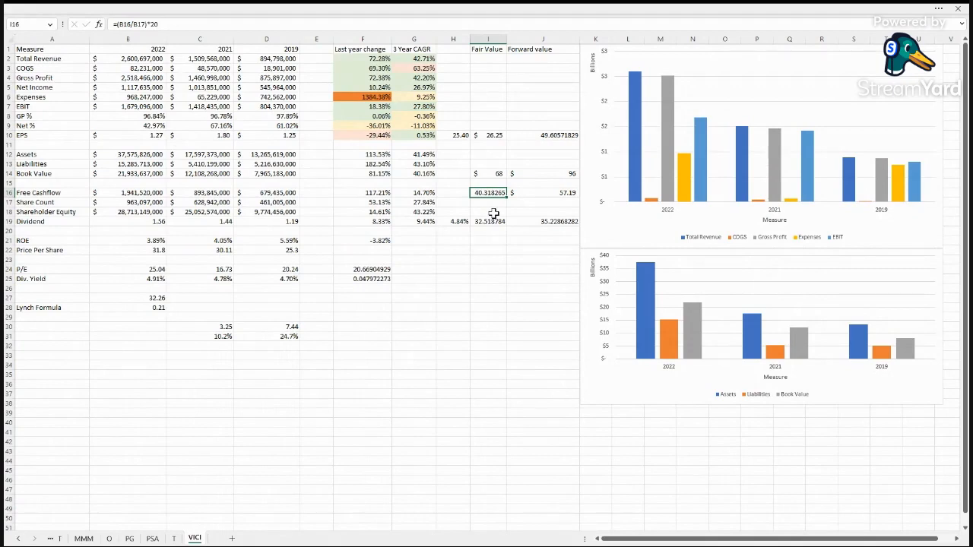
left_click(543, 193)
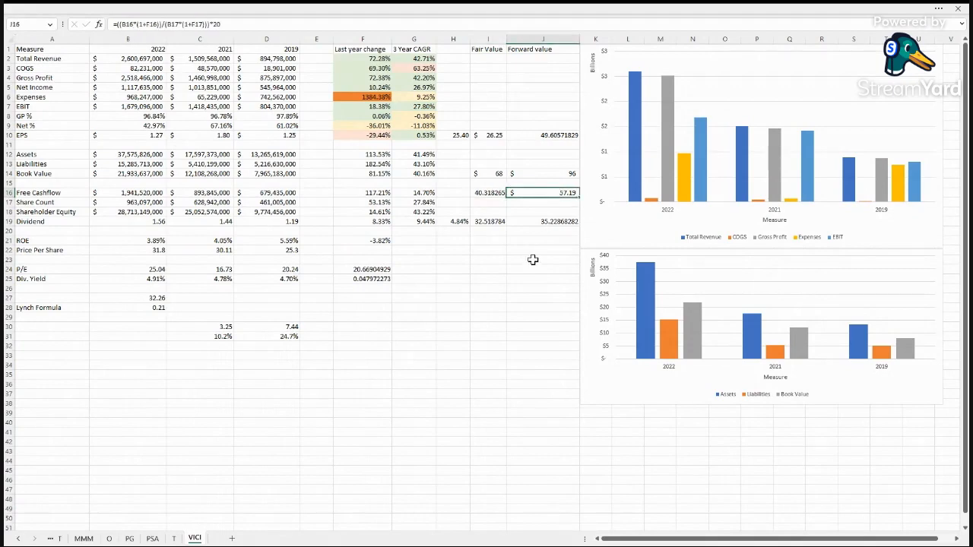
mouse_move(482, 253)
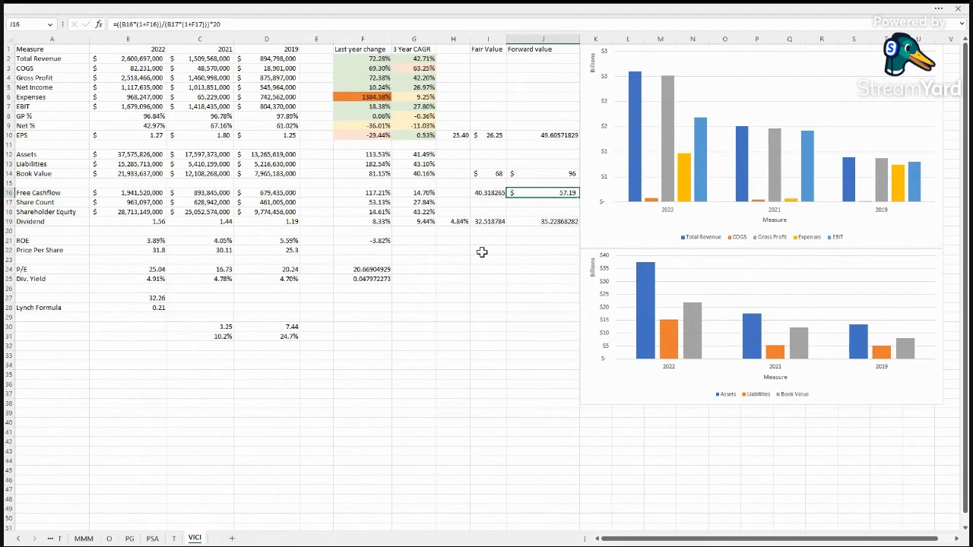
mouse_move(178, 206)
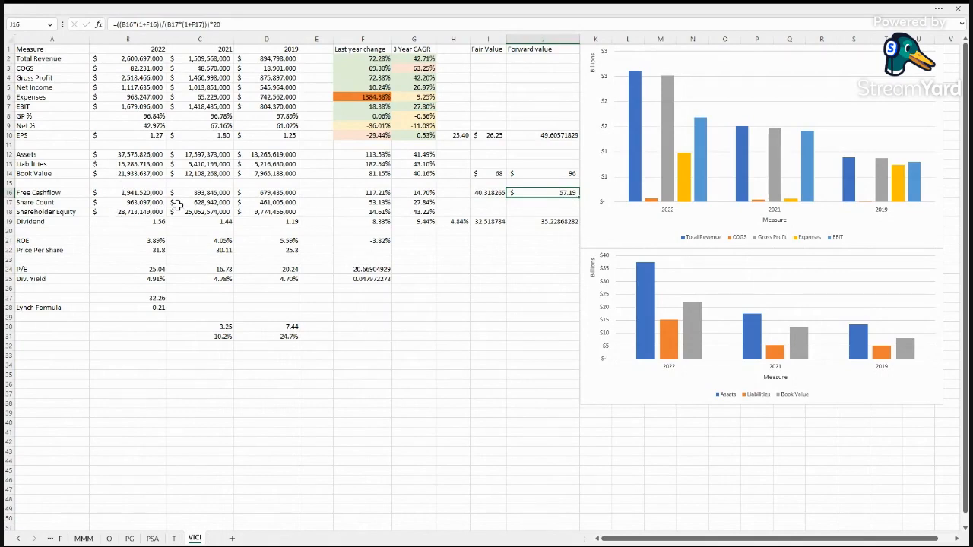
left_click(414, 202)
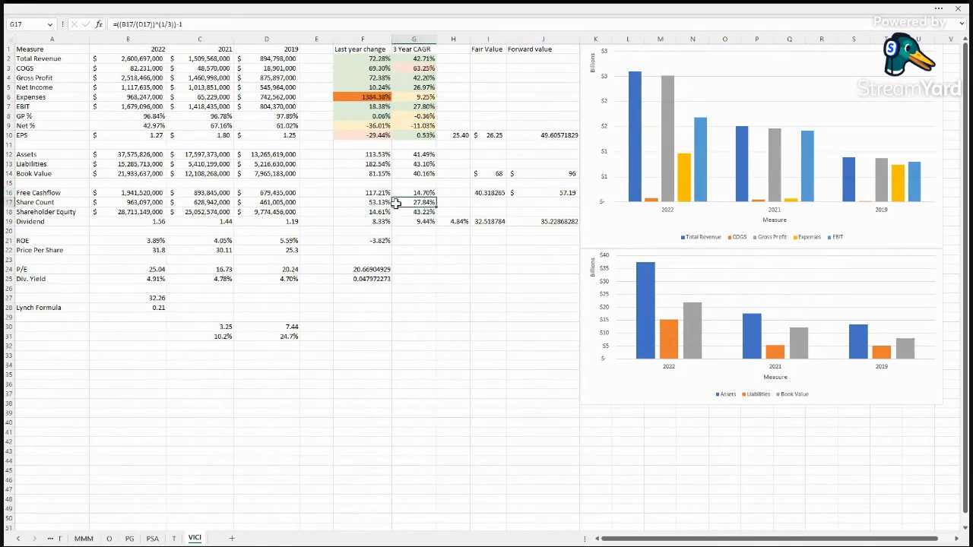
left_click(363, 201)
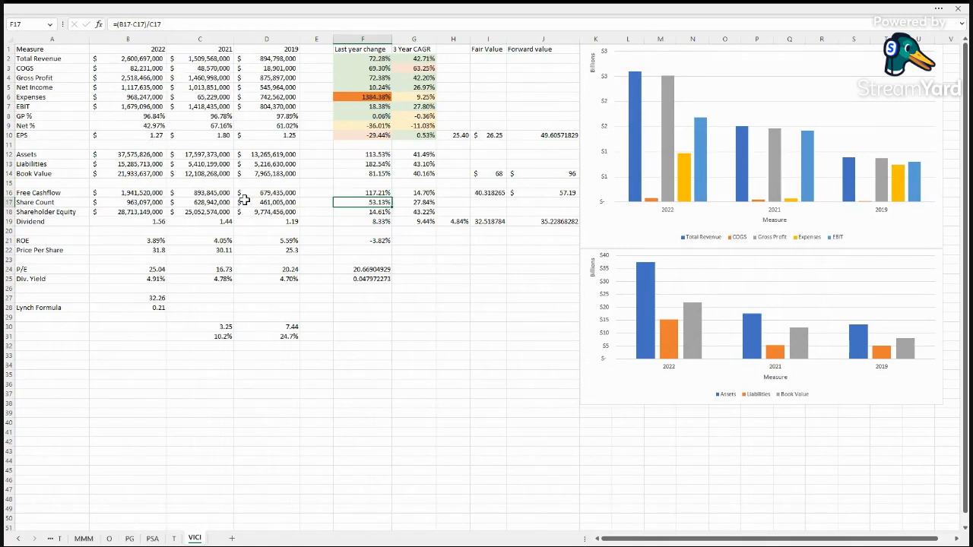
left_click(267, 116)
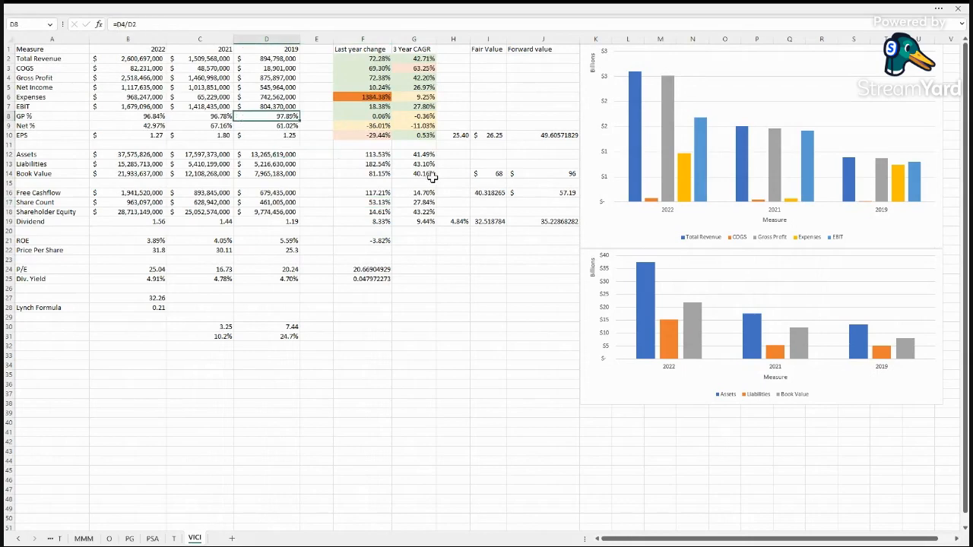
left_click(487, 203)
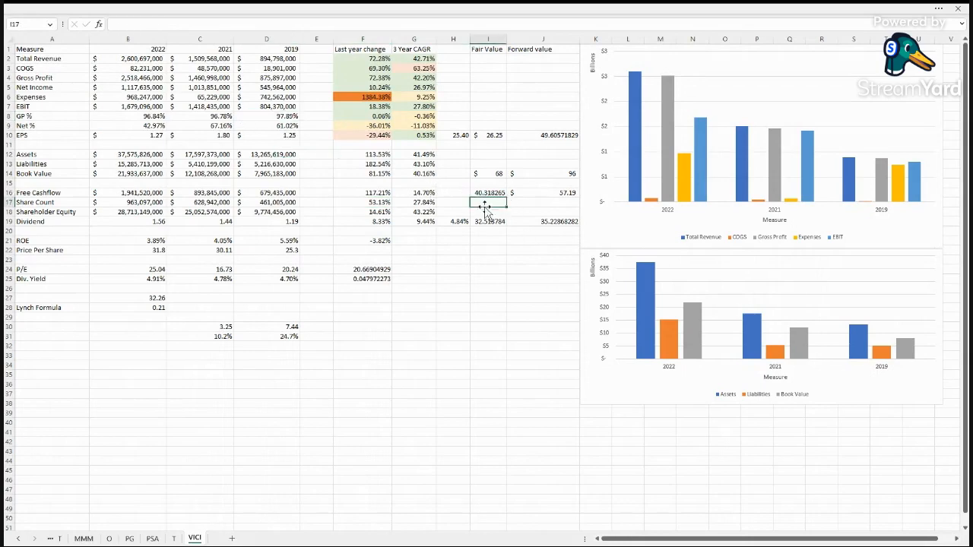
mouse_move(405, 212)
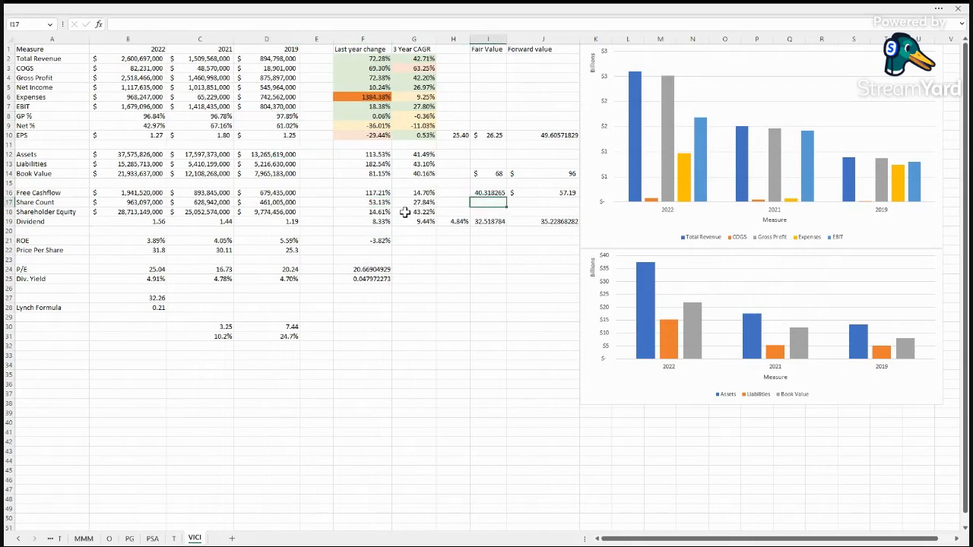
left_click(413, 212)
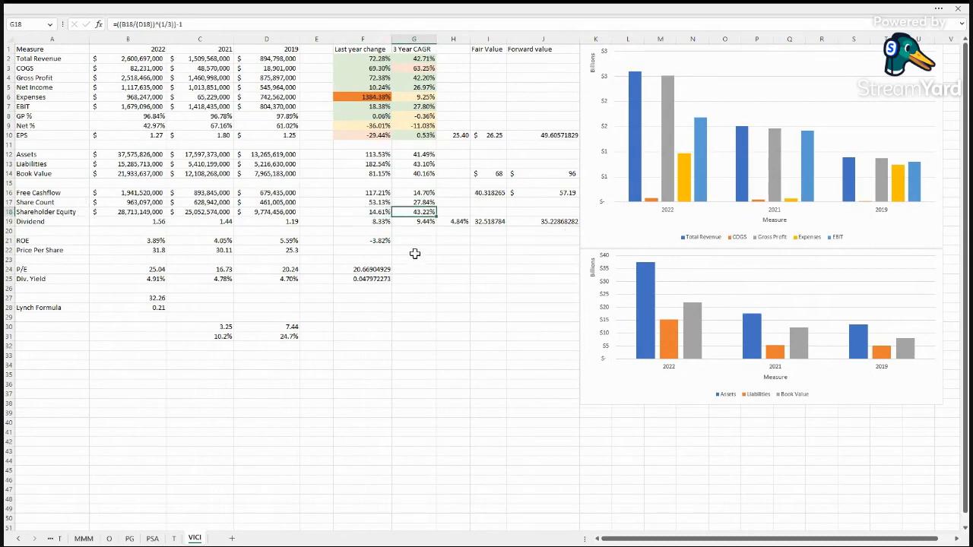
left_click(363, 211)
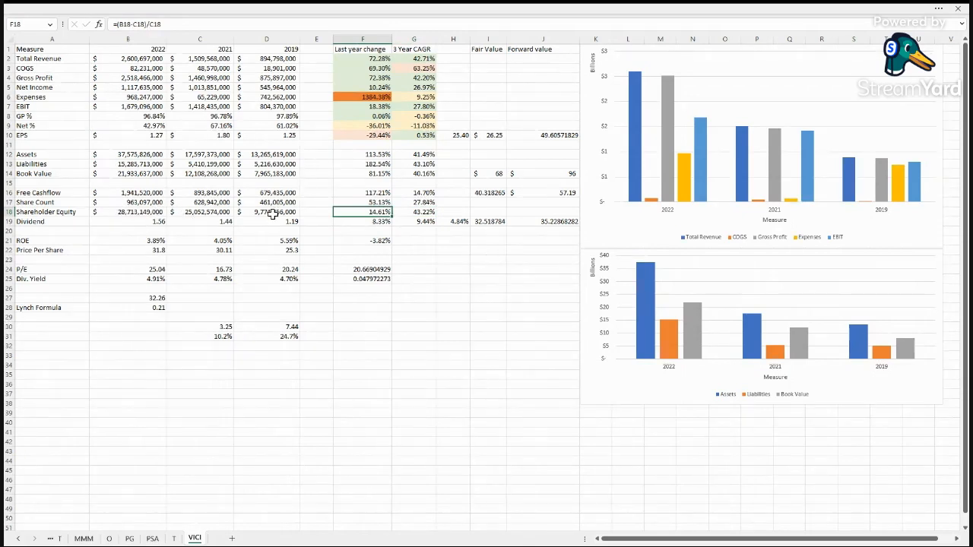
left_click(267, 212)
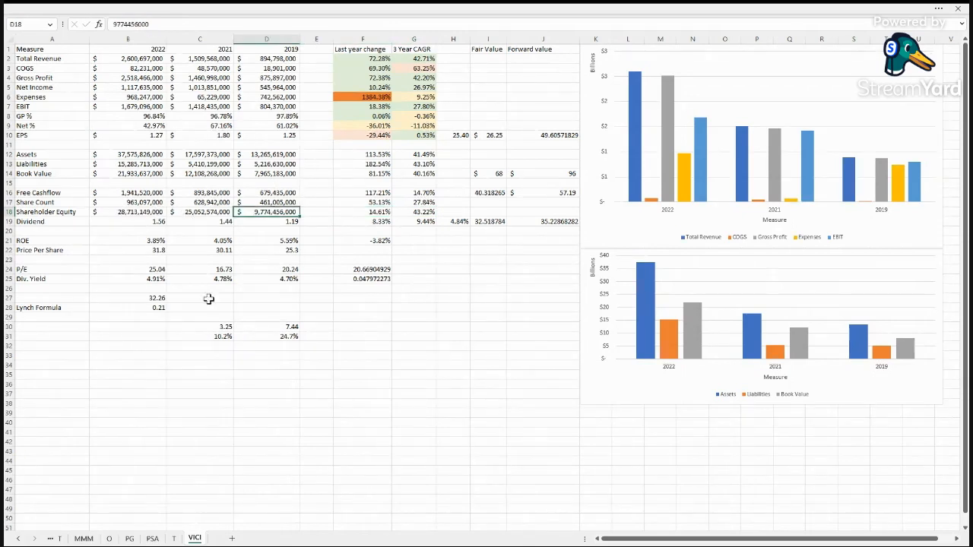
left_click(128, 212)
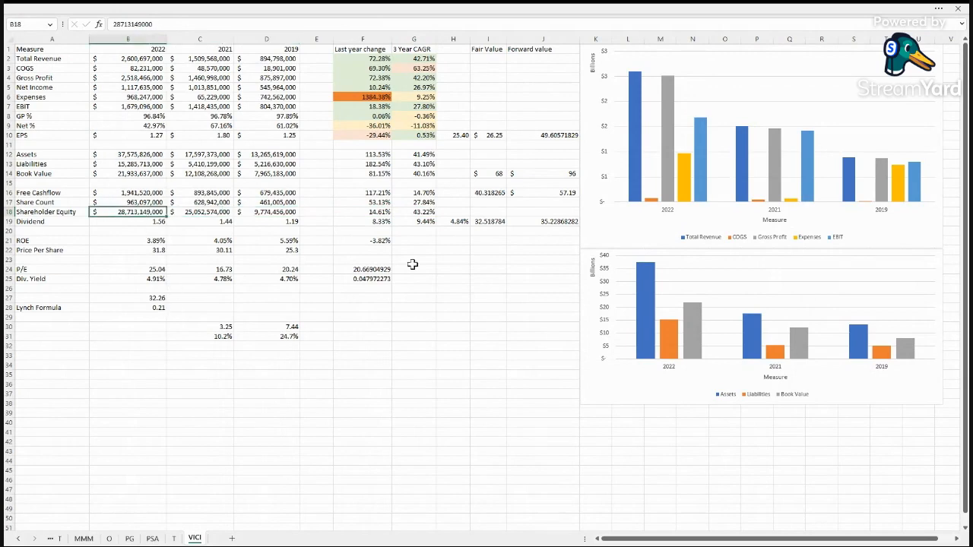
mouse_move(459, 241)
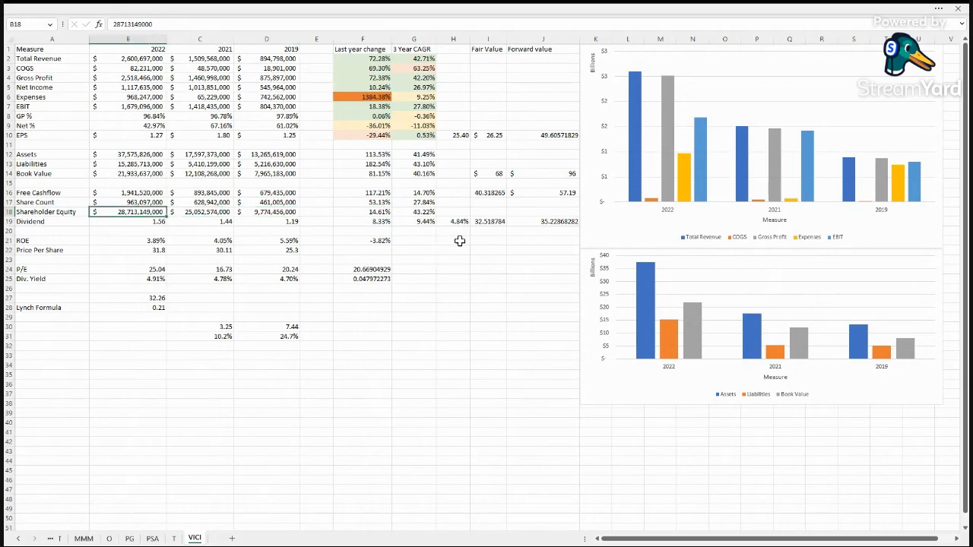
left_click(128, 222)
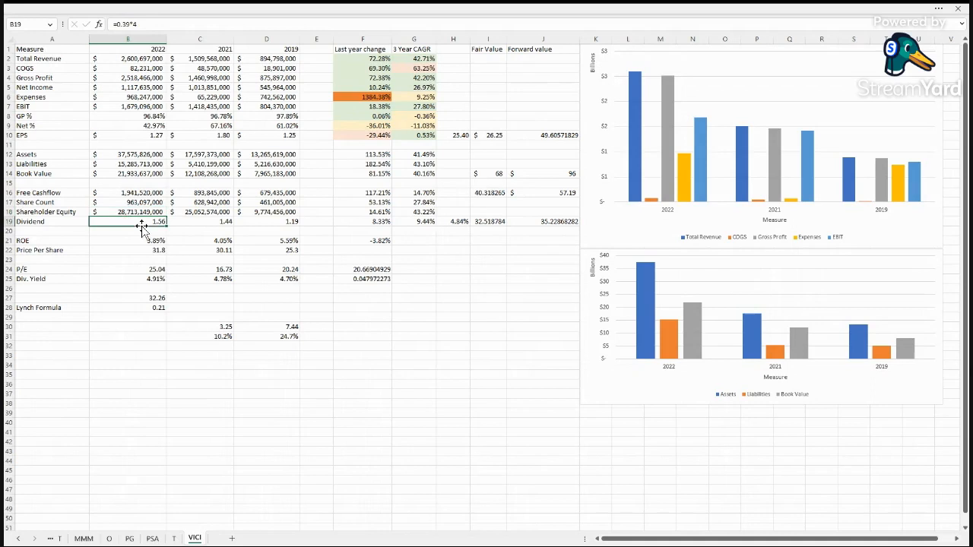
mouse_move(460, 299)
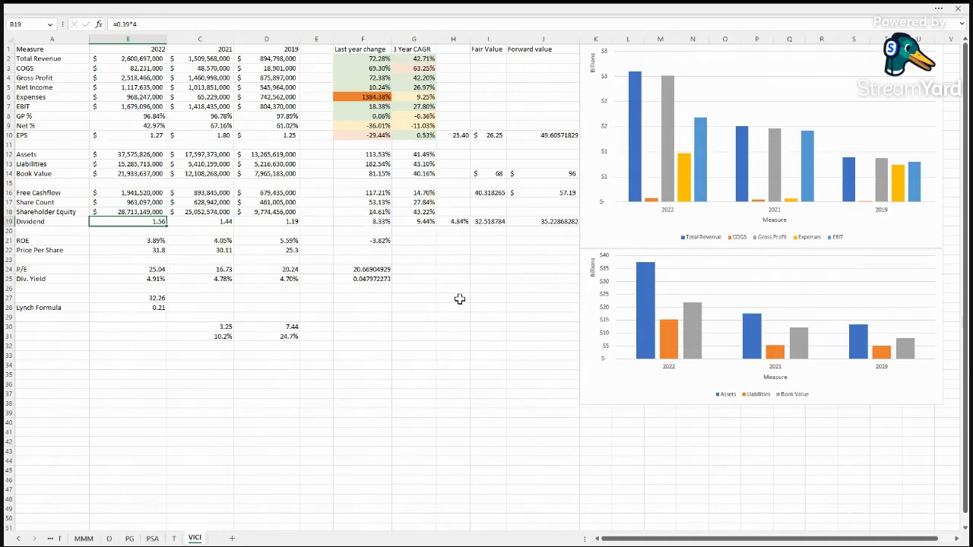
mouse_move(154, 232)
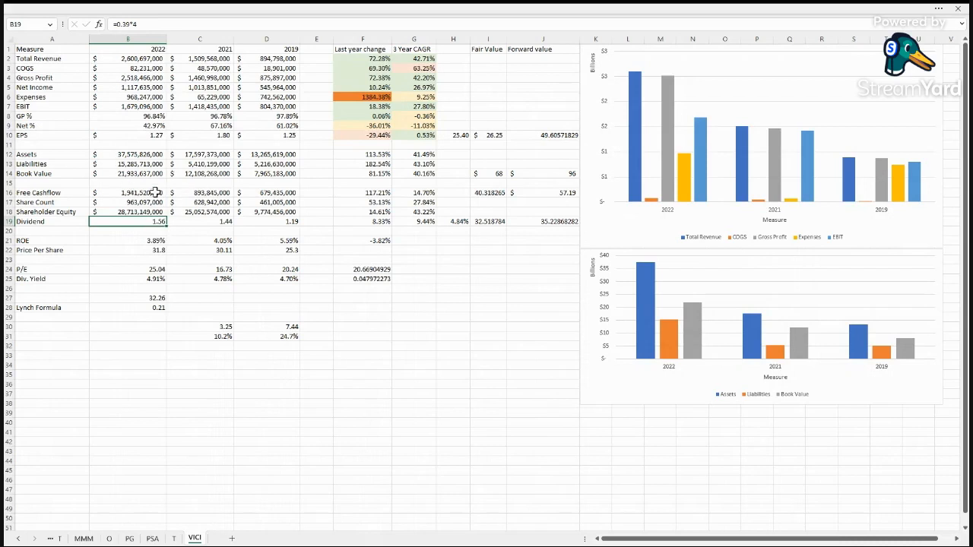
mouse_move(448, 221)
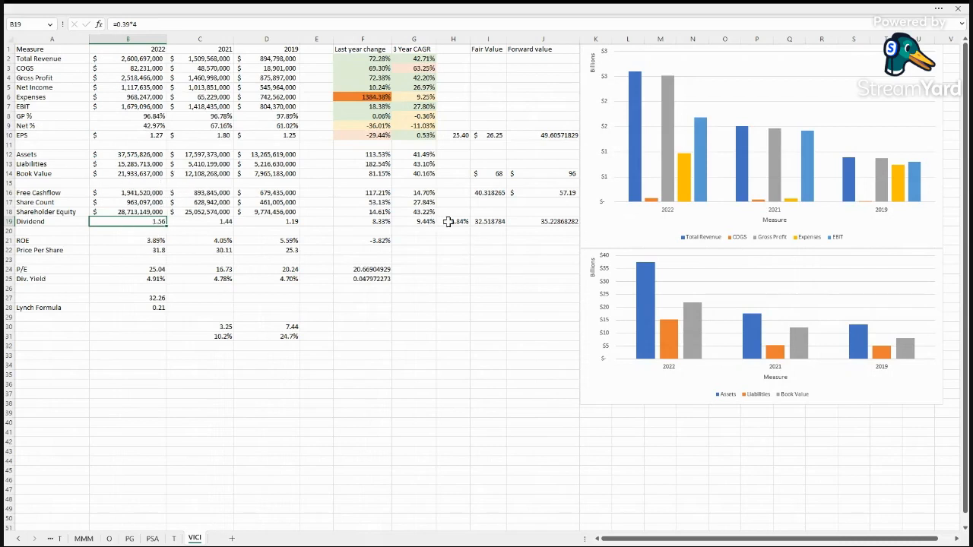
left_click(454, 221)
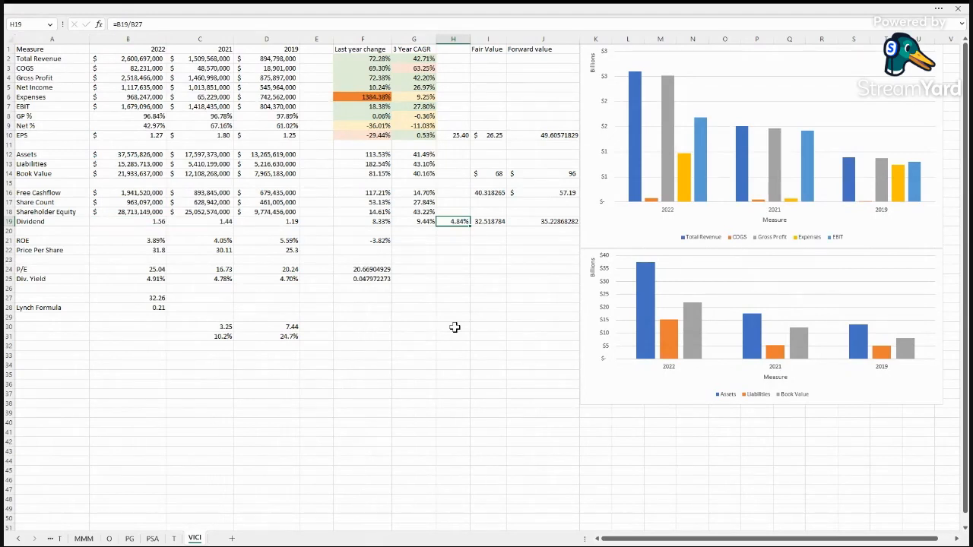
left_click(362, 278)
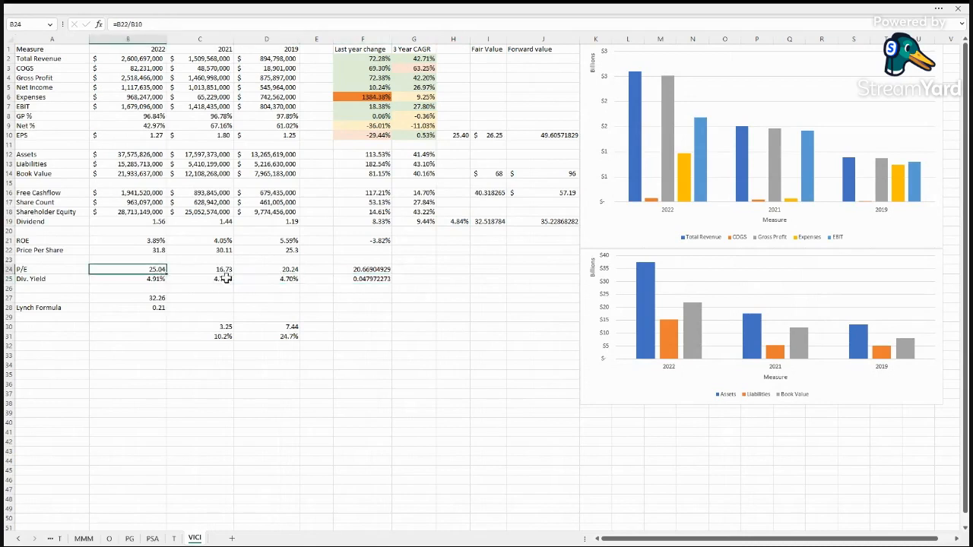
left_click(127, 279)
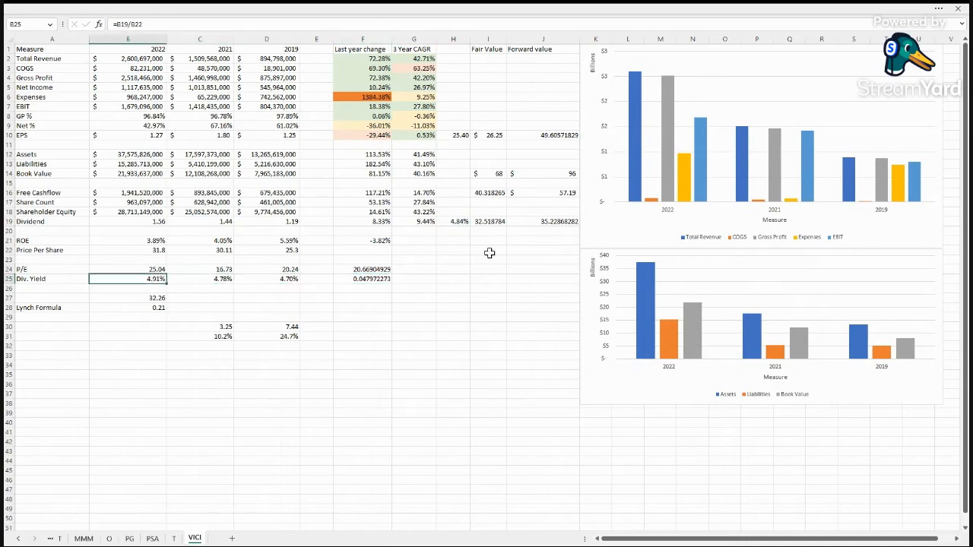
left_click(413, 221)
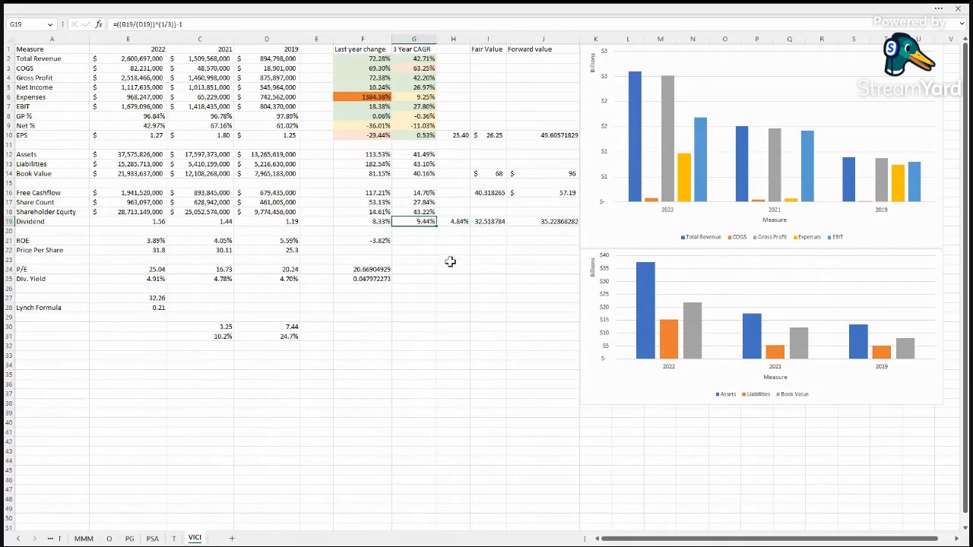
mouse_move(494, 237)
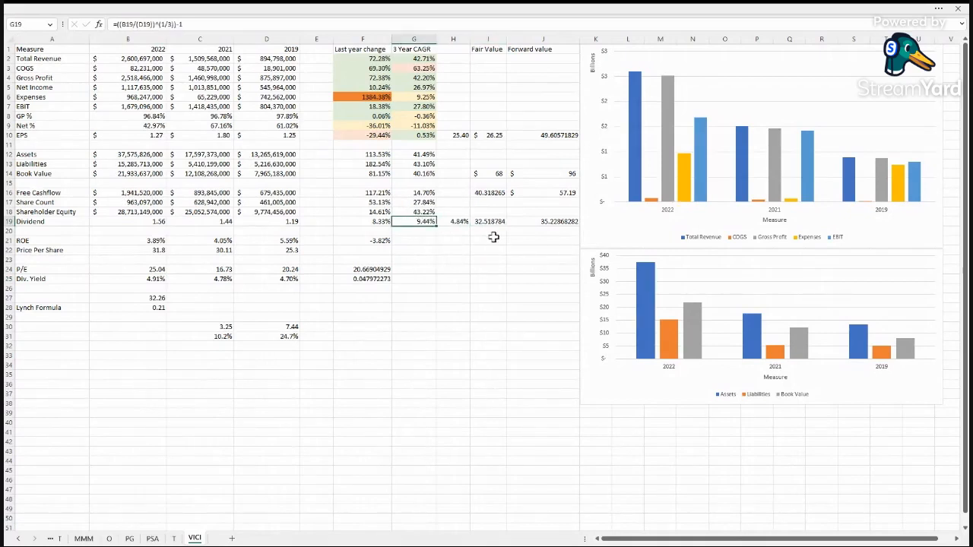
left_click(363, 222)
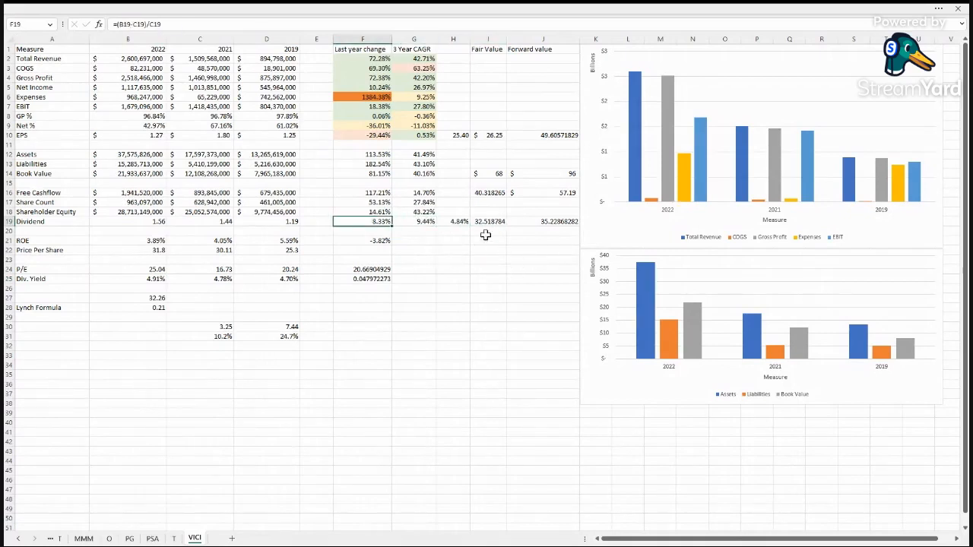
left_click(489, 221)
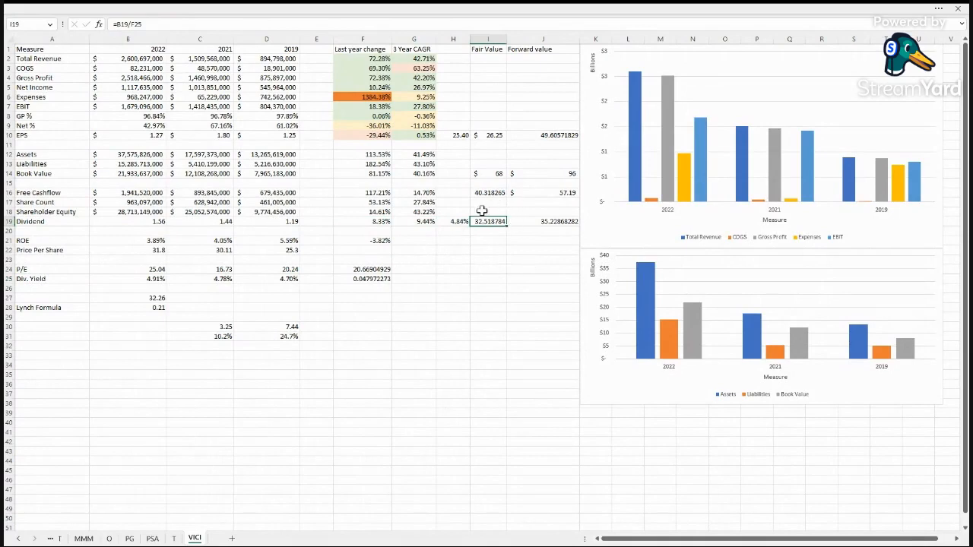
mouse_move(511, 279)
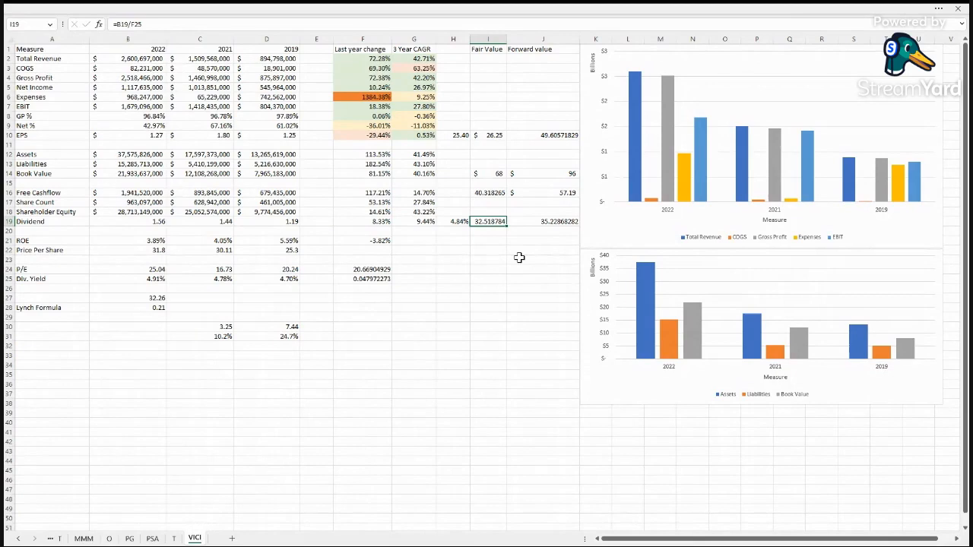
mouse_move(552, 219)
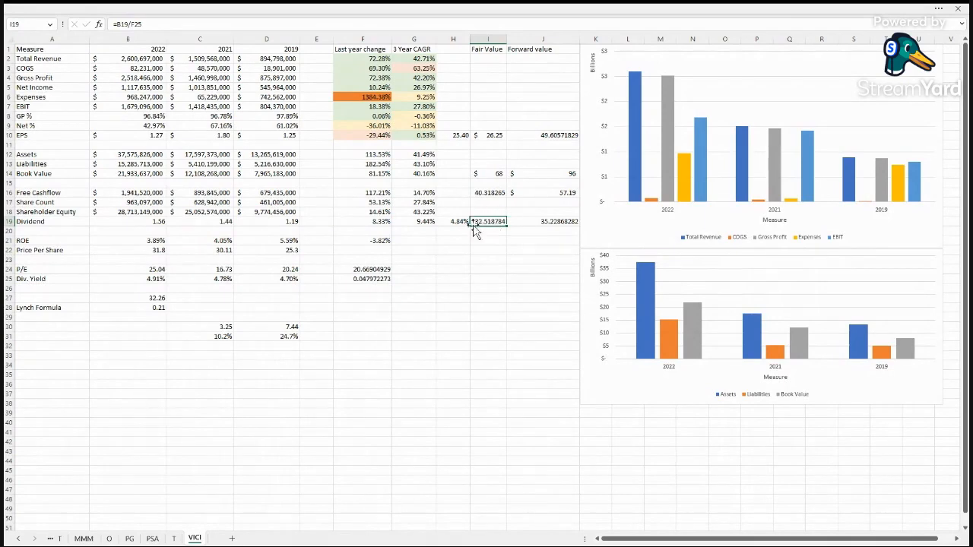
left_click(543, 221)
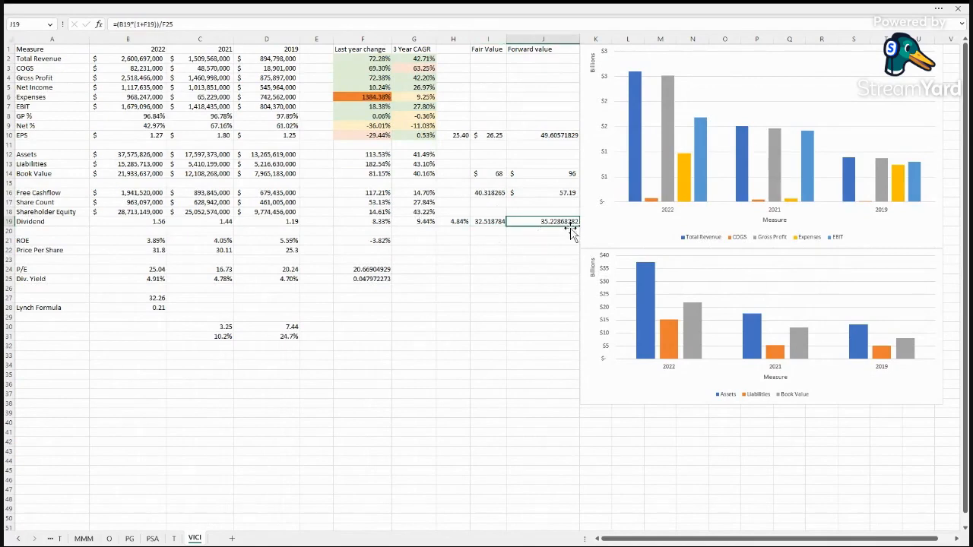
mouse_move(553, 257)
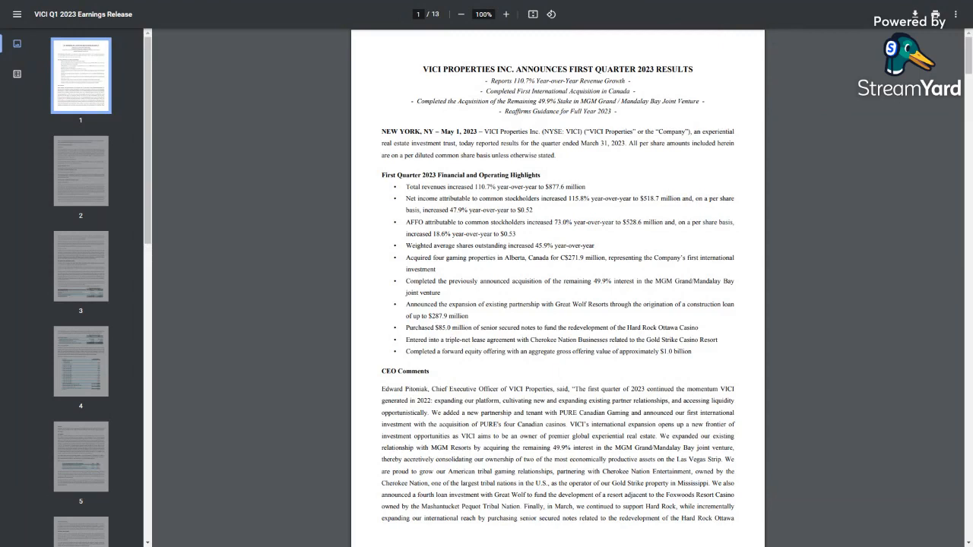
mouse_move(662, 183)
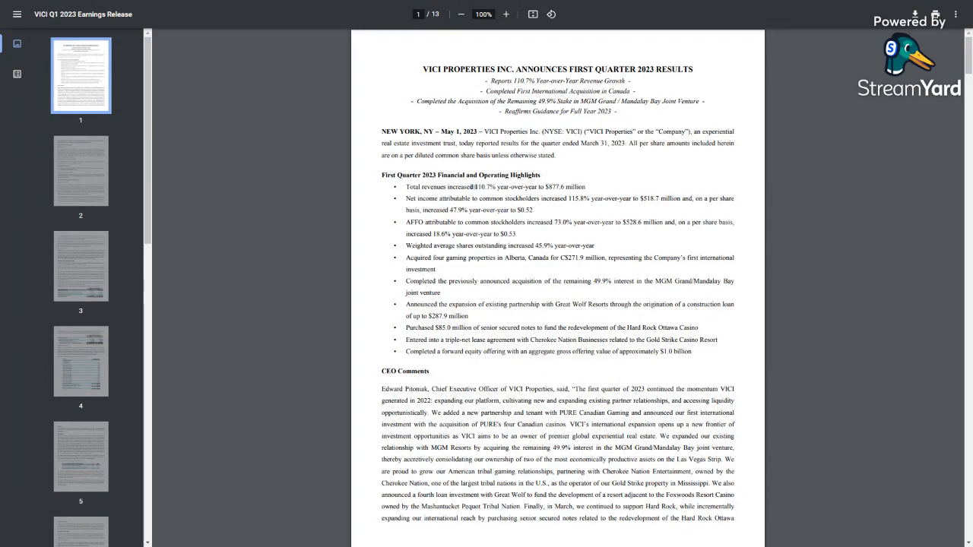
- Highlight the 110.7% revenue growth figure on the release's first page
double_click(550, 187)
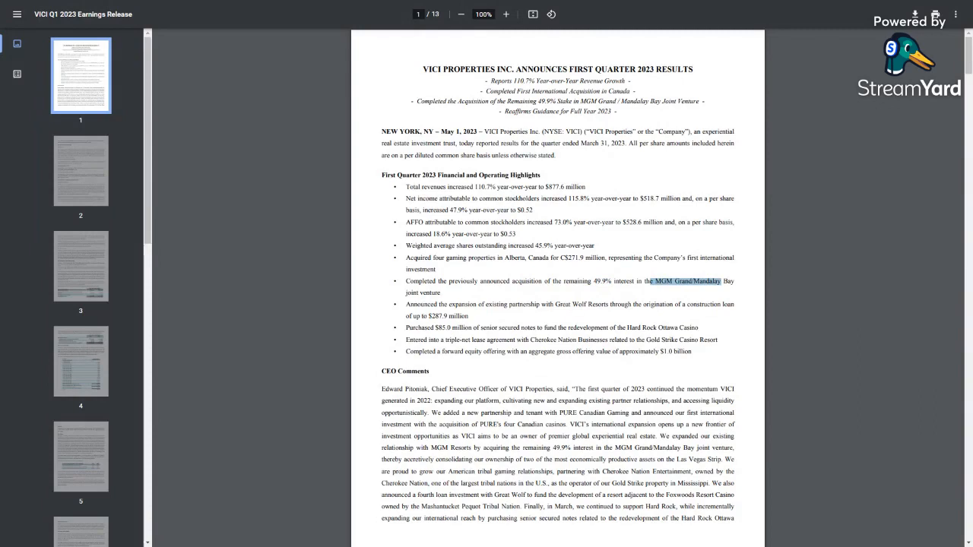
- Read page 1, highlighting the $287.9 million construction loan, then jump to page 5
scroll("down", 3)
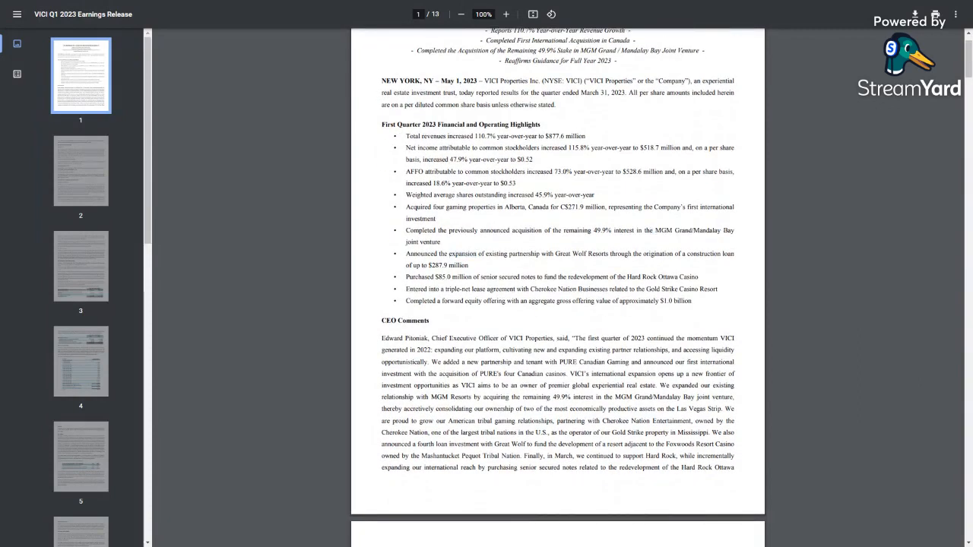
double_click(575, 253)
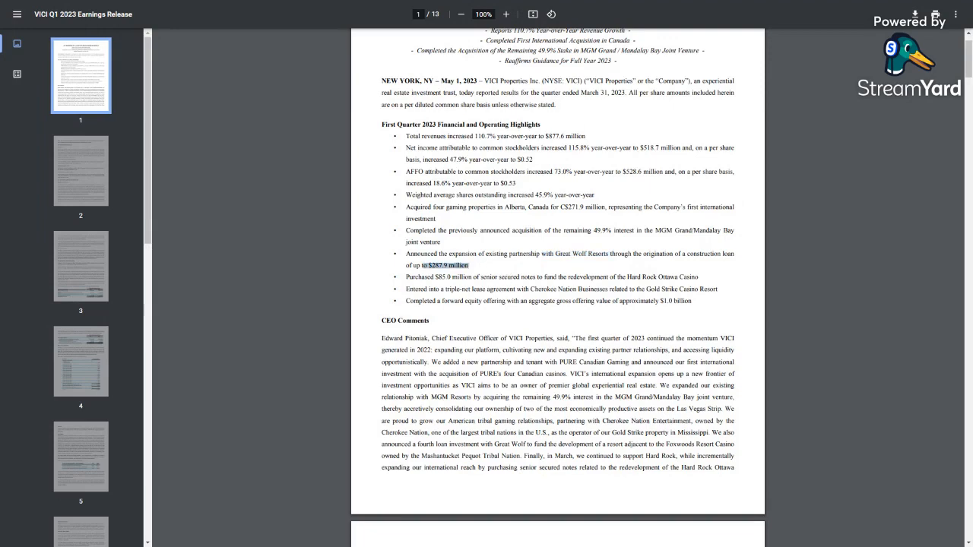
scroll("down", 3)
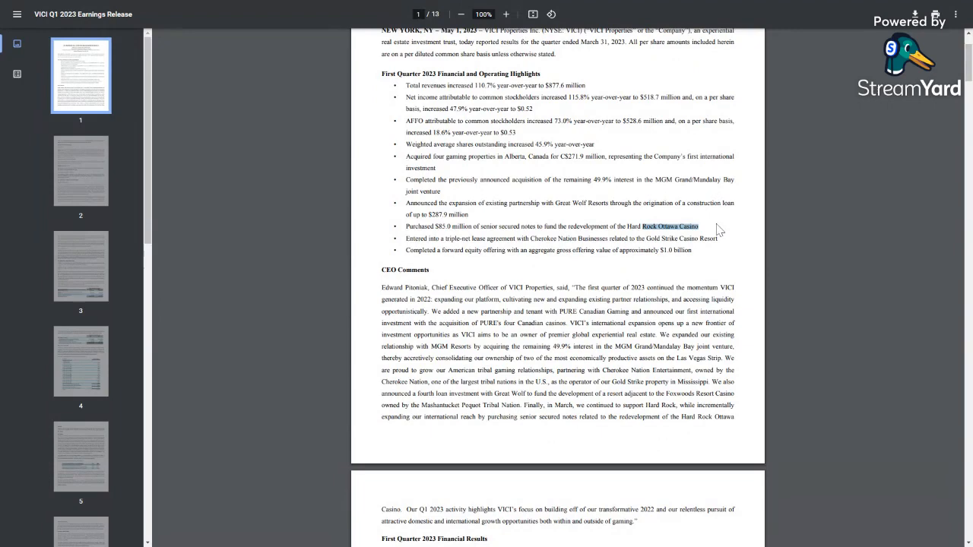
scroll("down", 3)
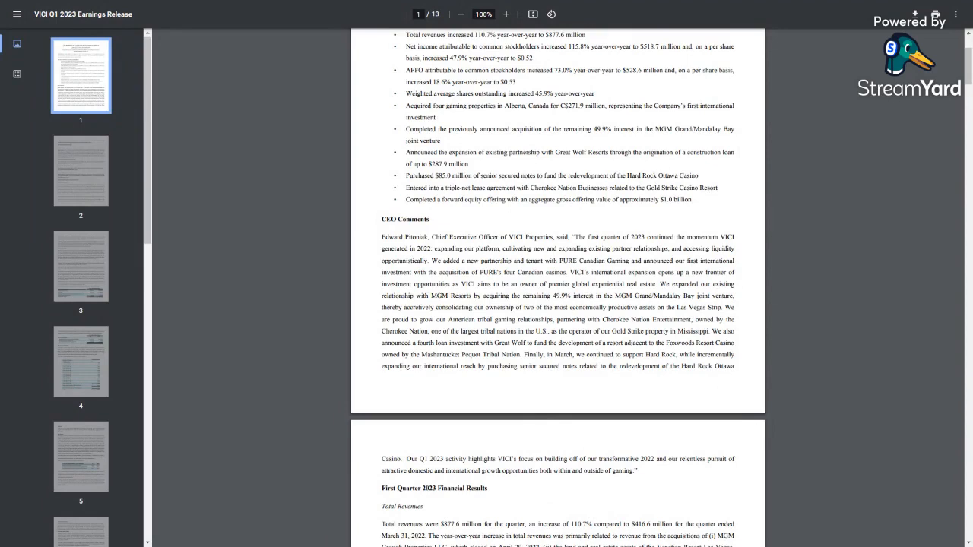
left_click(81, 456)
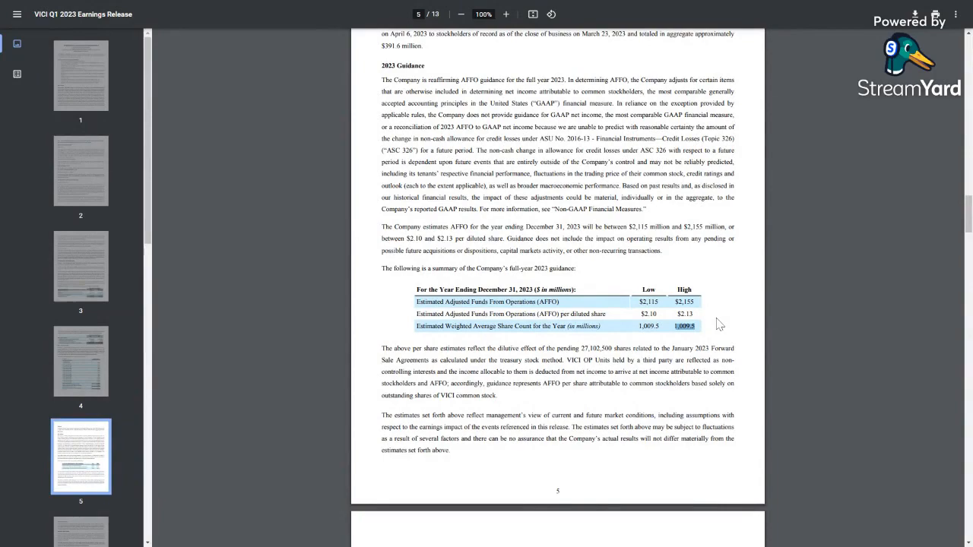
- Scroll up to the page 4 debt table, then back down past the 2023 guidance
scroll("up", 3)
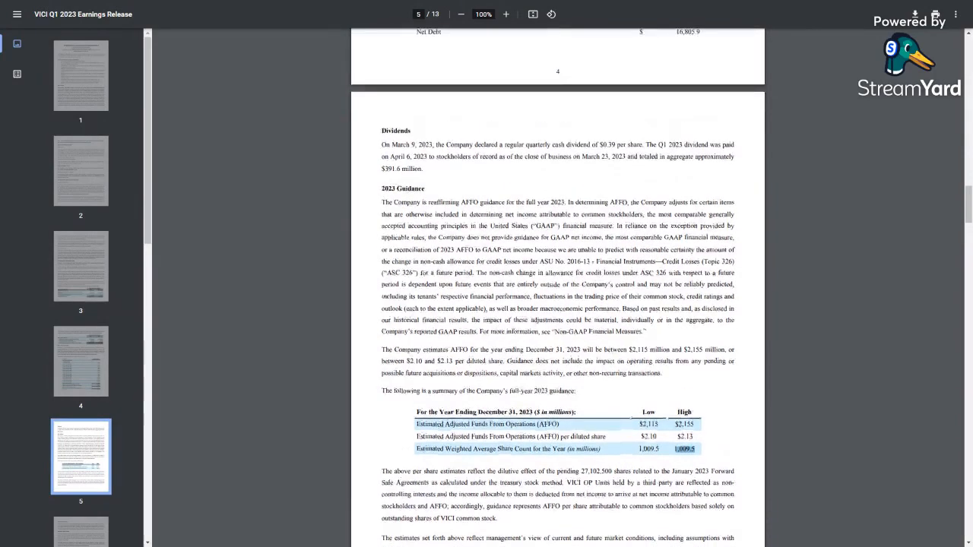
scroll("up", 3)
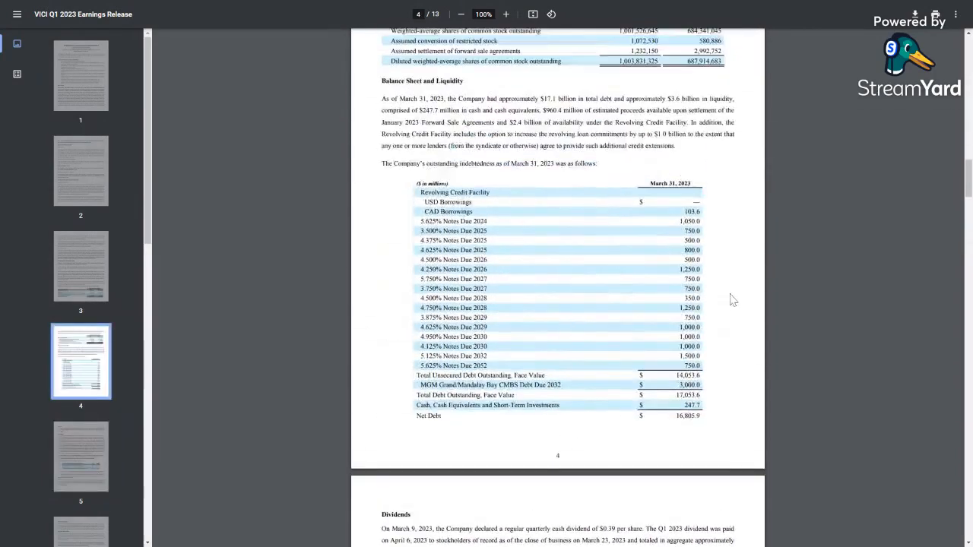
scroll("up", 3)
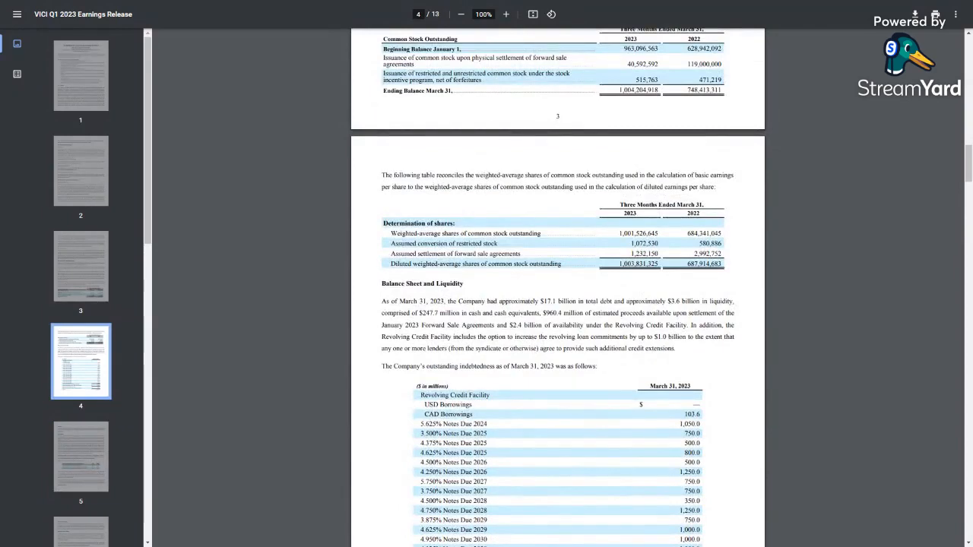
scroll("down", 3)
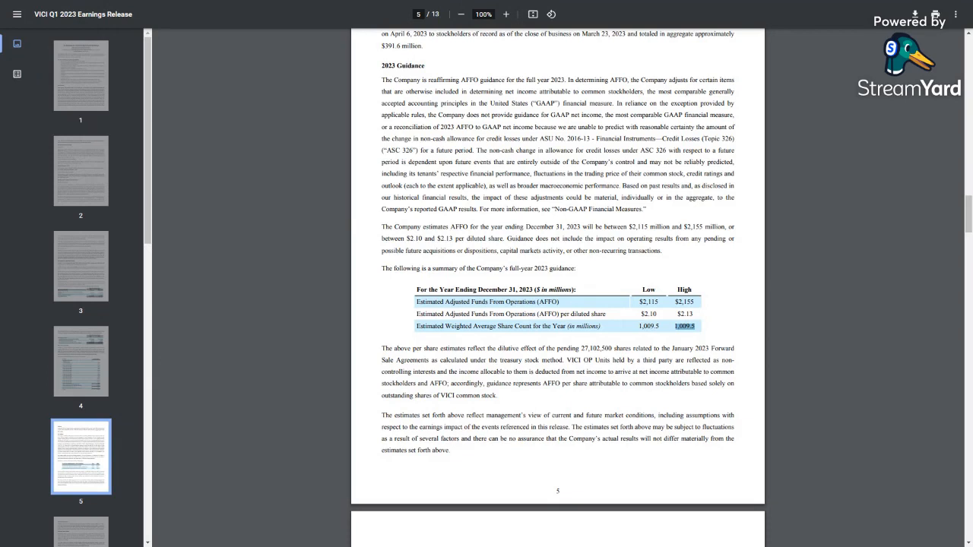
mouse_move(668, 311)
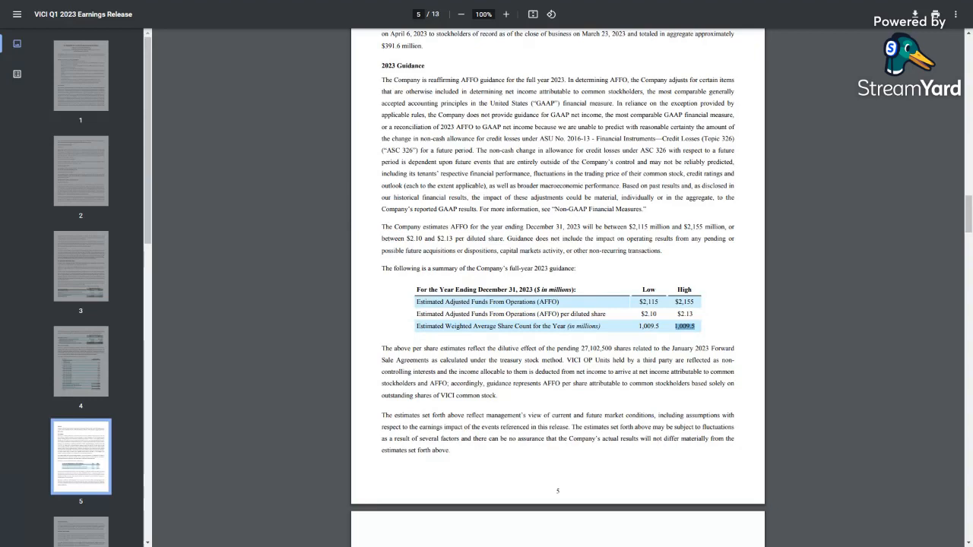
scroll("down", 3)
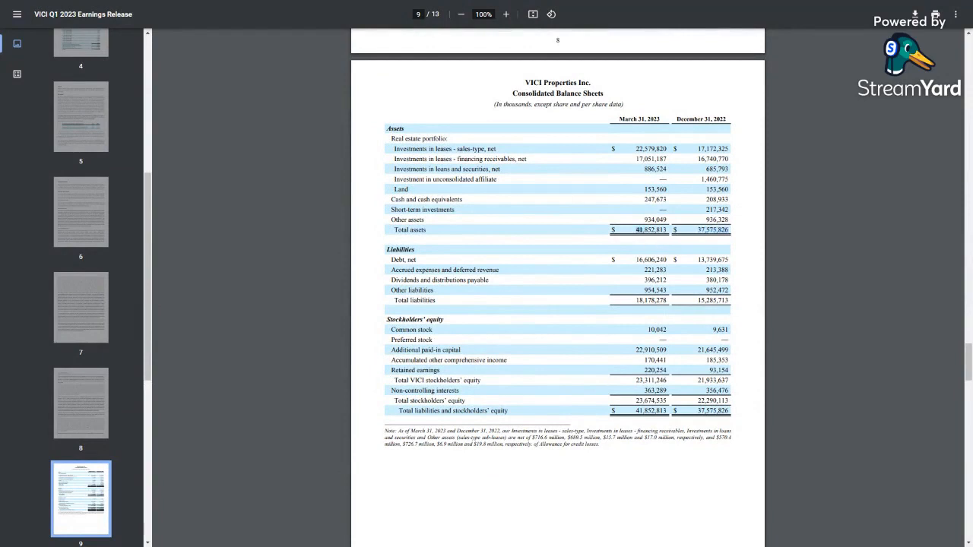
- Highlight the March 2023 total assets of $41,852,813 thousand and scroll through the balance sheet
double_click(651, 229)
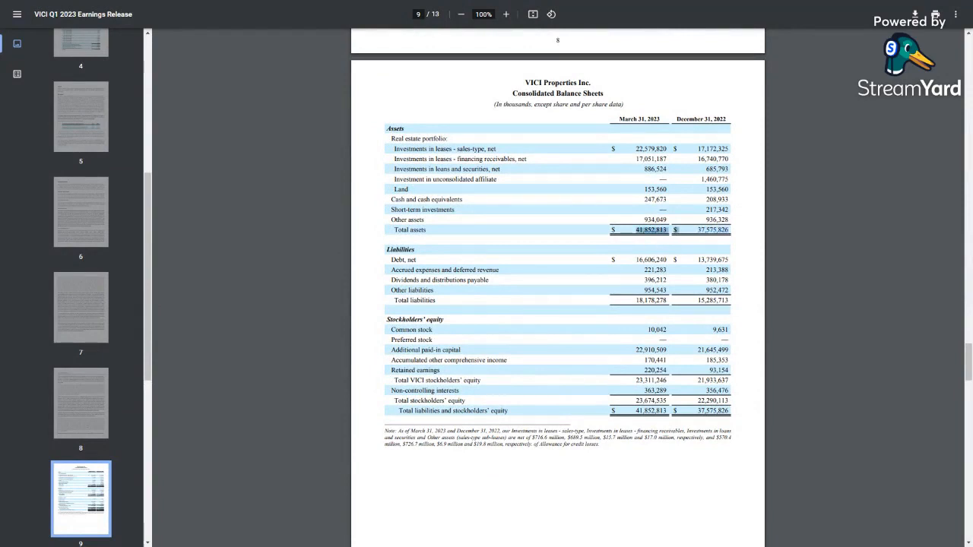
scroll("down", 3)
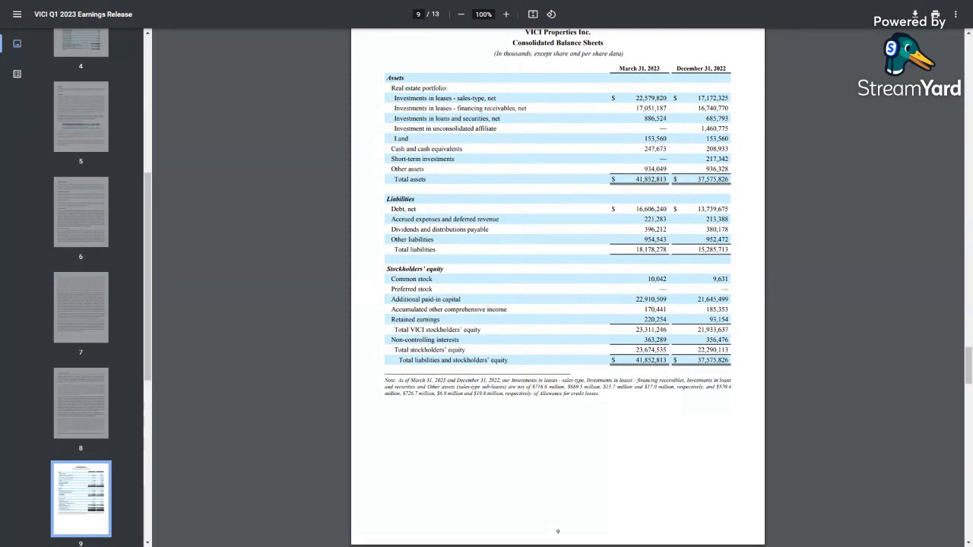
scroll("down", 3)
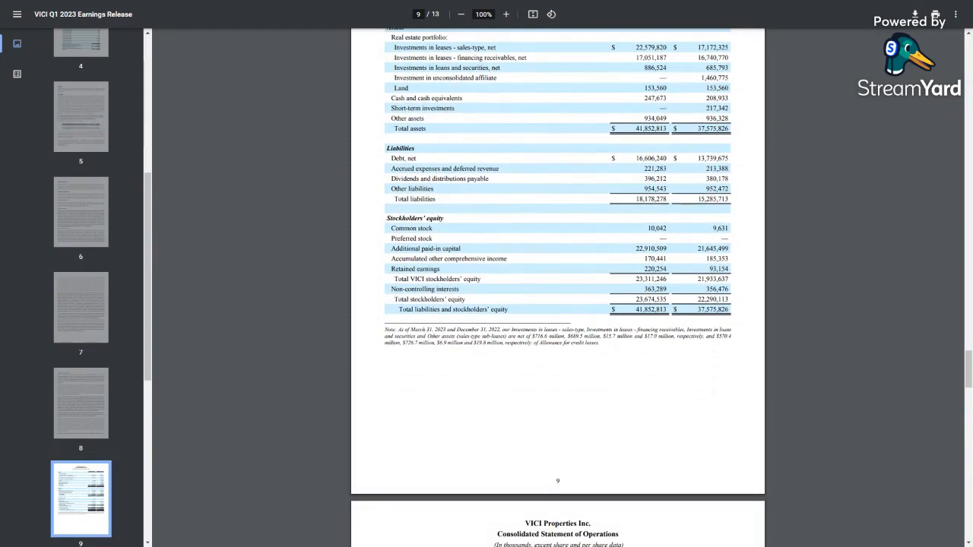
mouse_move(614, 319)
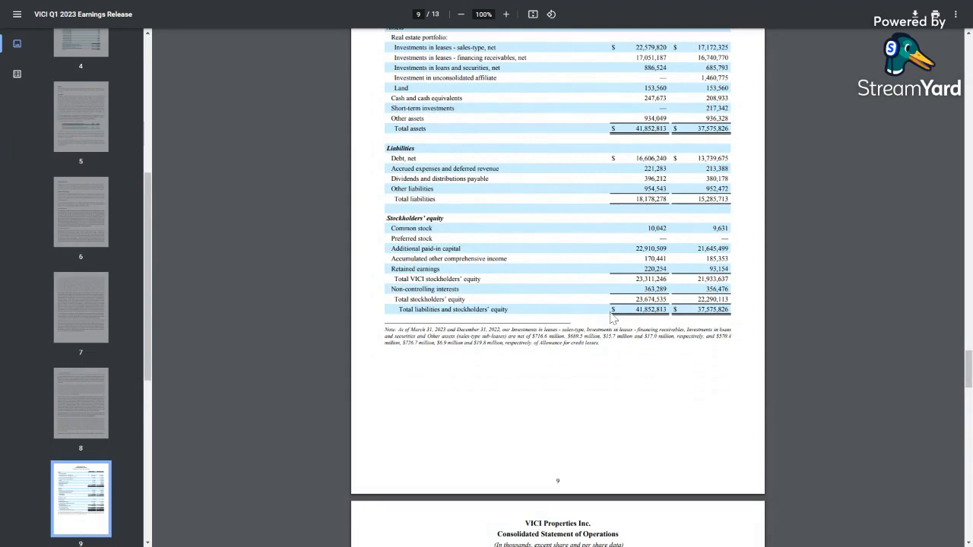
scroll("up", 3)
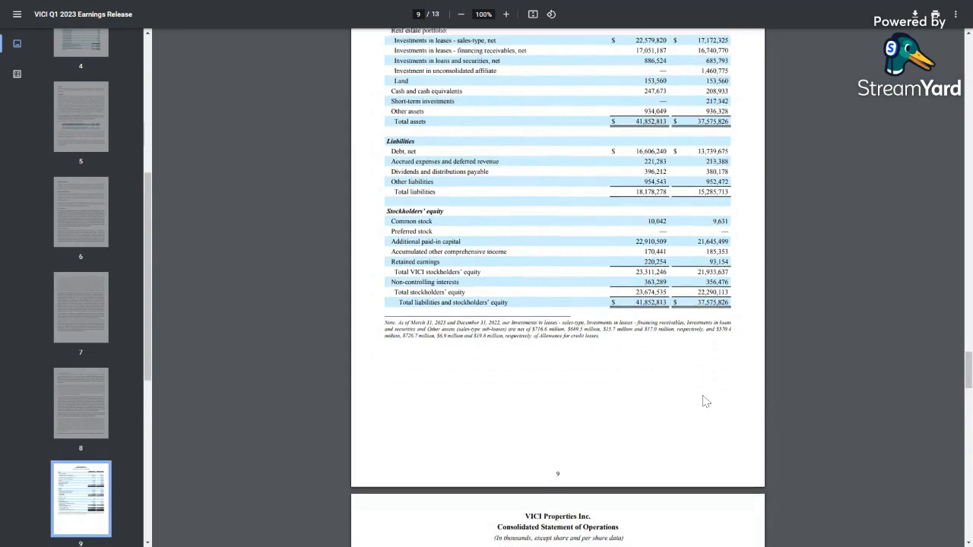
scroll("down", 3)
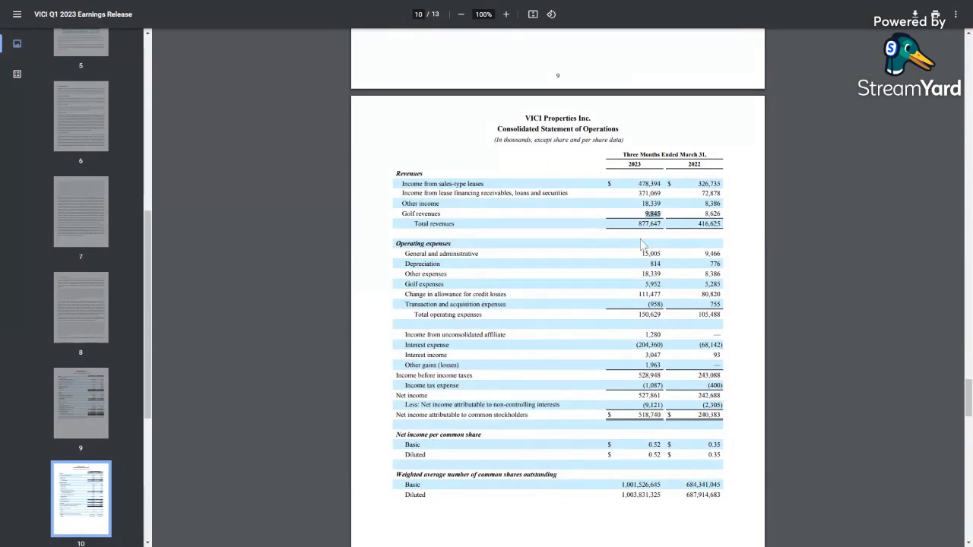
mouse_move(642, 245)
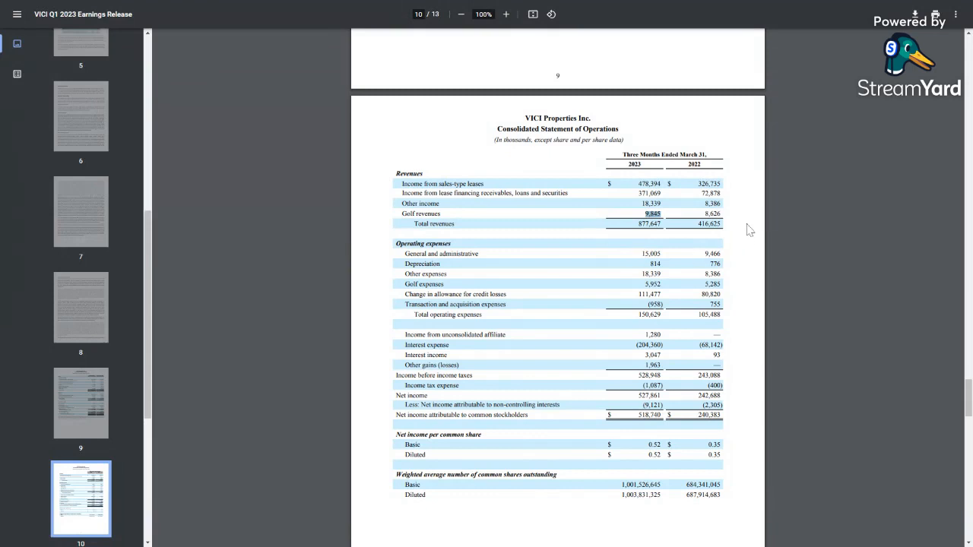
mouse_move(762, 246)
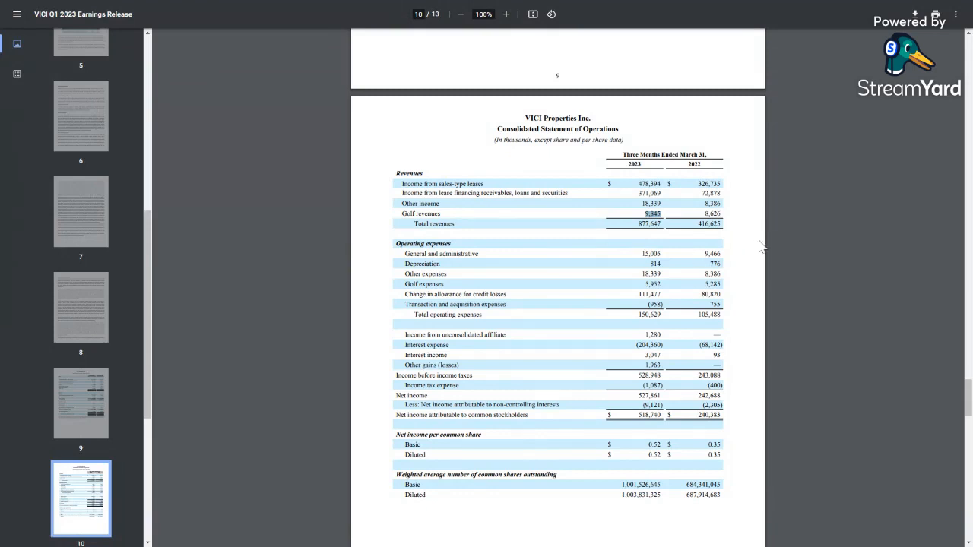
mouse_move(742, 319)
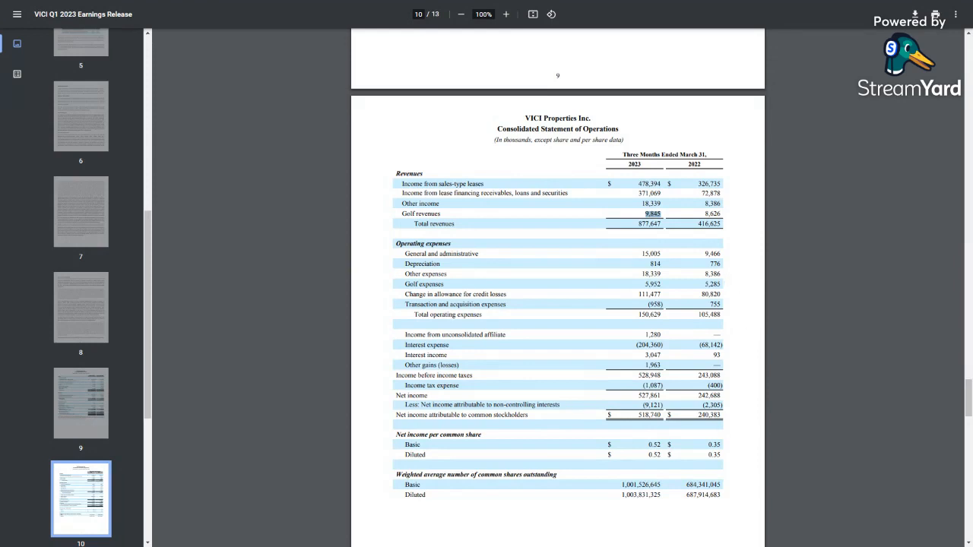
mouse_move(460, 218)
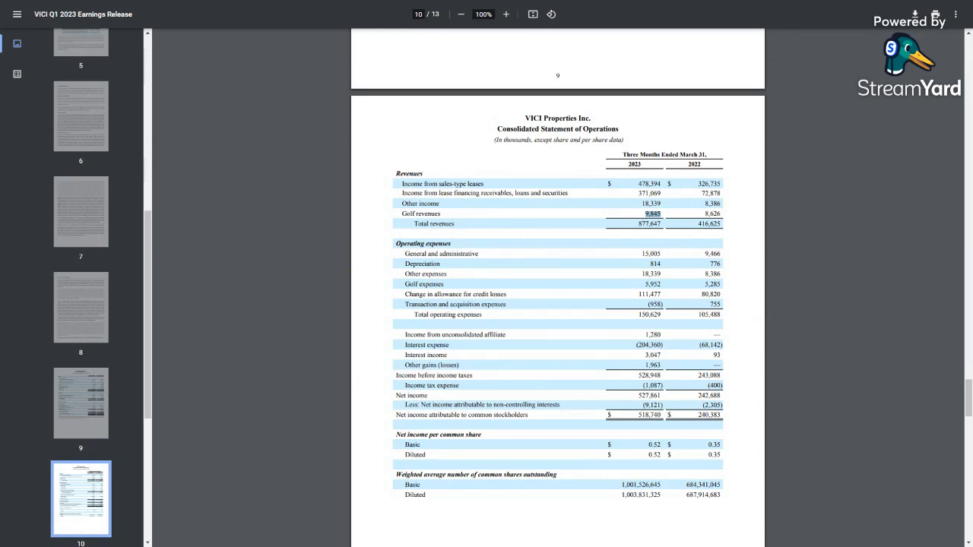
- Scroll through page 10's statement of operations, with total revenues of $877,647 thousand
scroll("down", 3)
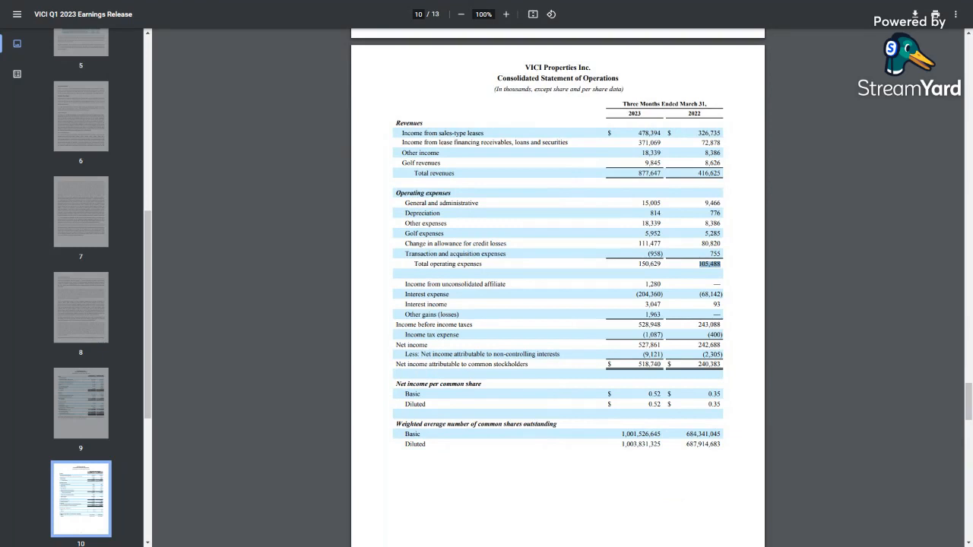
mouse_move(636, 272)
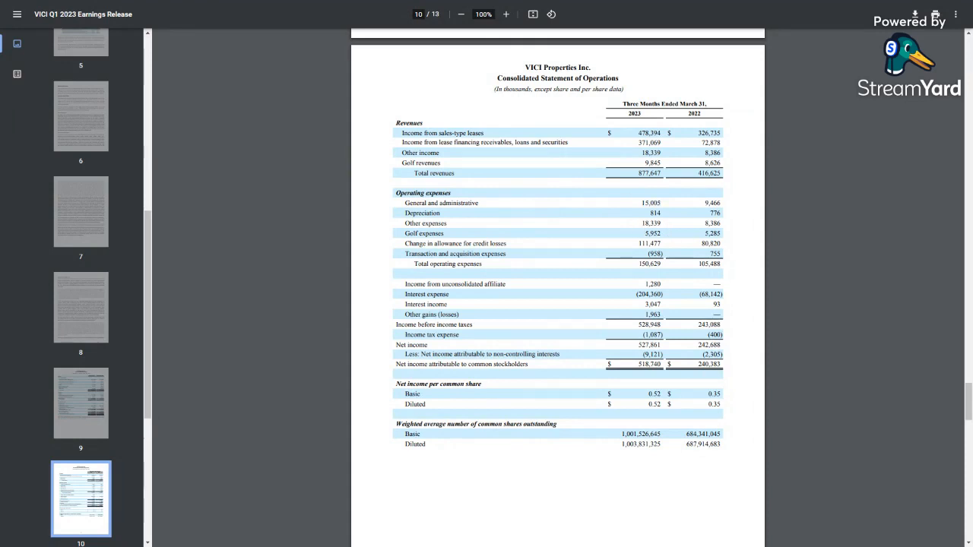
scroll("down", 3)
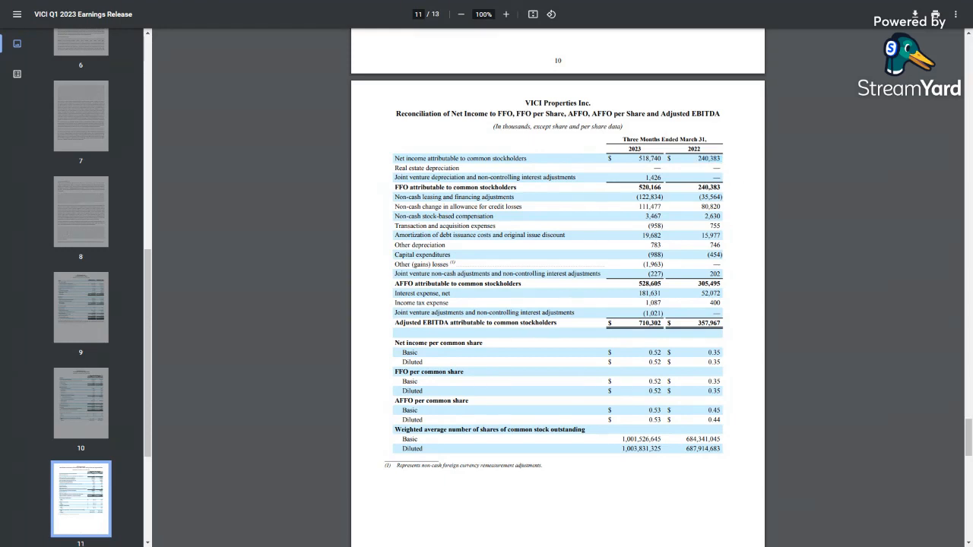
mouse_move(743, 168)
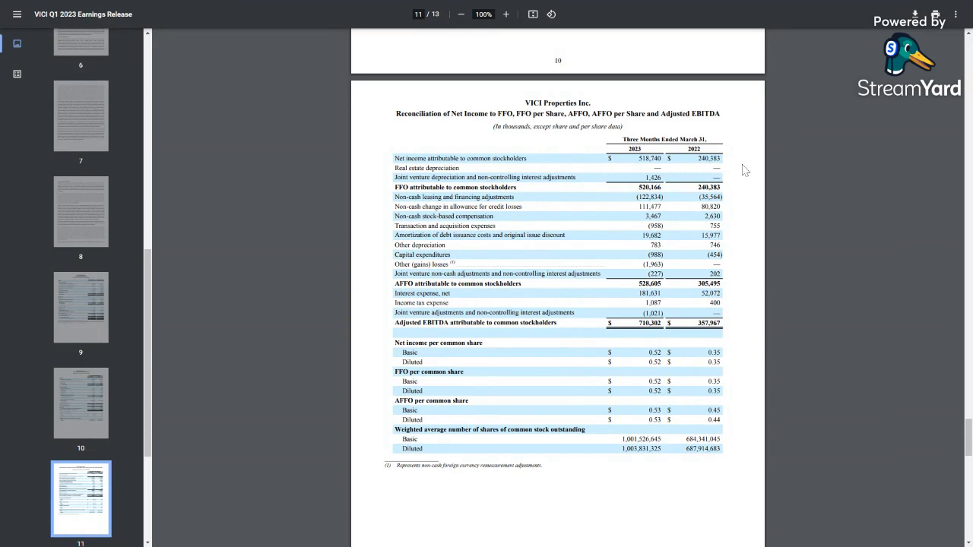
- Scroll through page 11's FFO, AFFO and Adjusted EBITDA reconciliation, with AFFO at $528,605 thousand
scroll("up", 3)
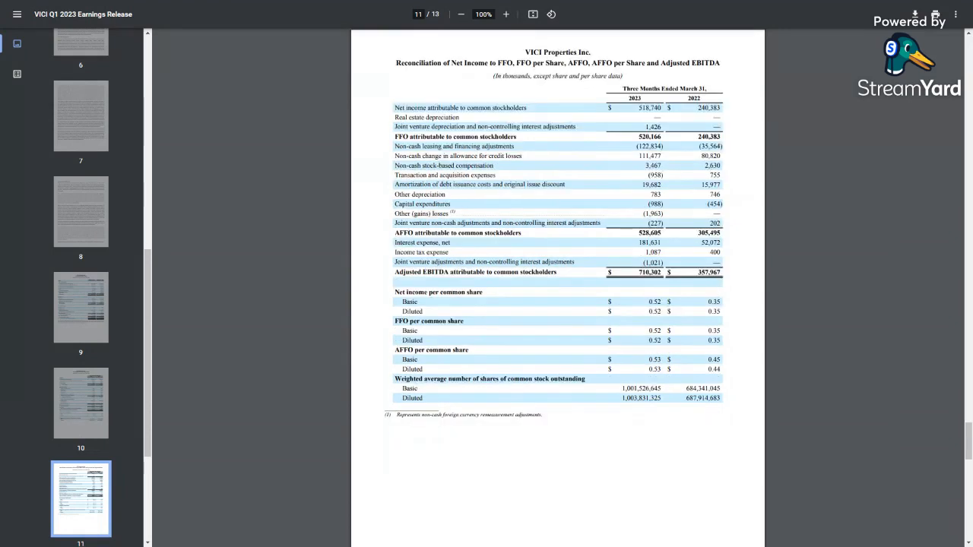
mouse_move(472, 240)
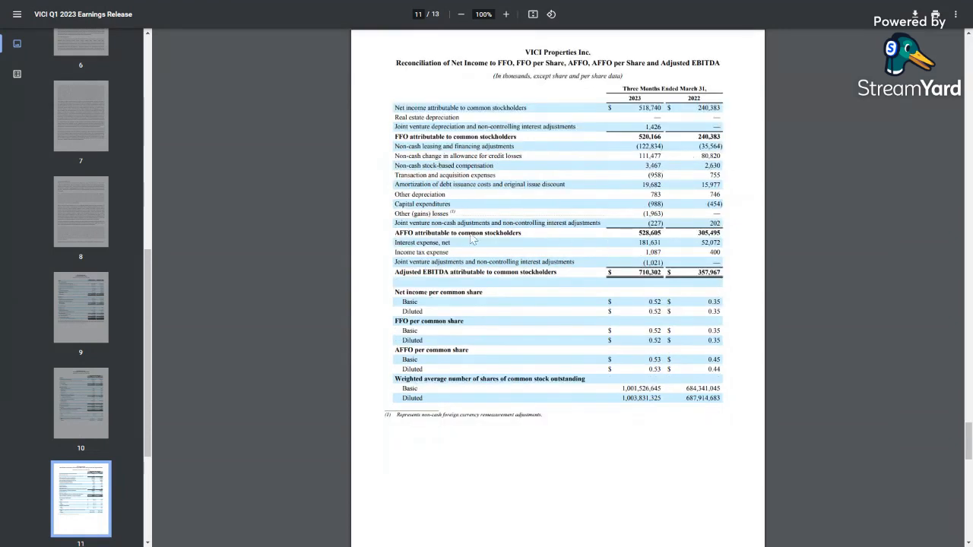
mouse_move(727, 279)
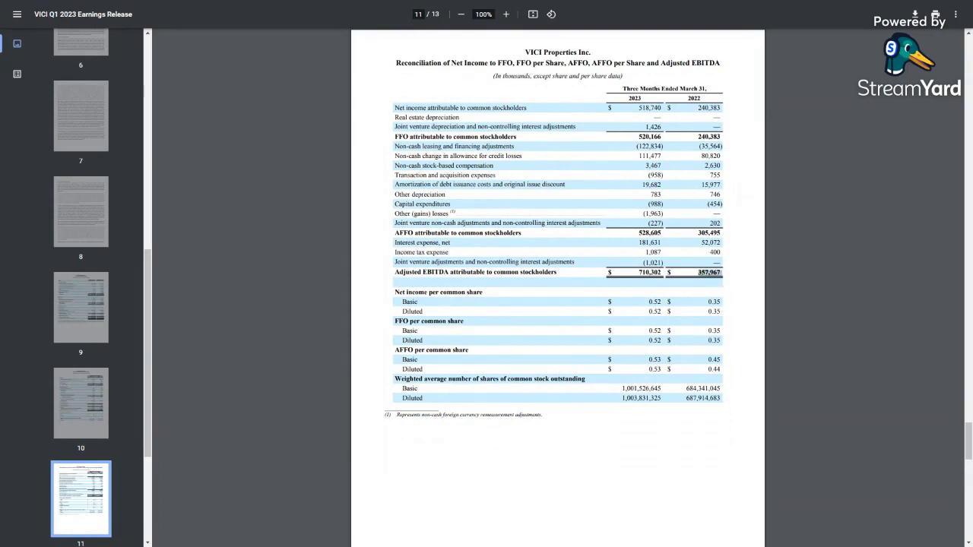
mouse_move(735, 226)
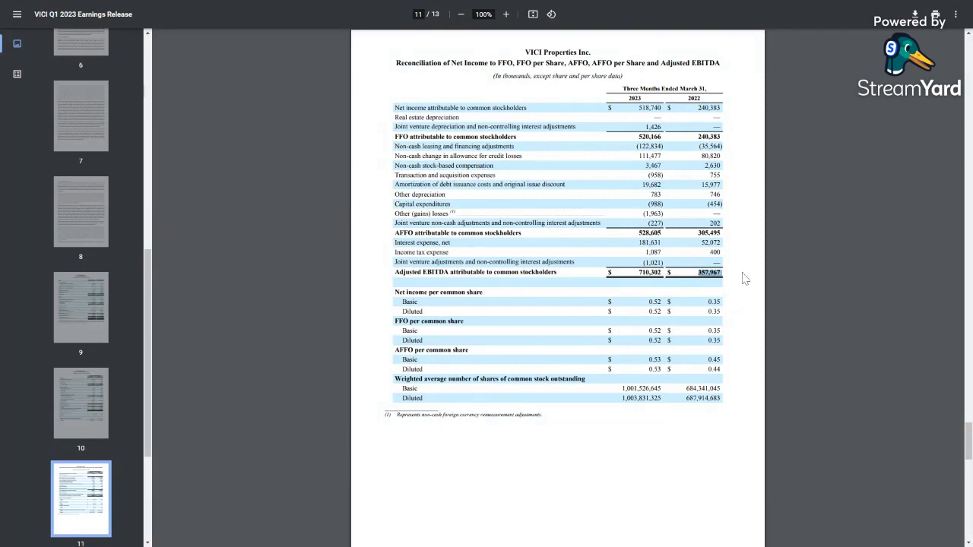
mouse_move(732, 275)
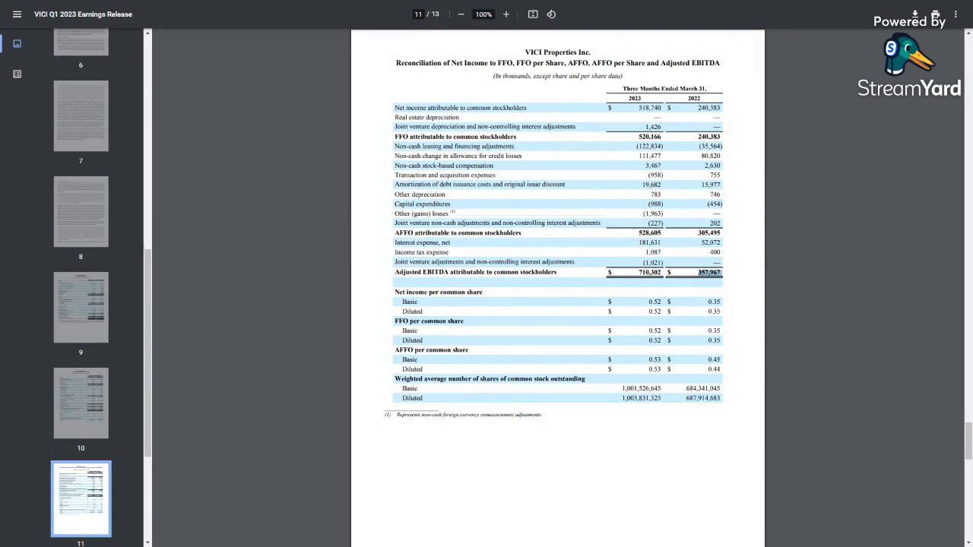
scroll("down", 3)
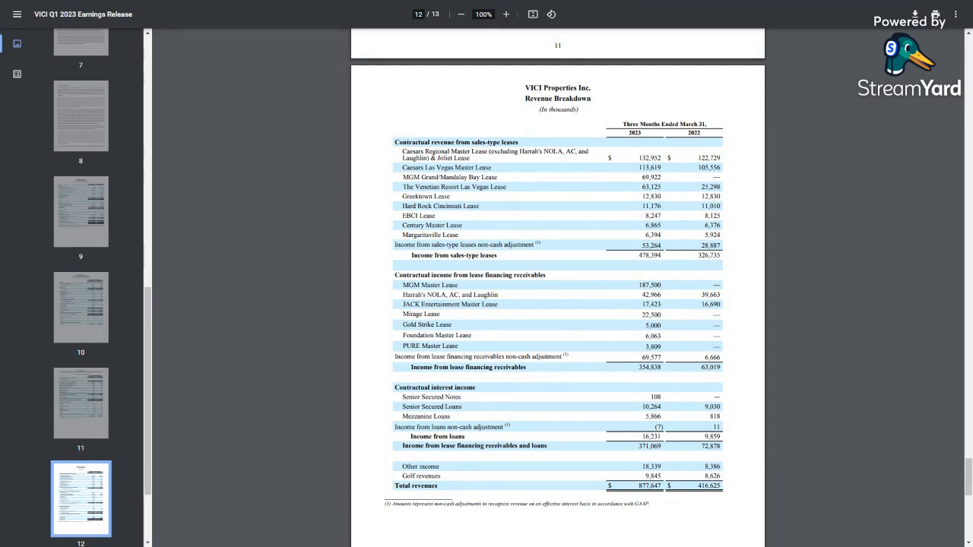
mouse_move(700, 235)
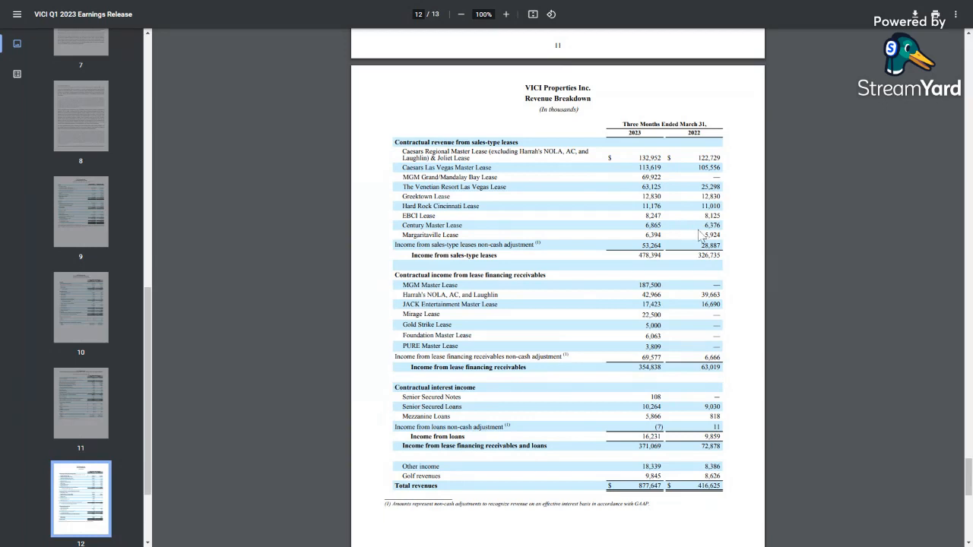
- Scroll through page 12's revenue breakdown down to total revenues of $877,647 thousand
scroll("down", 3)
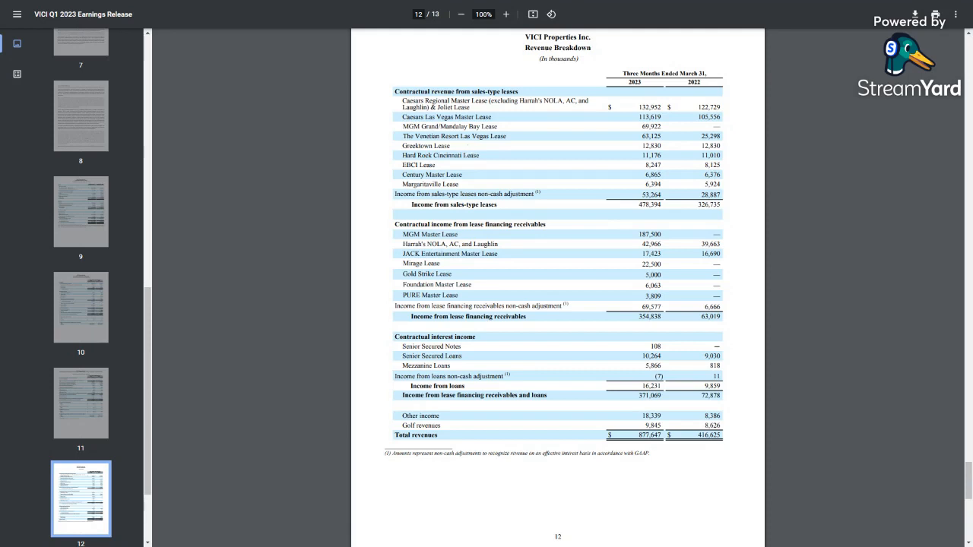
mouse_move(565, 238)
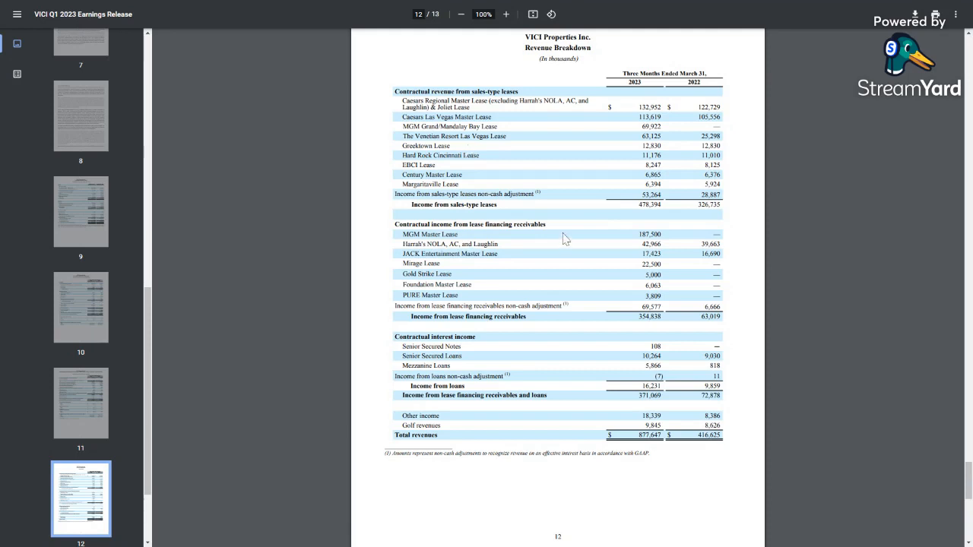
mouse_move(565, 239)
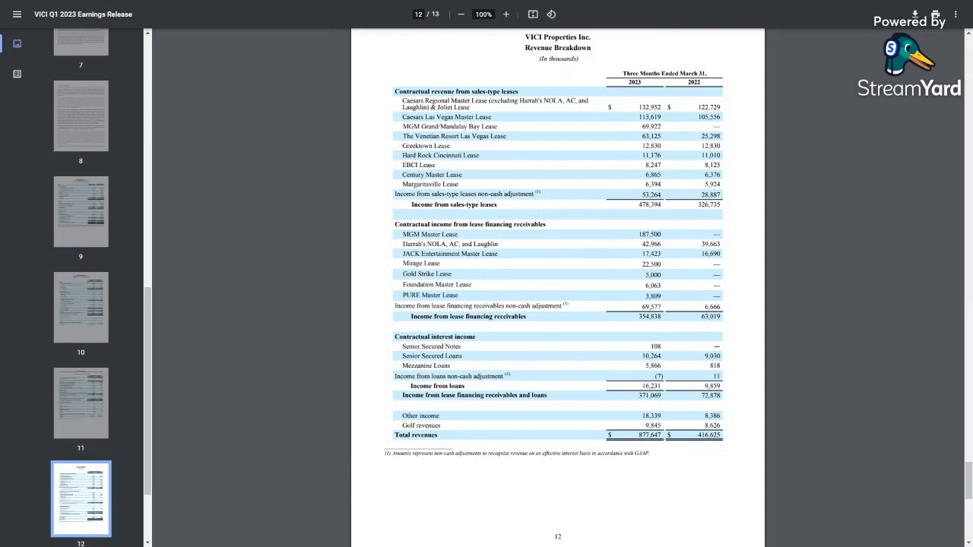
mouse_move(611, 309)
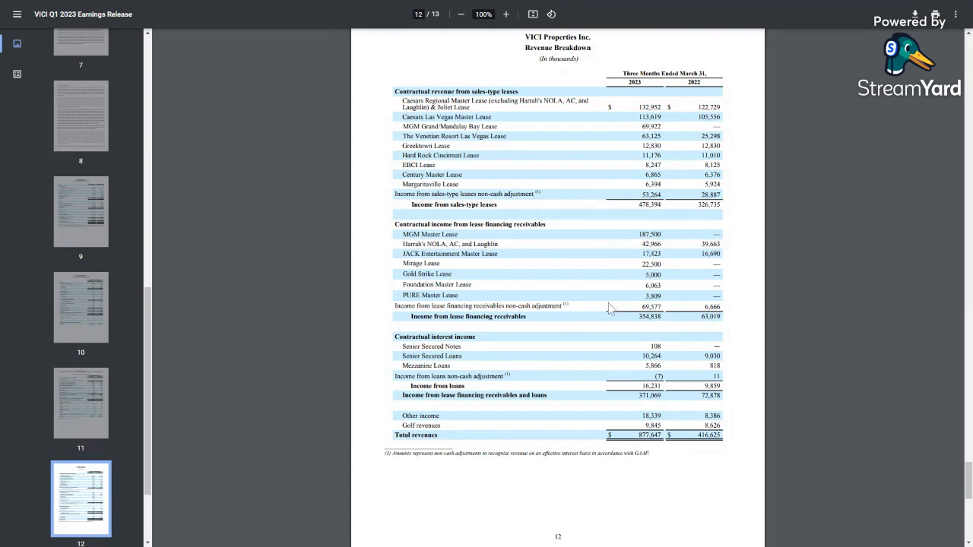
mouse_move(517, 272)
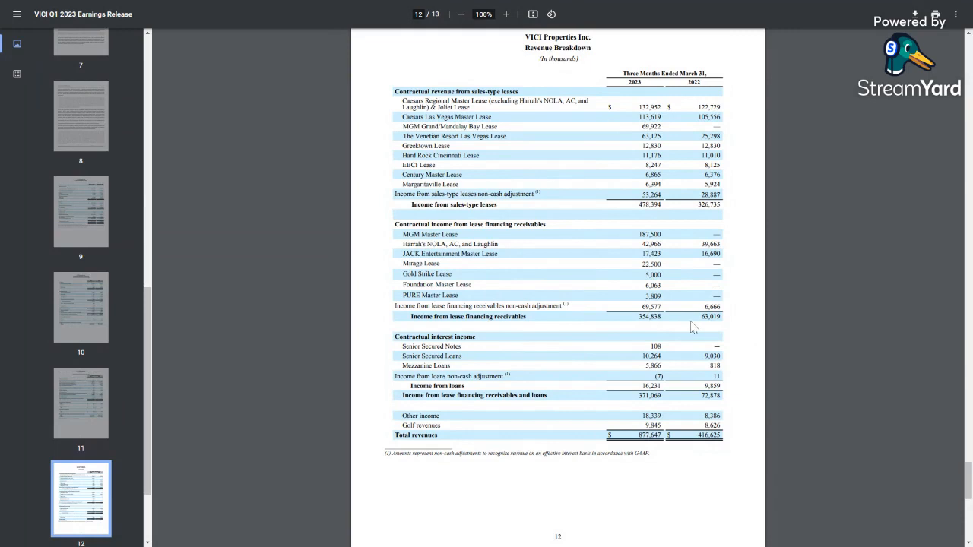
scroll("down", 3)
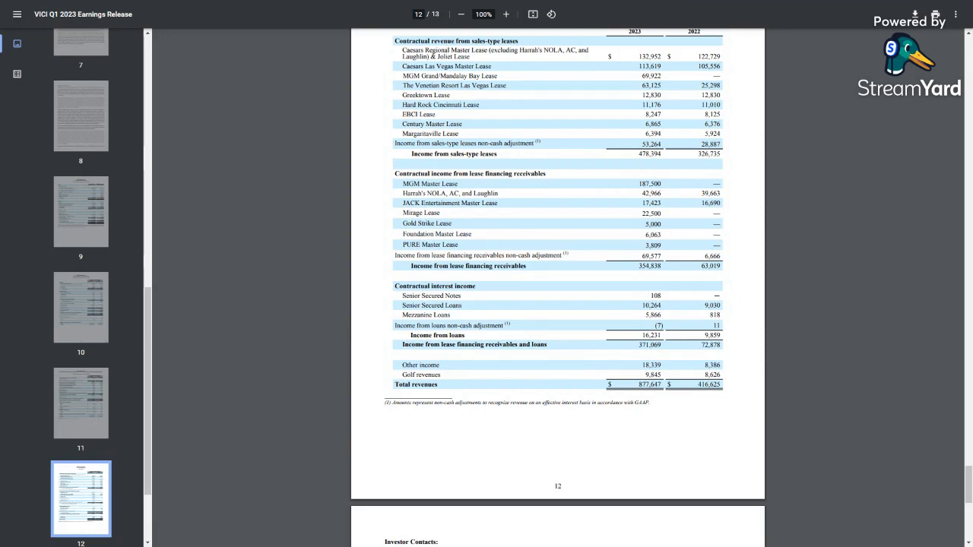
- Scroll down to the final investor contacts page, then back up slightly
scroll("down", 3)
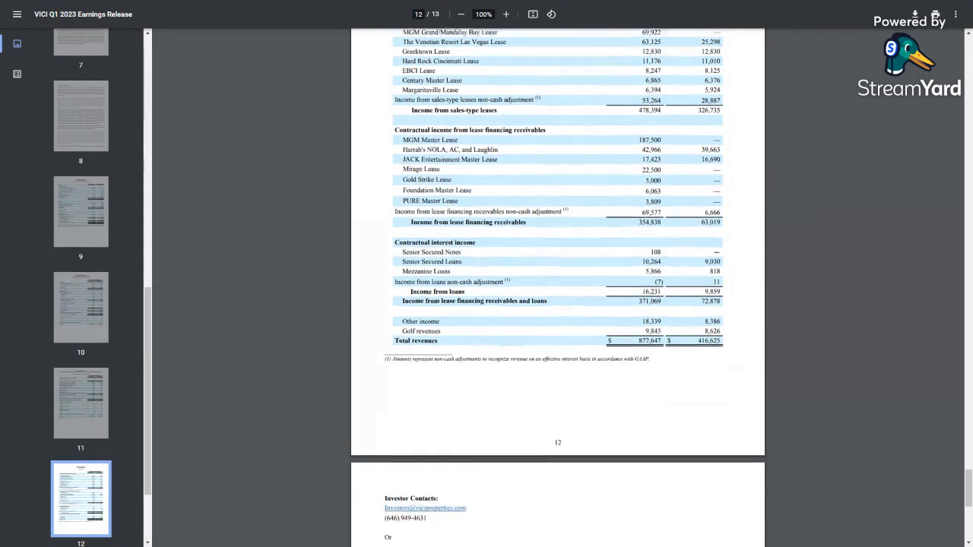
scroll("down", 3)
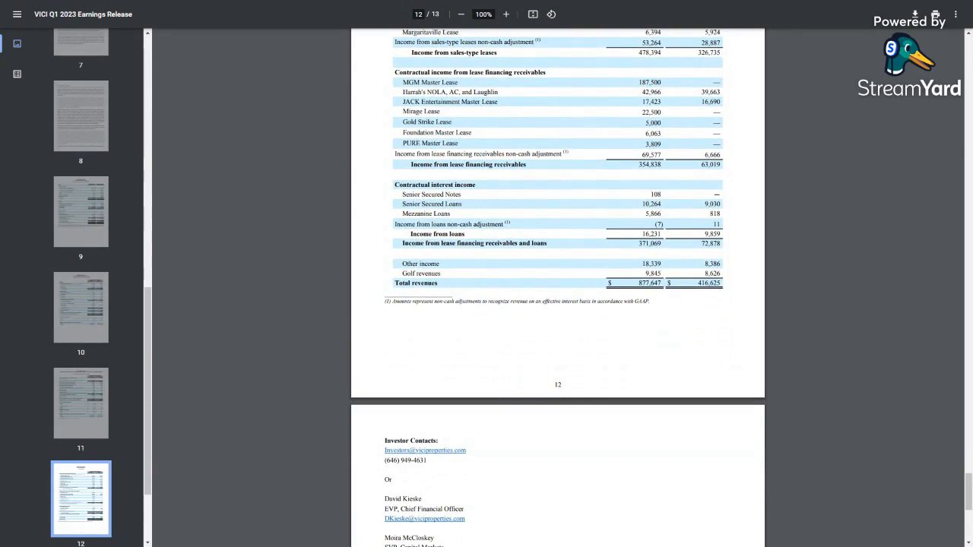
mouse_move(671, 313)
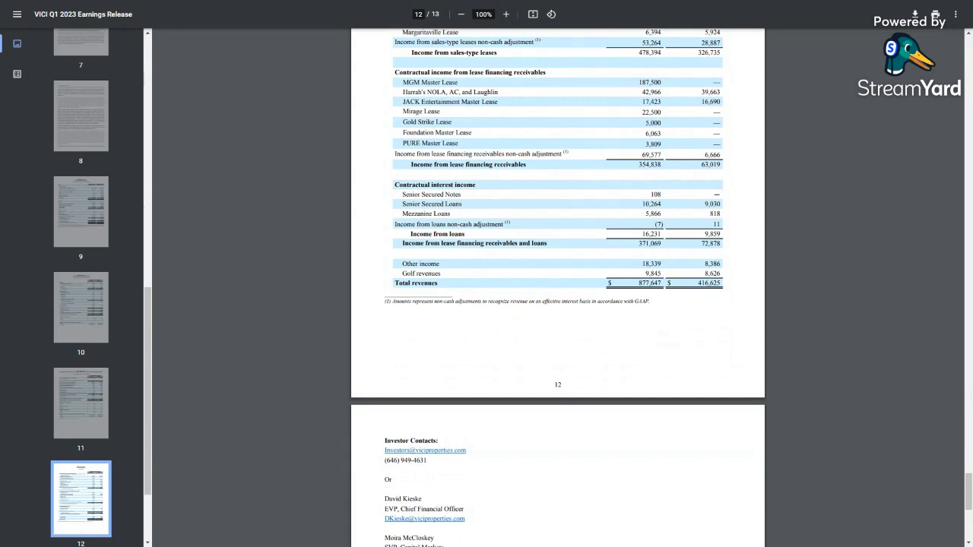
scroll("down", 3)
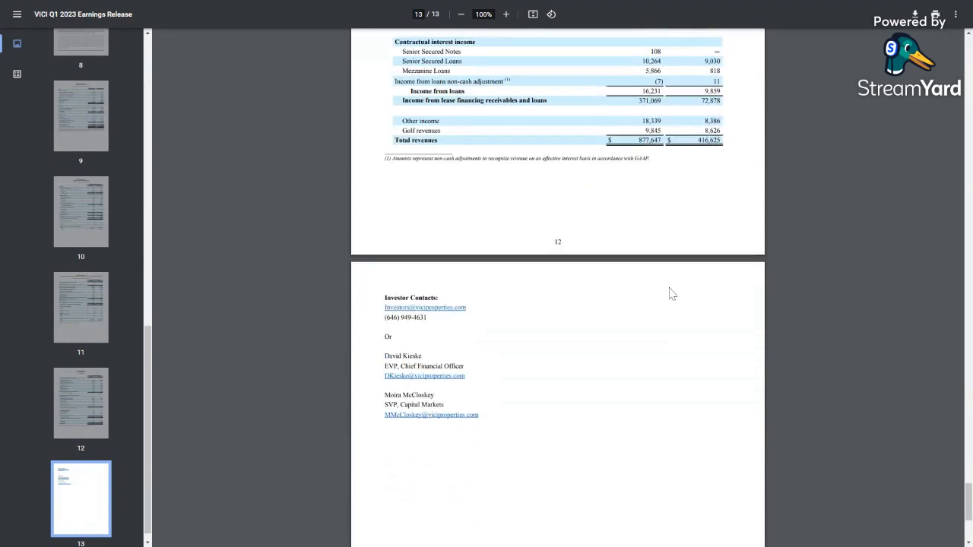
scroll("up", 3)
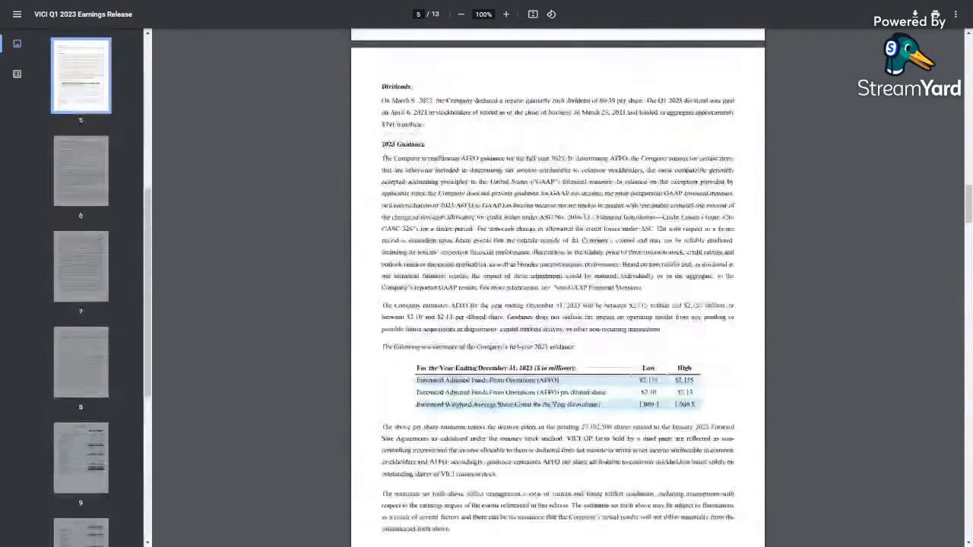
- Return to page 1 and scroll down to page 2's first-quarter financial results
left_click(80, 74)
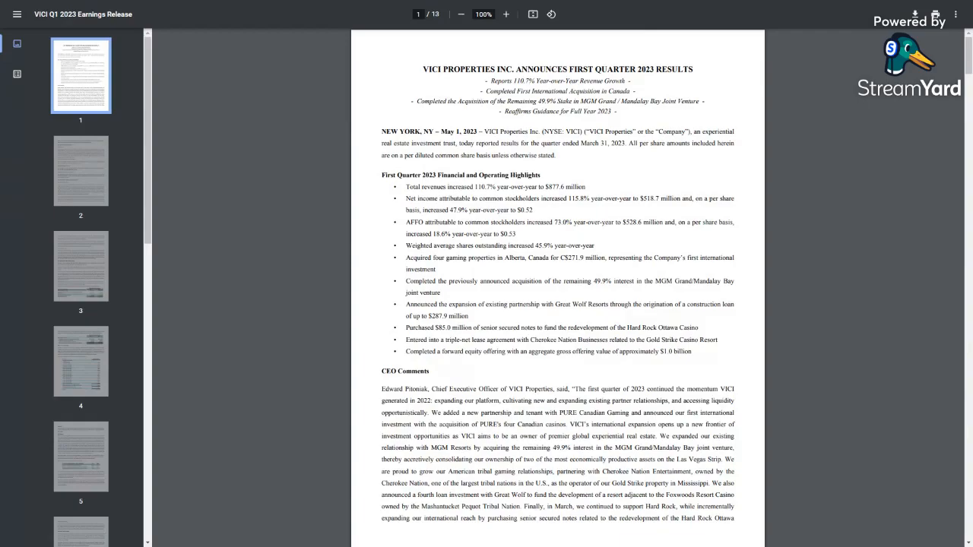
scroll("down", 3)
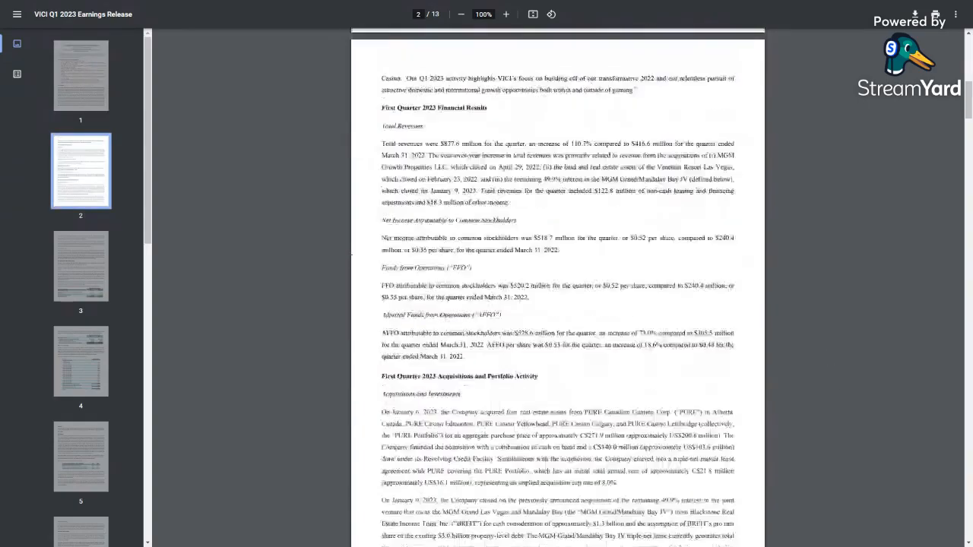